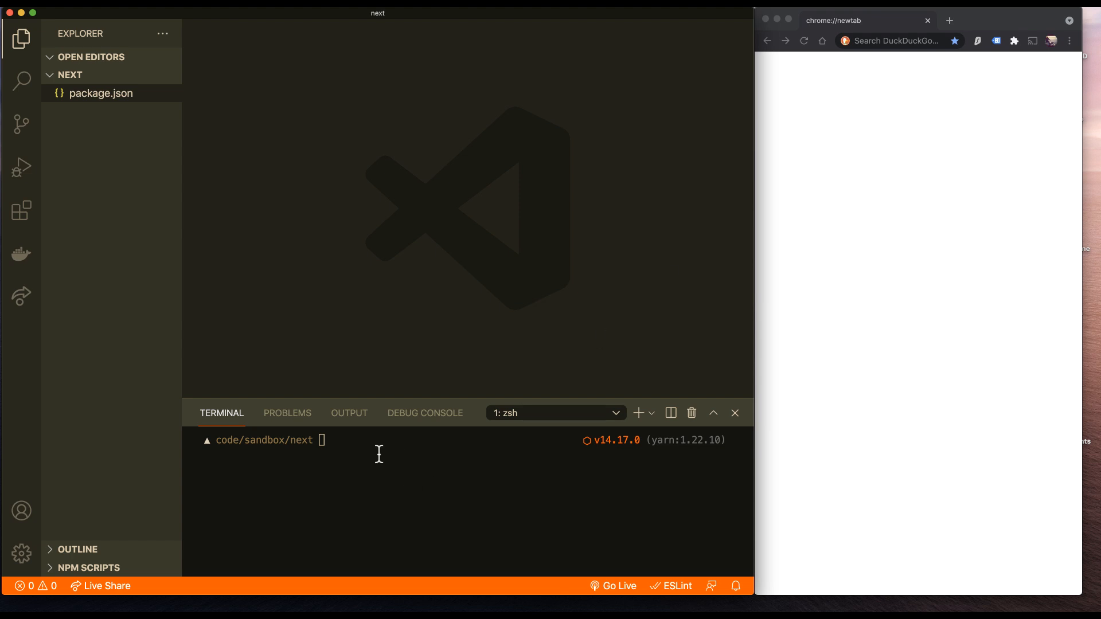
Run yarn add next react react-dom in the terminal to install the packages.
{"action": "type", "text": "yarn add next react react-dom"}
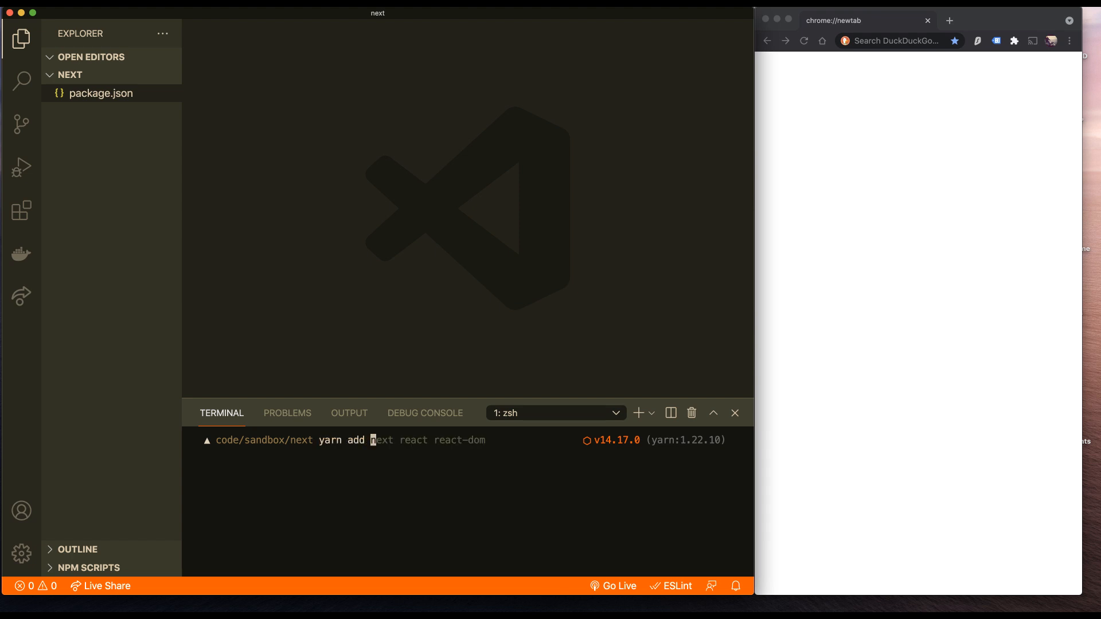
{"action": "key", "text": "Enter"}
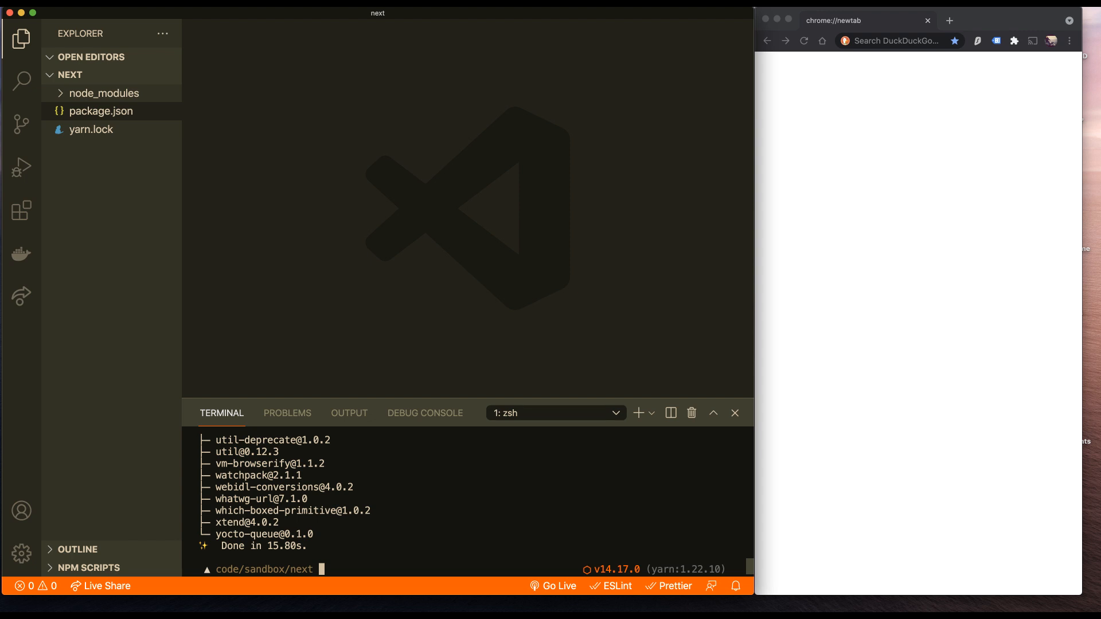
{"action": "mouse_move", "coordinate": [270, 389]}
{"action": "type", "text": "pages"}
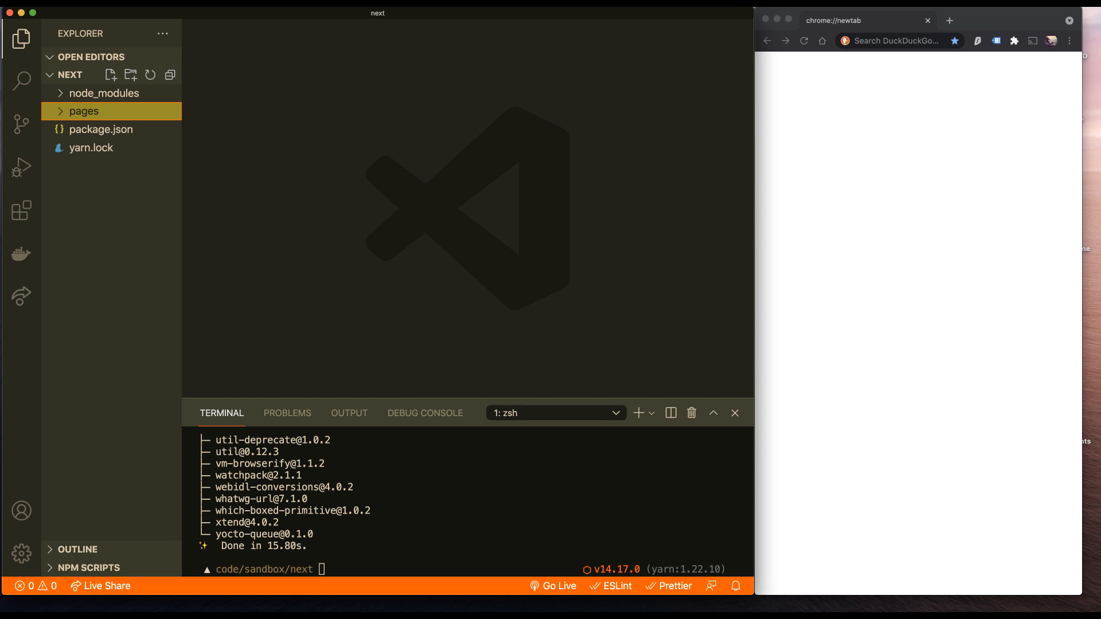
{"action": "mouse_move", "coordinate": [142, 270]}
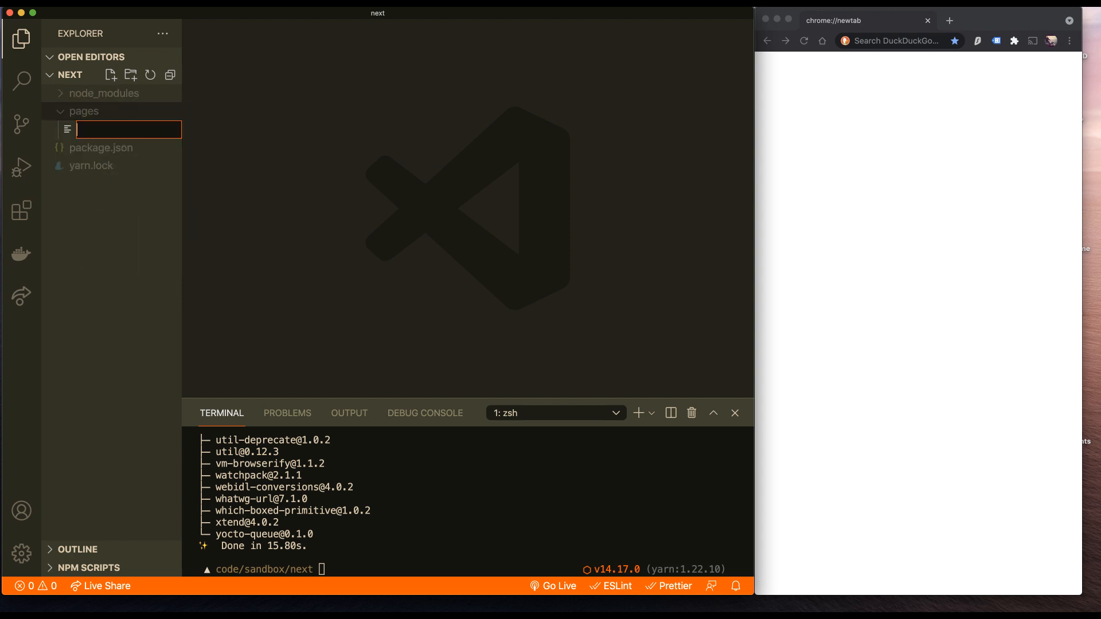
Create the two new files in pages, named index.js and products.js.
{"action": "type", "text": "index.j"}
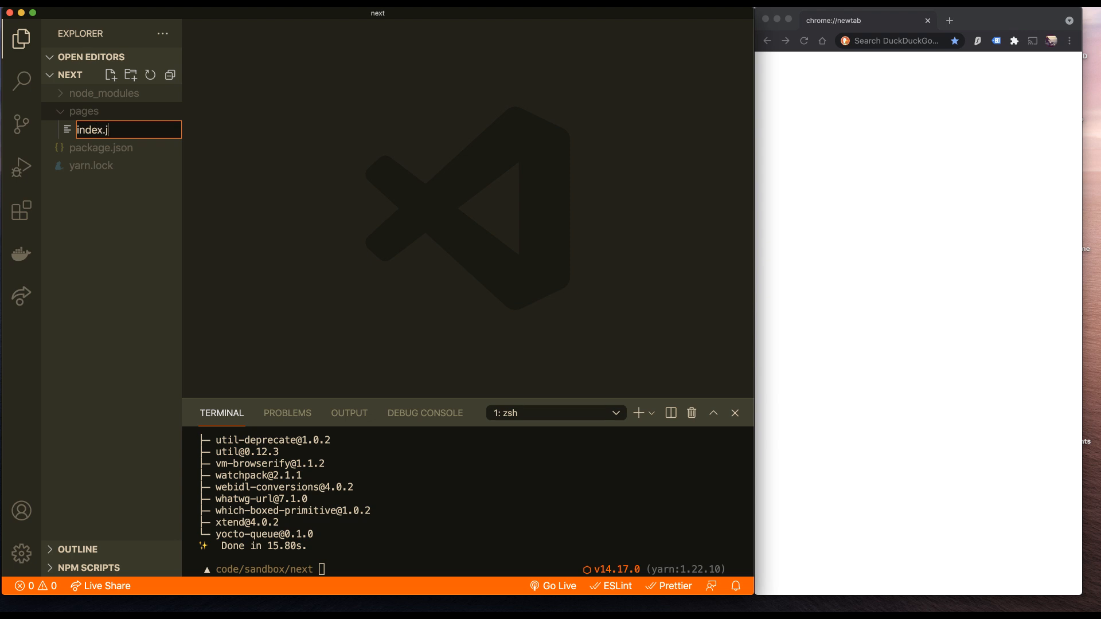
{"action": "key", "text": "Enter"}
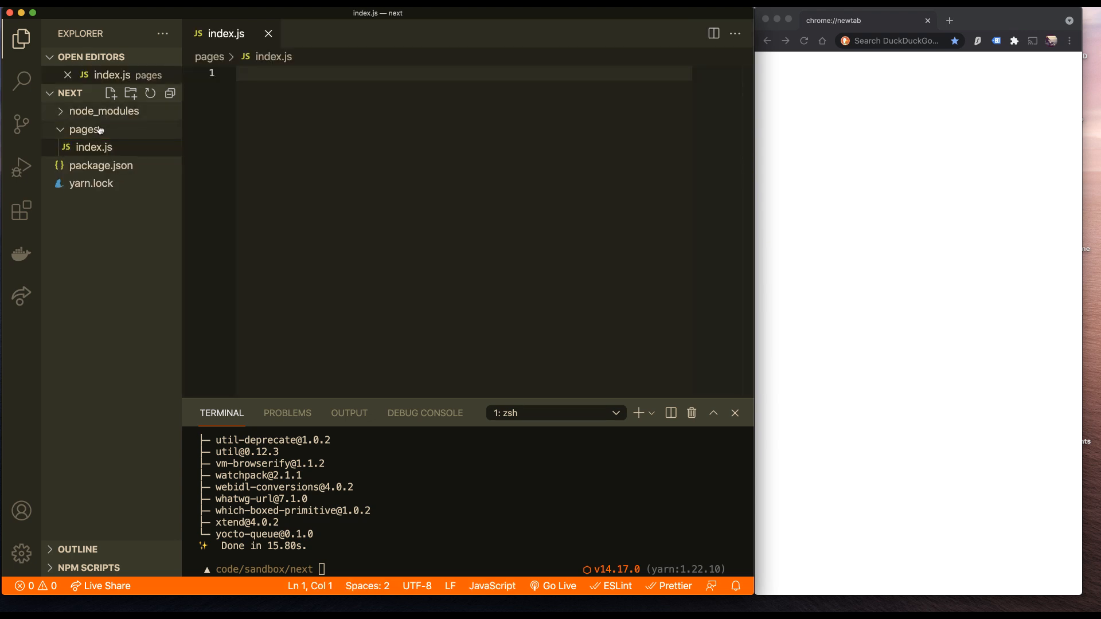
{"action": "left_click", "coordinate": [110, 93]}
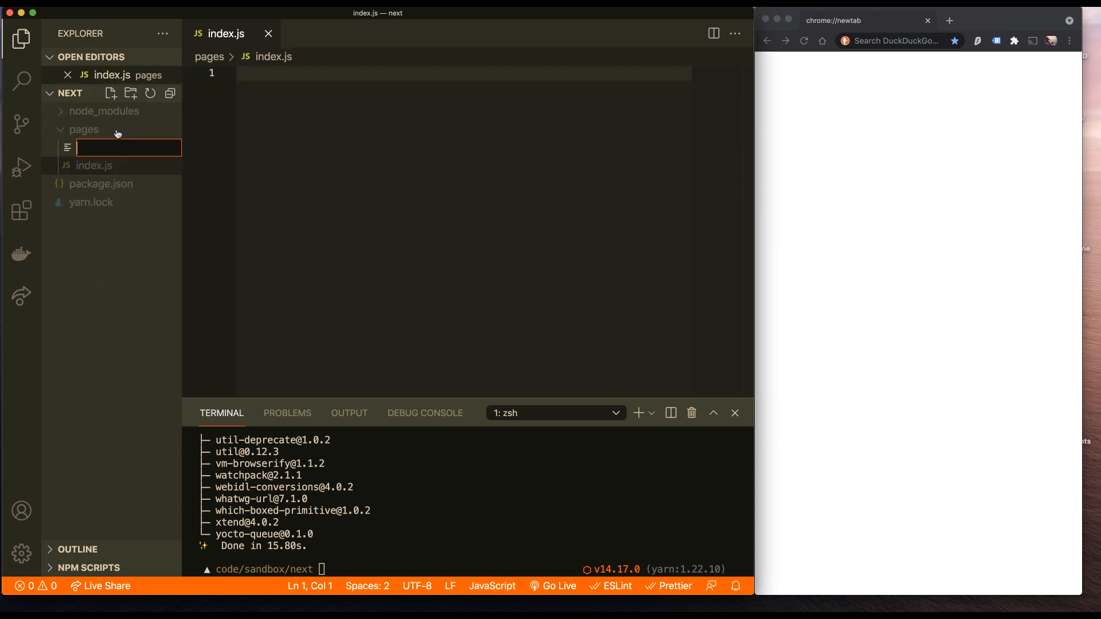
{"action": "type", "text": "products."}
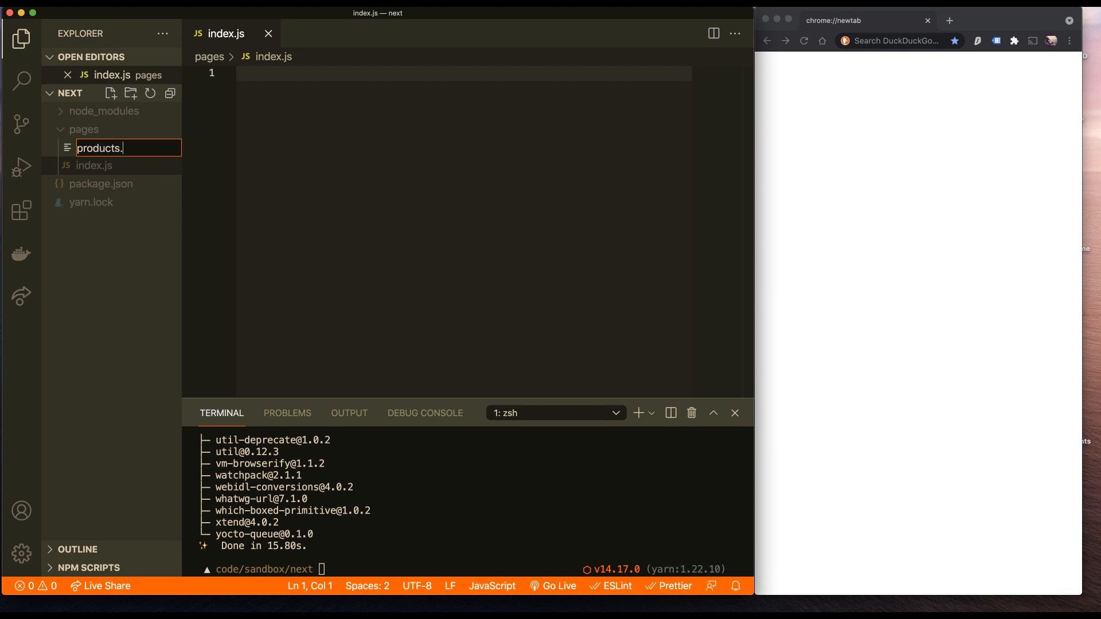
{"action": "key", "text": "Enter"}
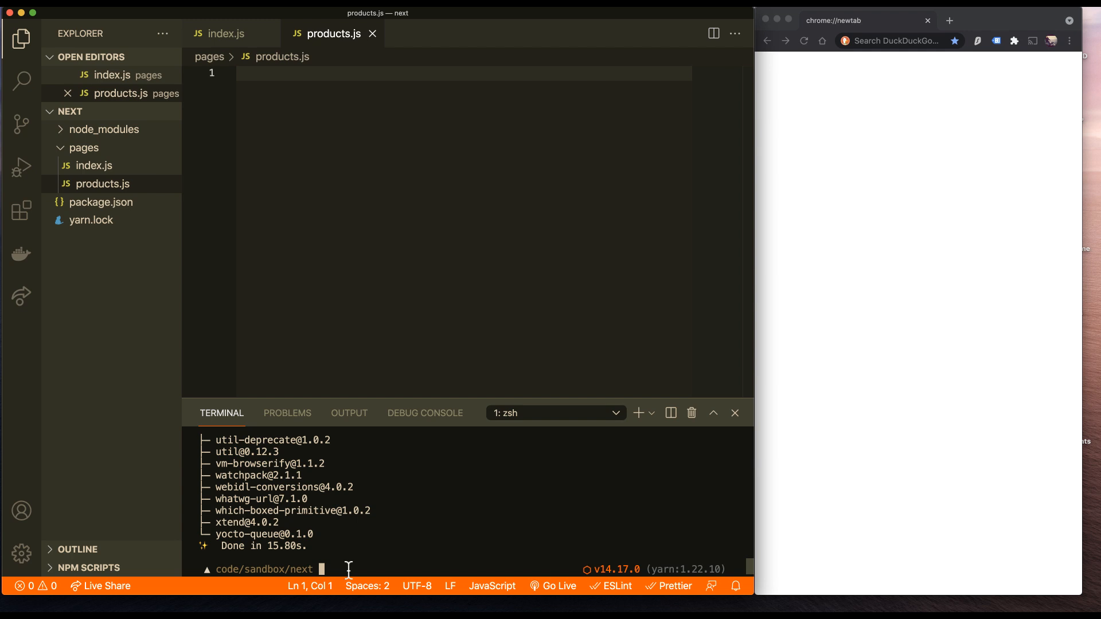
Start the dev server with npx next dev and load localhost:3000 in Chrome.
{"action": "type", "text": "npx next dev"}
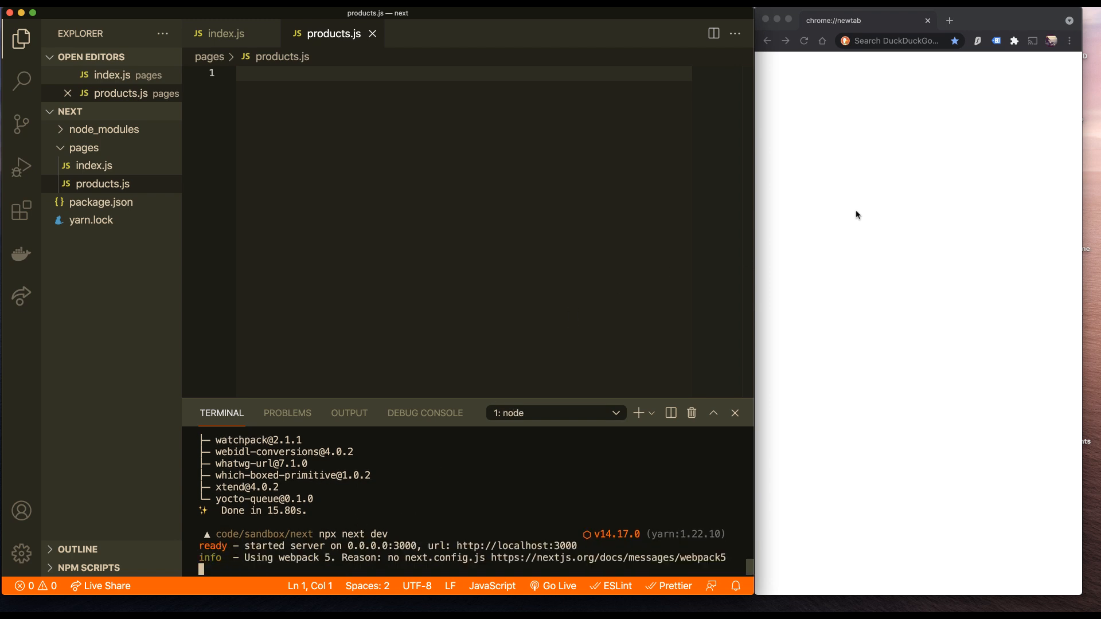
{"action": "left_click", "coordinate": [892, 41]}
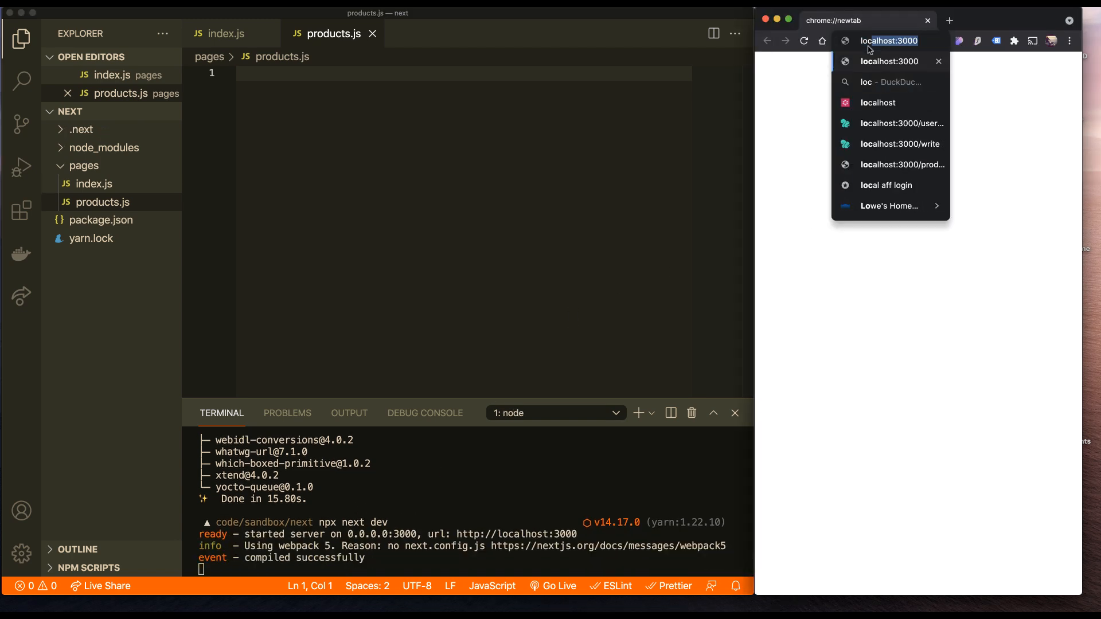
{"action": "left_click", "coordinate": [889, 41]}
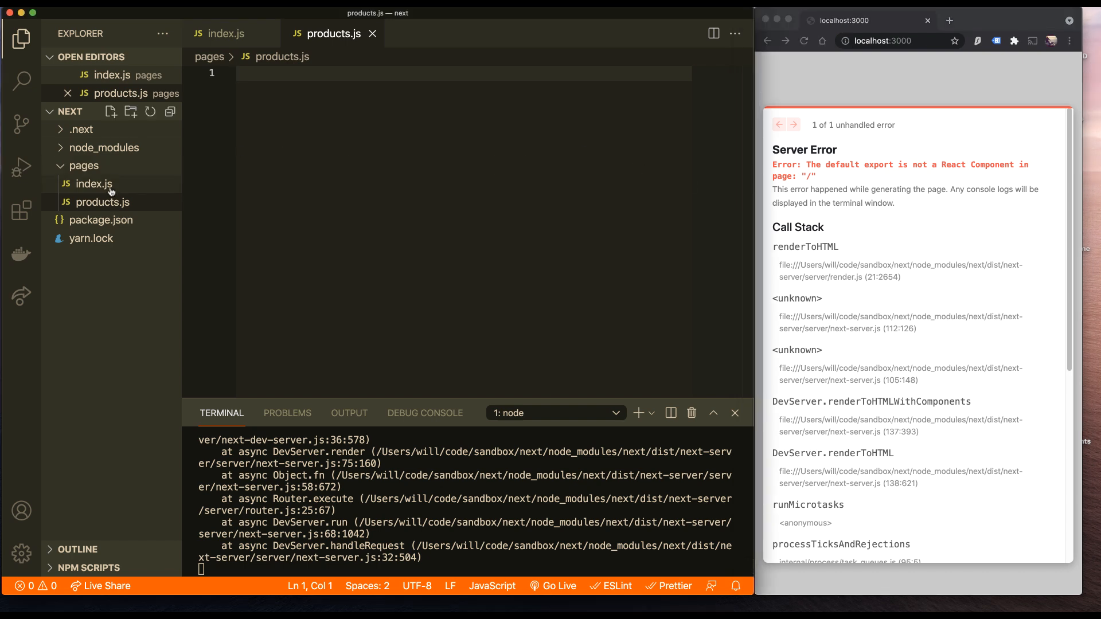
Write a default Home component rendering <h1>hi!!!!</h1> in index.js and select all of it.
{"action": "left_click", "coordinate": [93, 185]}
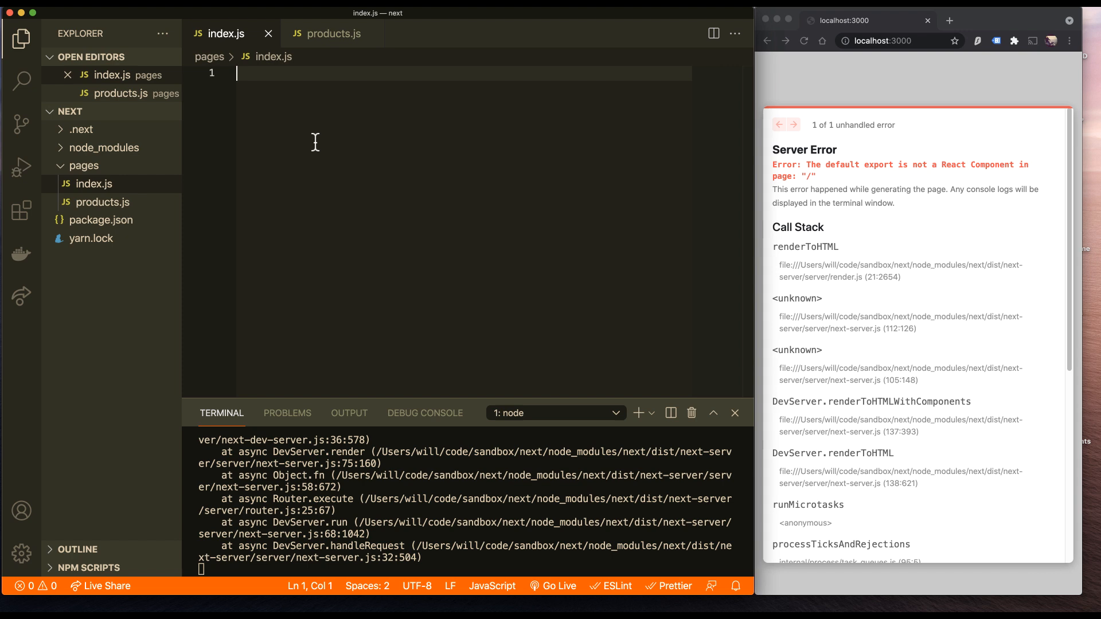
{"action": "type", "text": "export default h"}
{"action": "type", "text": "return"}
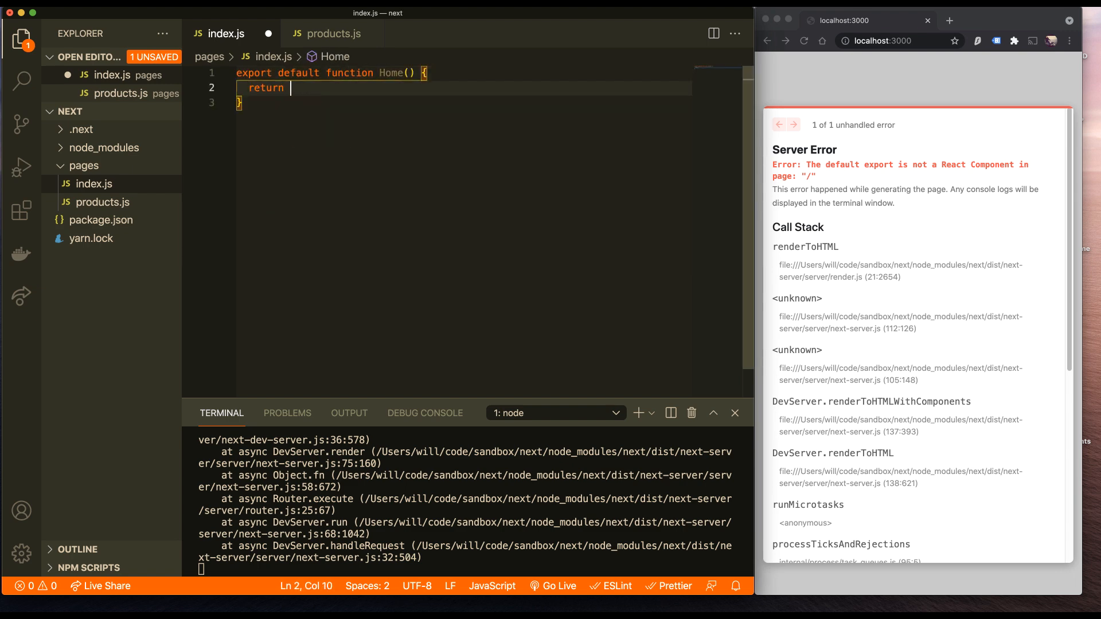
{"action": "type", "text": "<h1>hi</h1>"}
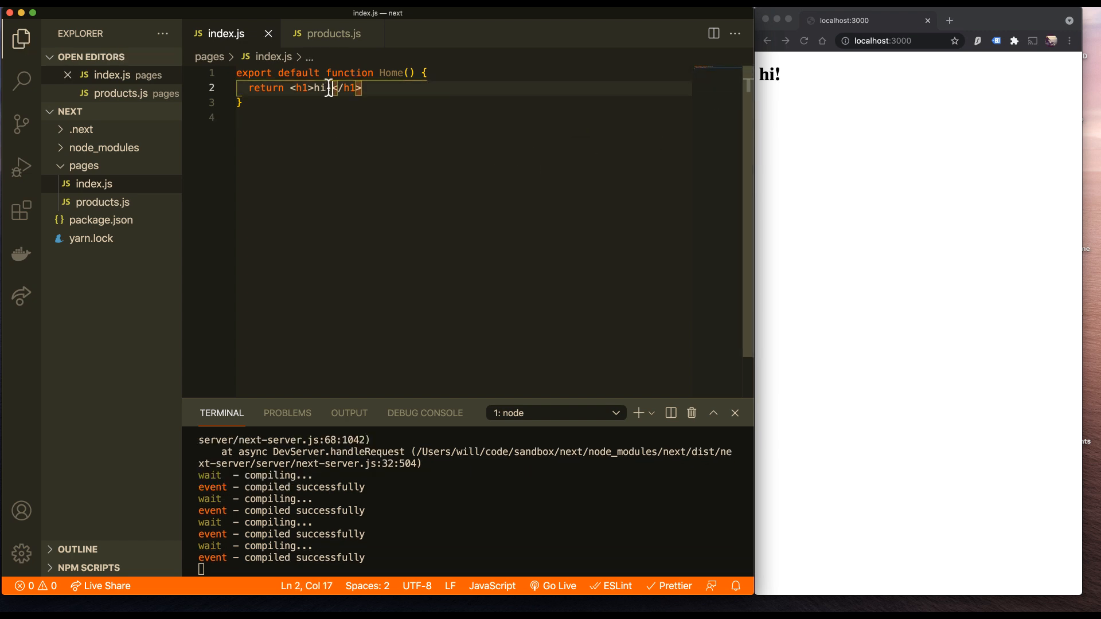
{"action": "type", "text": "!!!"}
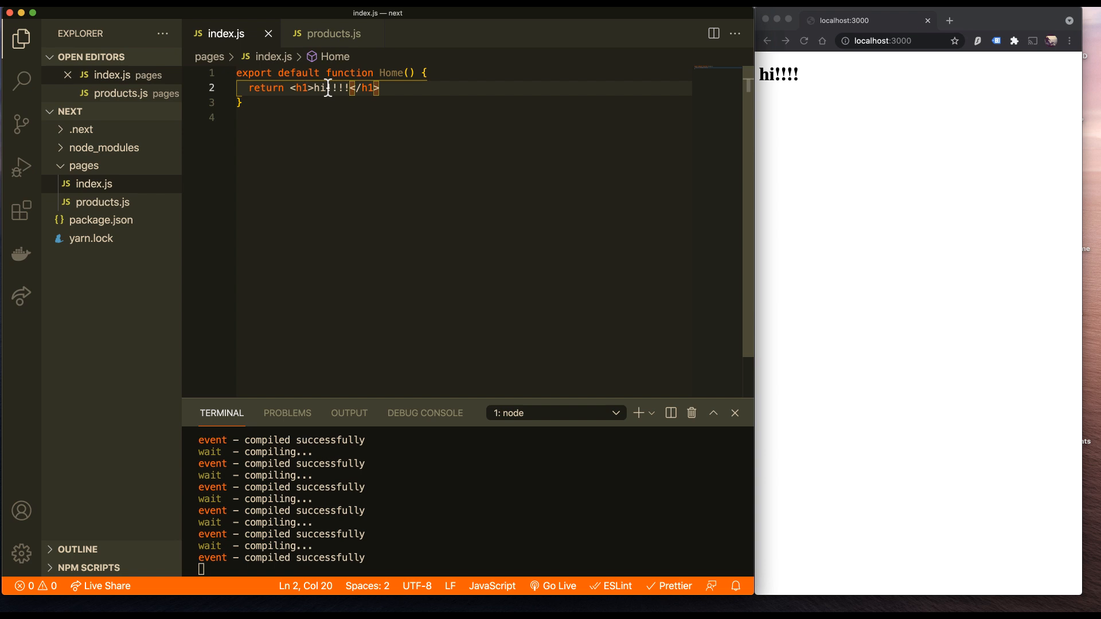
{"action": "key", "text": "Cmd+a"}
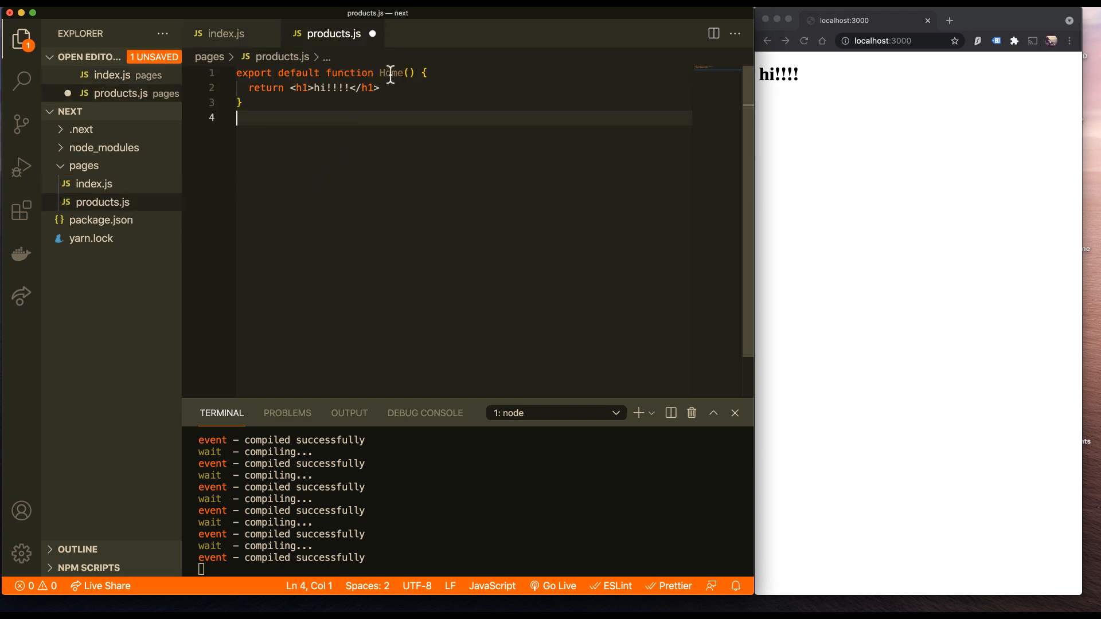
Rename the component to Products, import useRouter, and render router.query as JSON.
{"action": "type", "text": "Products"}
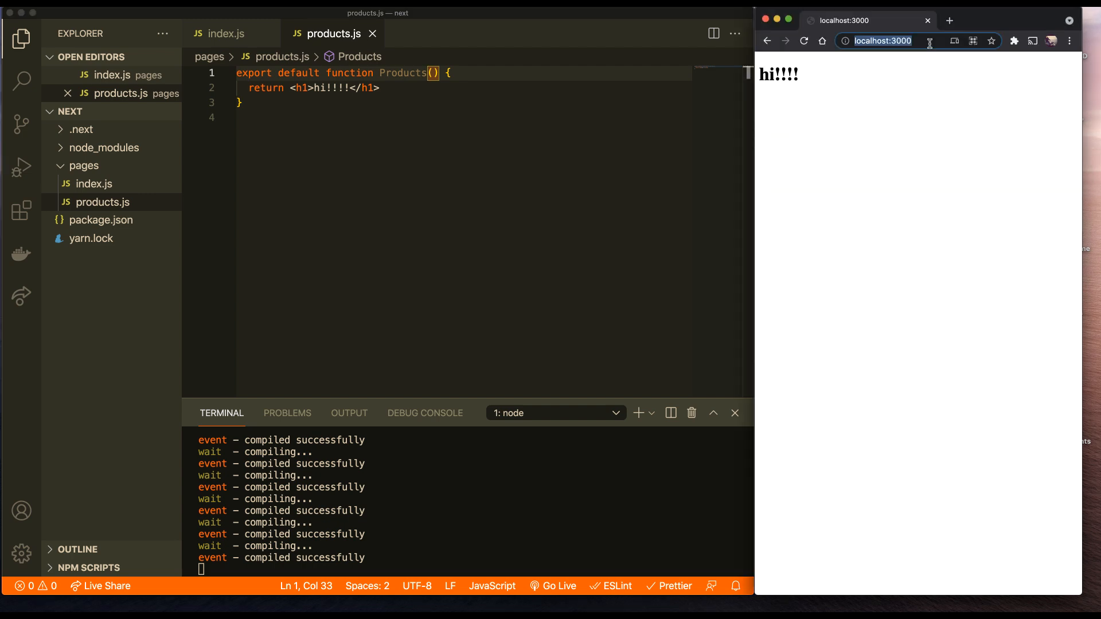
{"action": "type", "text": "products"}
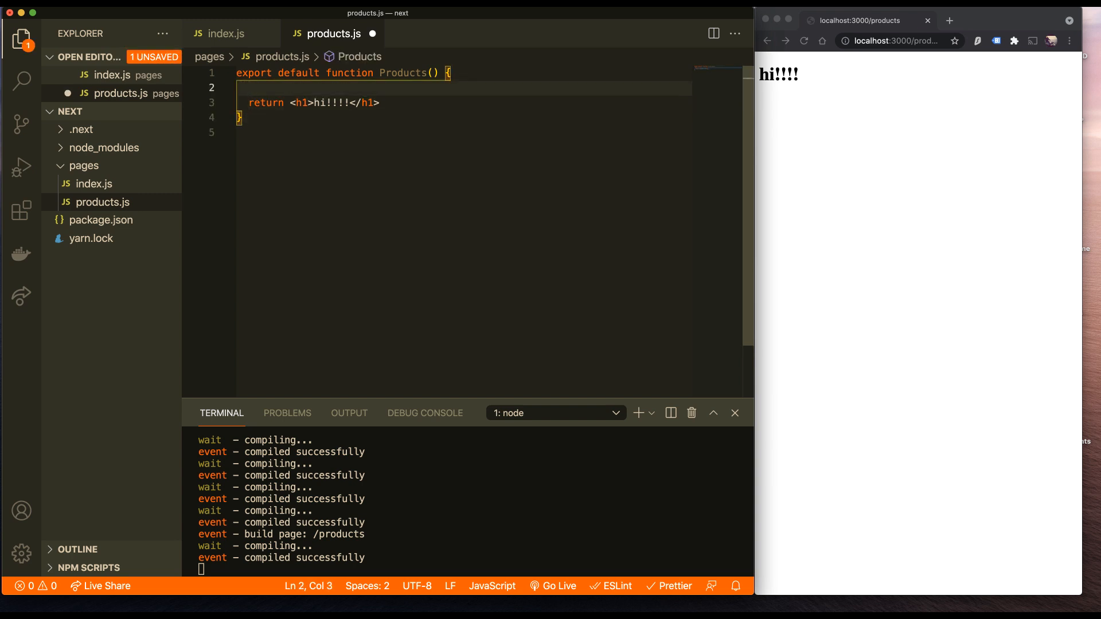
{"action": "type", "text": "const router = useRouter()"}
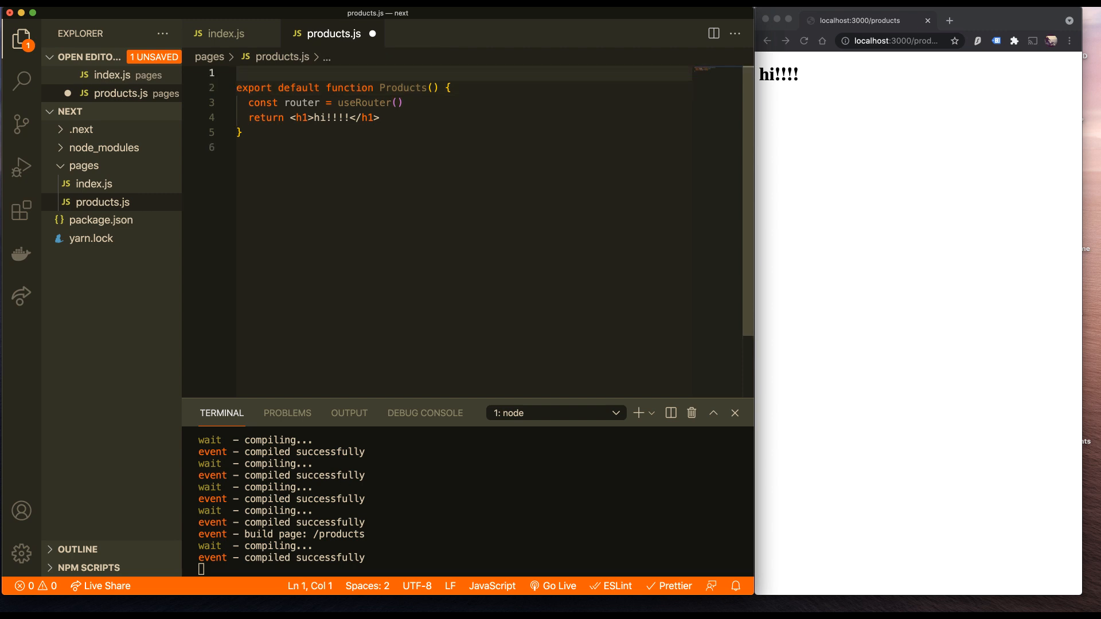
{"action": "type", "text": "import {useRouter } from \""}
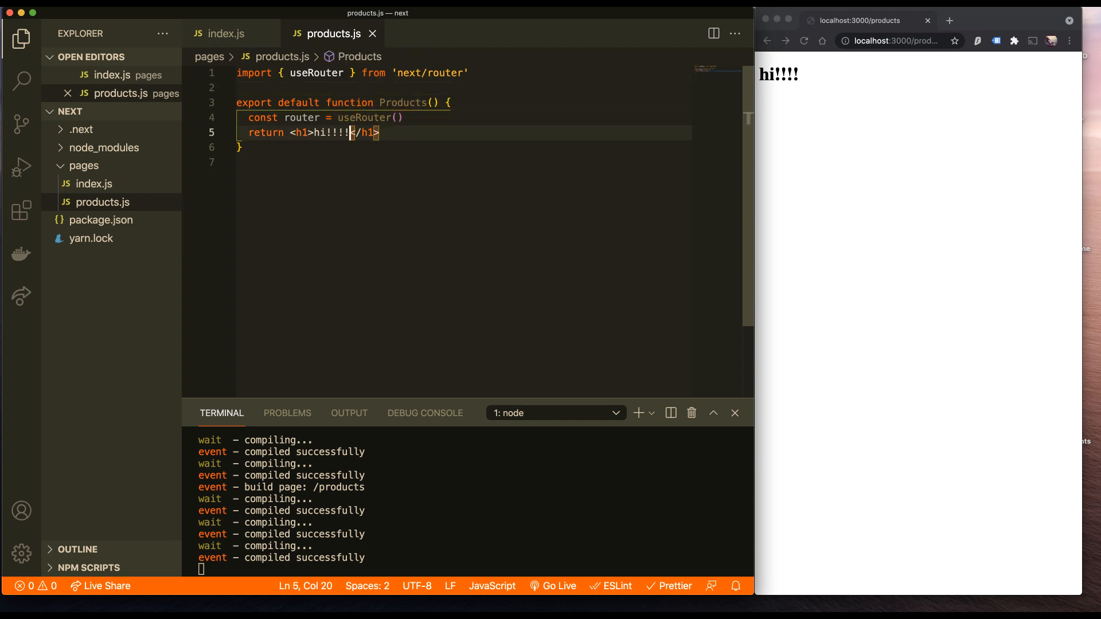
{"action": "type", "text": "{router.query}"}
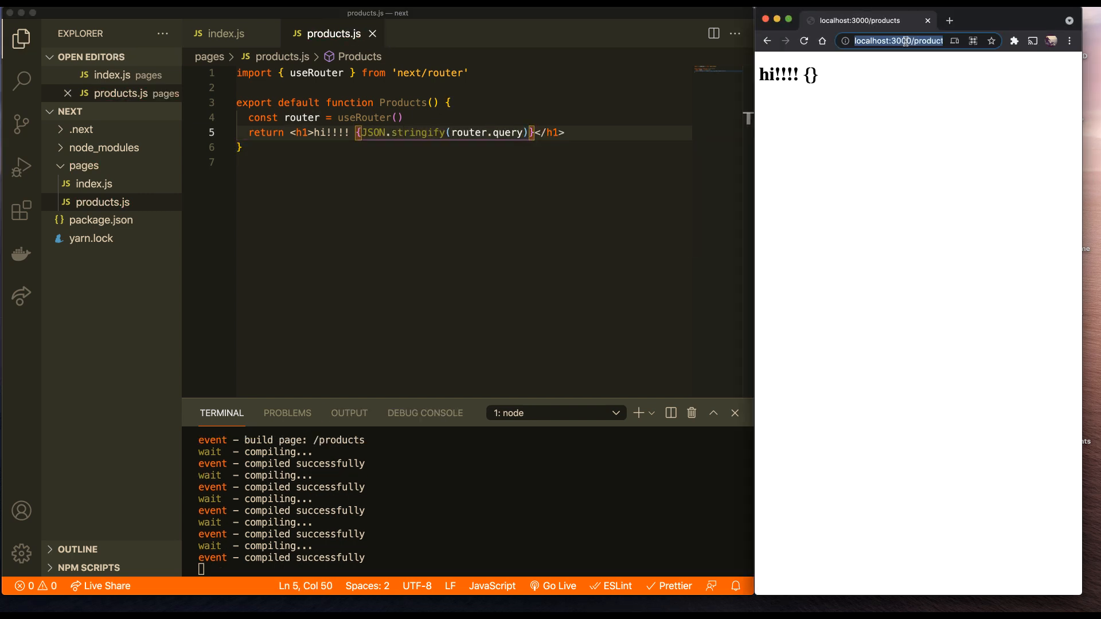
Load /products?foo=bar&name=Will so the page shows {"foo":"bar","name":"Will"}.
{"action": "left_click", "coordinate": [903, 41]}
{"action": "type", "text": "?foo=bar"}
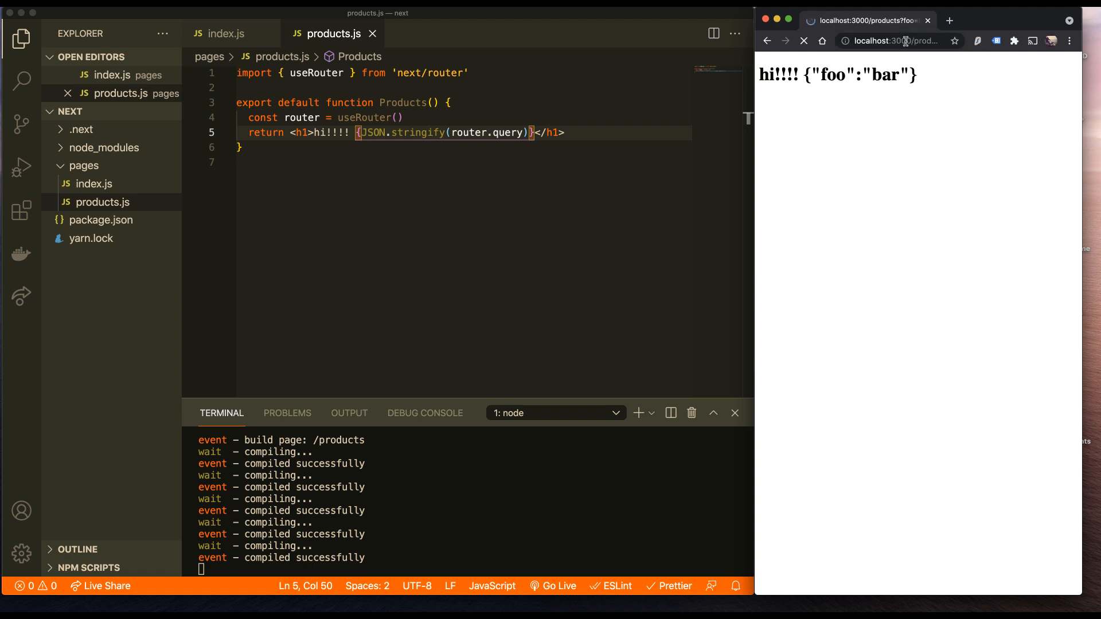
{"action": "left_click", "coordinate": [905, 41]}
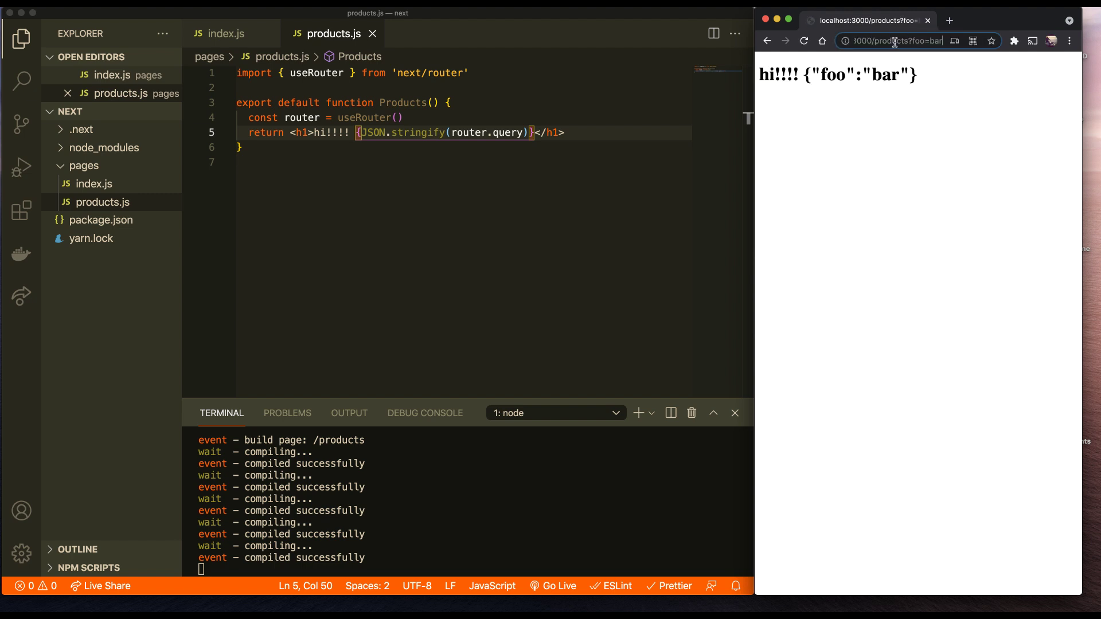
{"action": "left_click", "coordinate": [896, 41]}
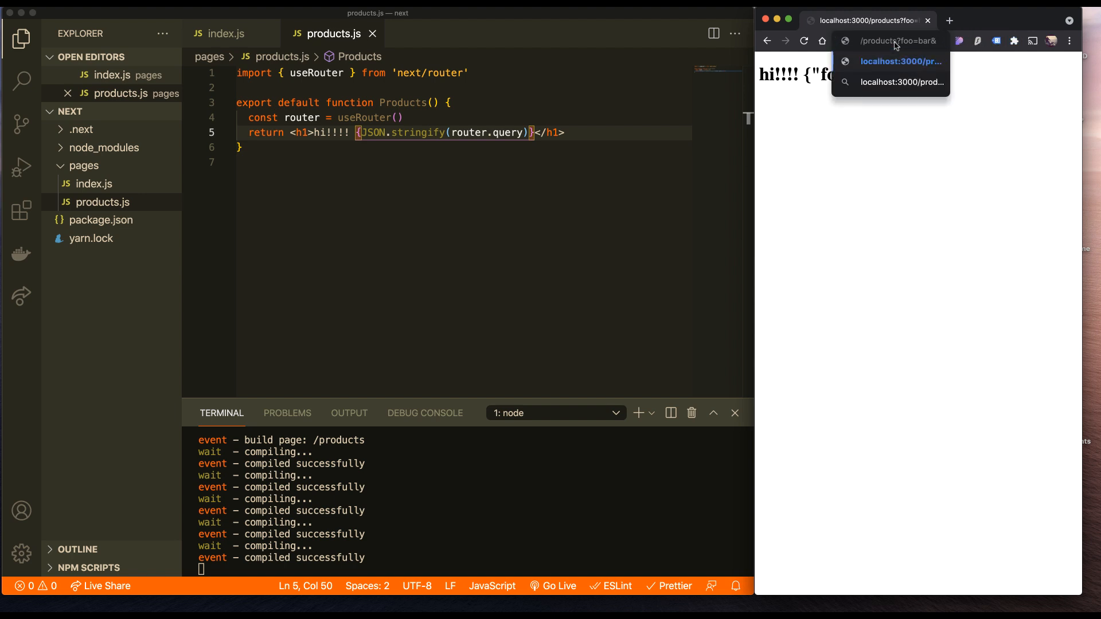
{"action": "type", "text": "&name=Will"}
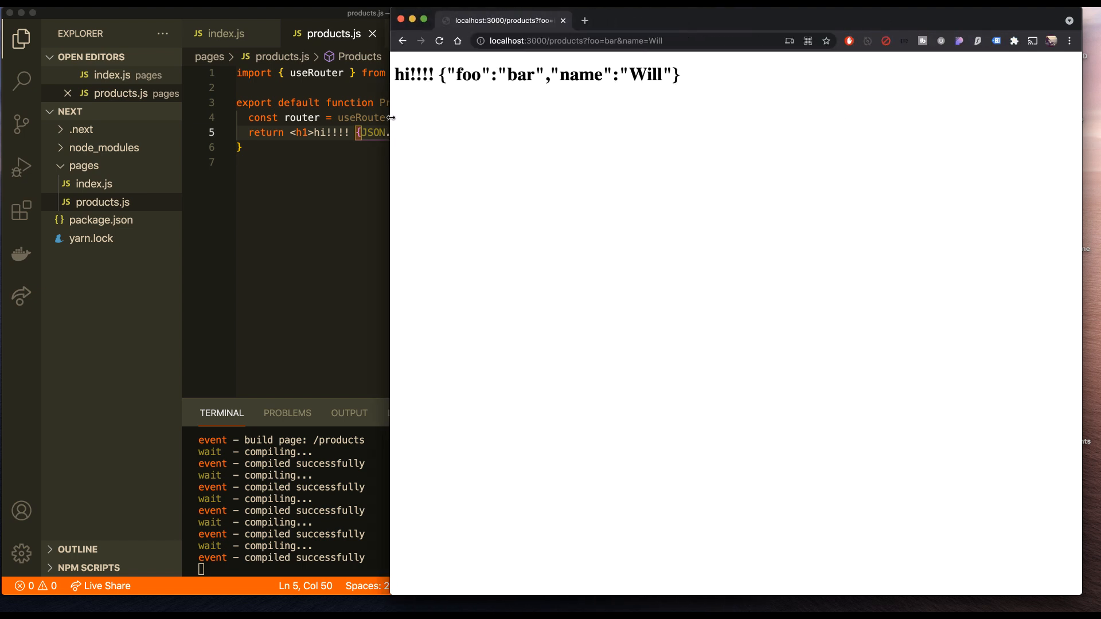
{"action": "left_click", "coordinate": [588, 41]}
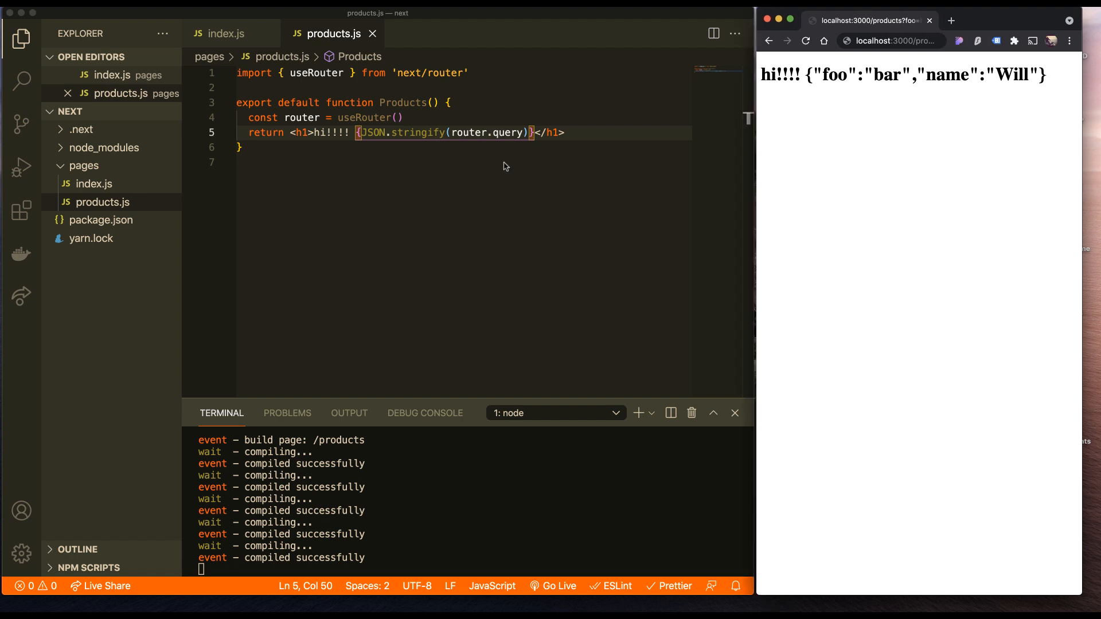
Create the dynamic route file pages/product/[id].js.
{"action": "left_click", "coordinate": [111, 112]}
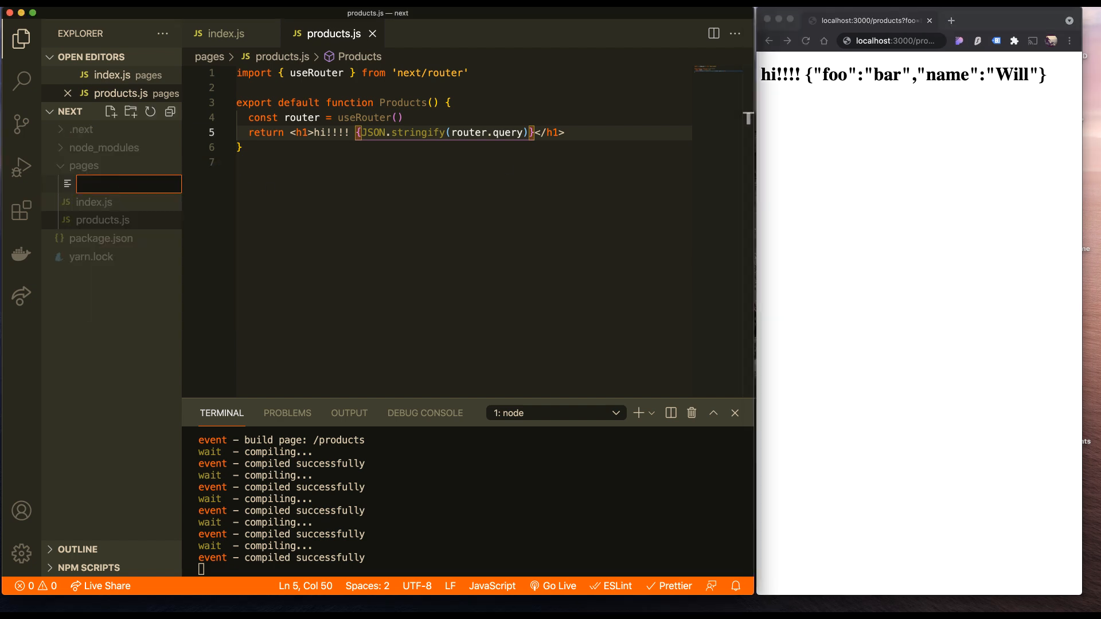
{"action": "type", "text": "product/[i"}
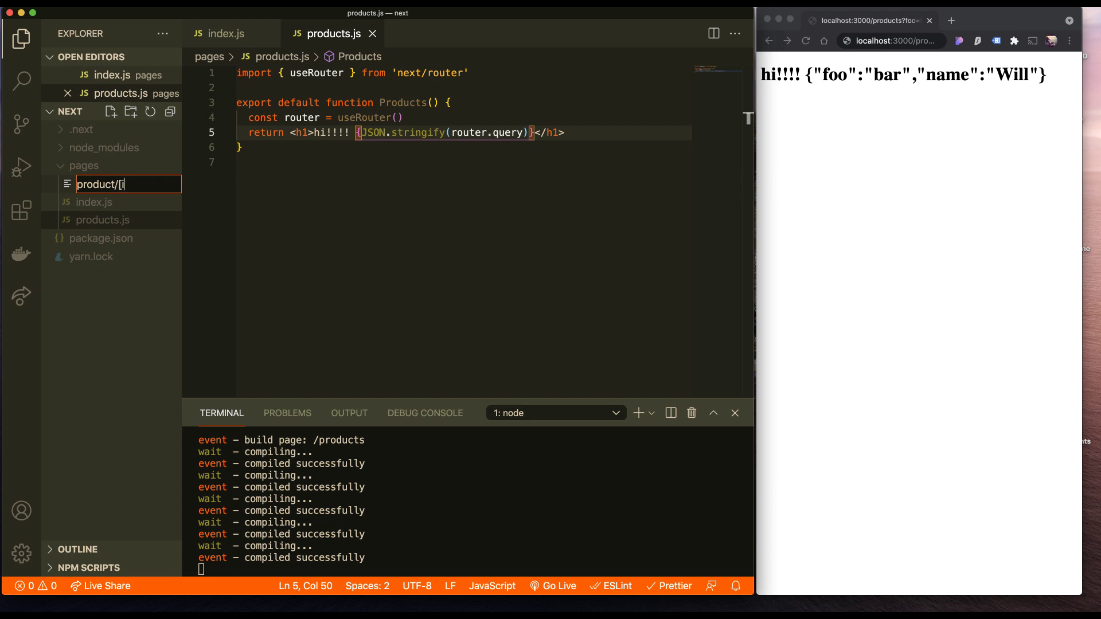
{"action": "type", "text": "d]"}
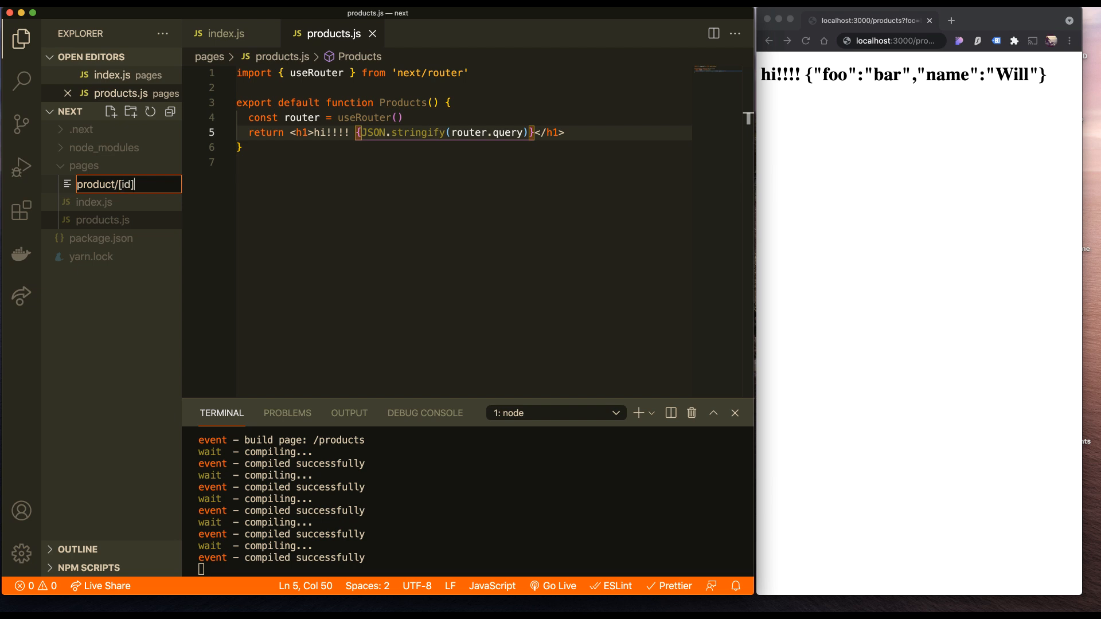
{"action": "key", "text": "Enter"}
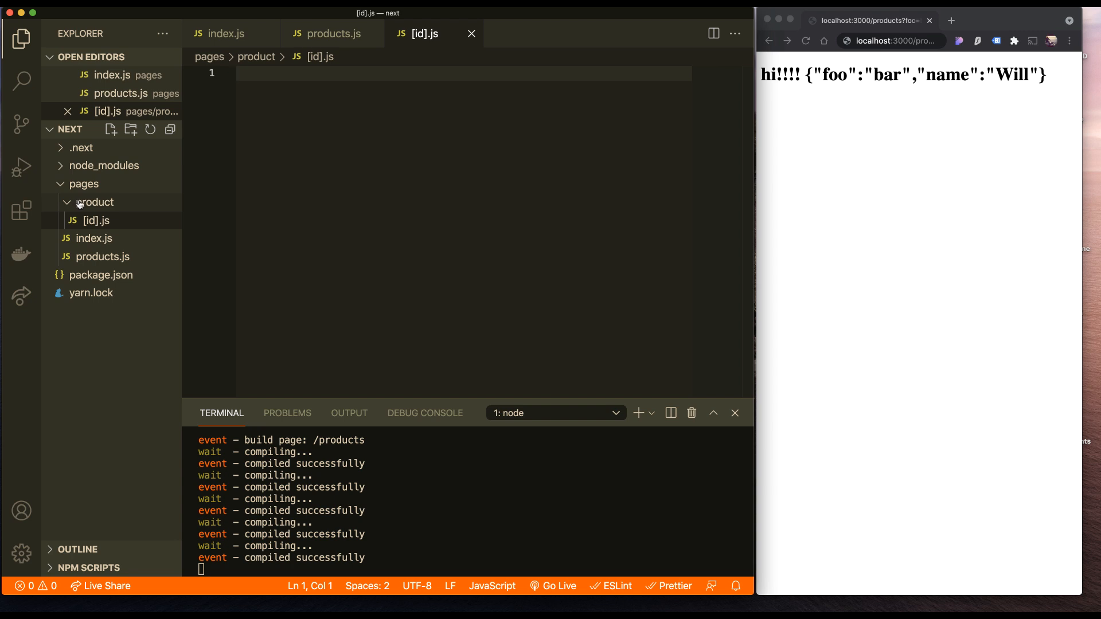
{"action": "mouse_move", "coordinate": [95, 221]}
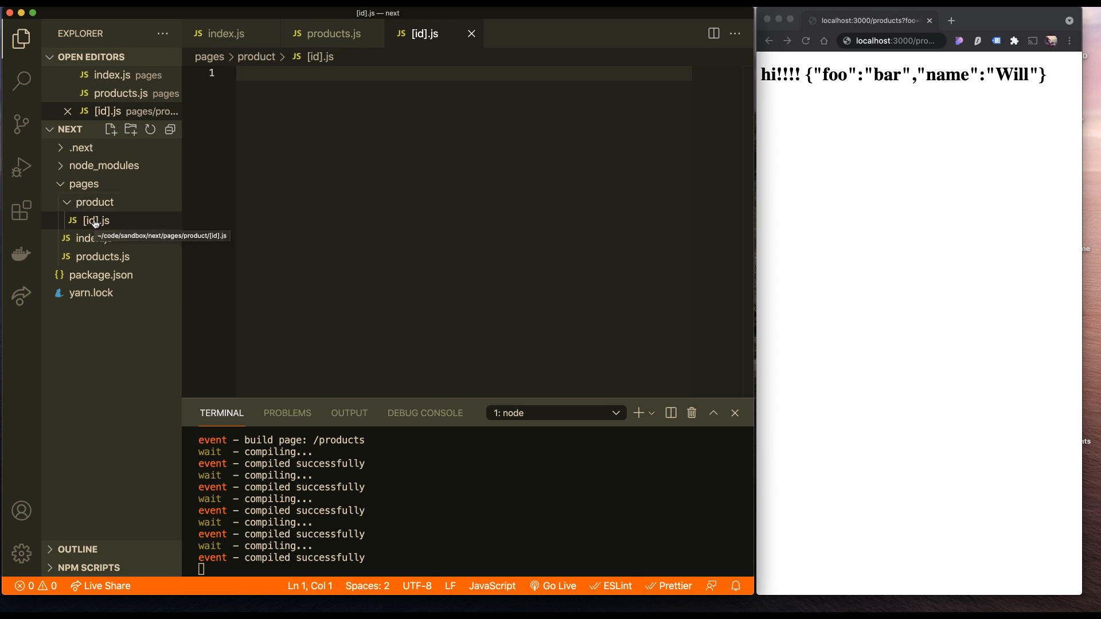
Fill [id].js and view /product/123 showing {"id":"123"}, then return to index.js.
{"action": "left_click", "coordinate": [330, 33]}
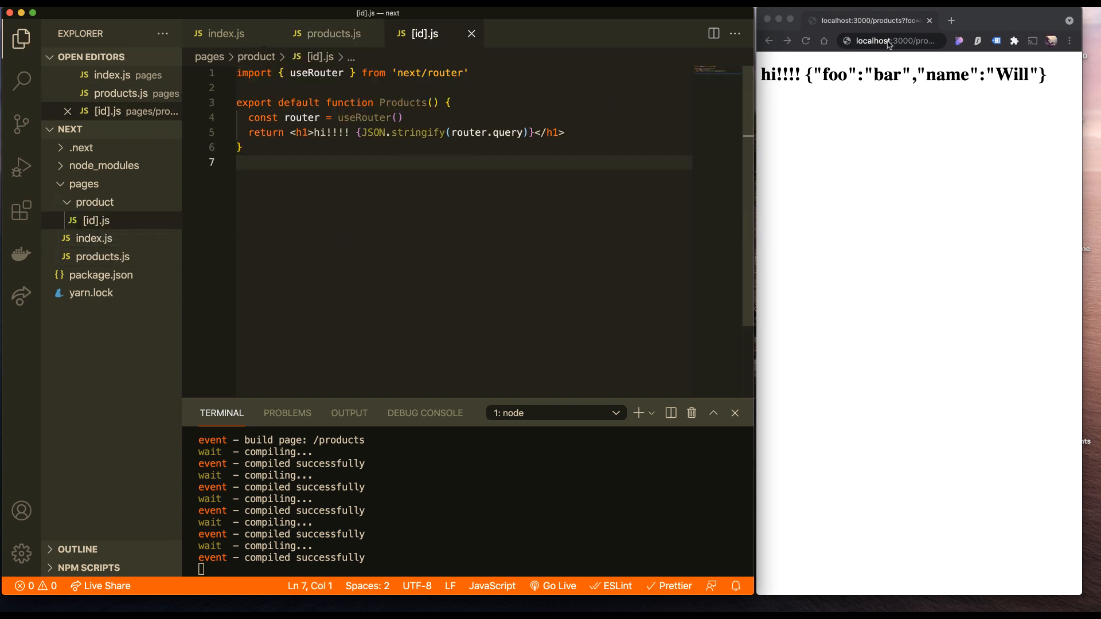
{"action": "left_click", "coordinate": [892, 40]}
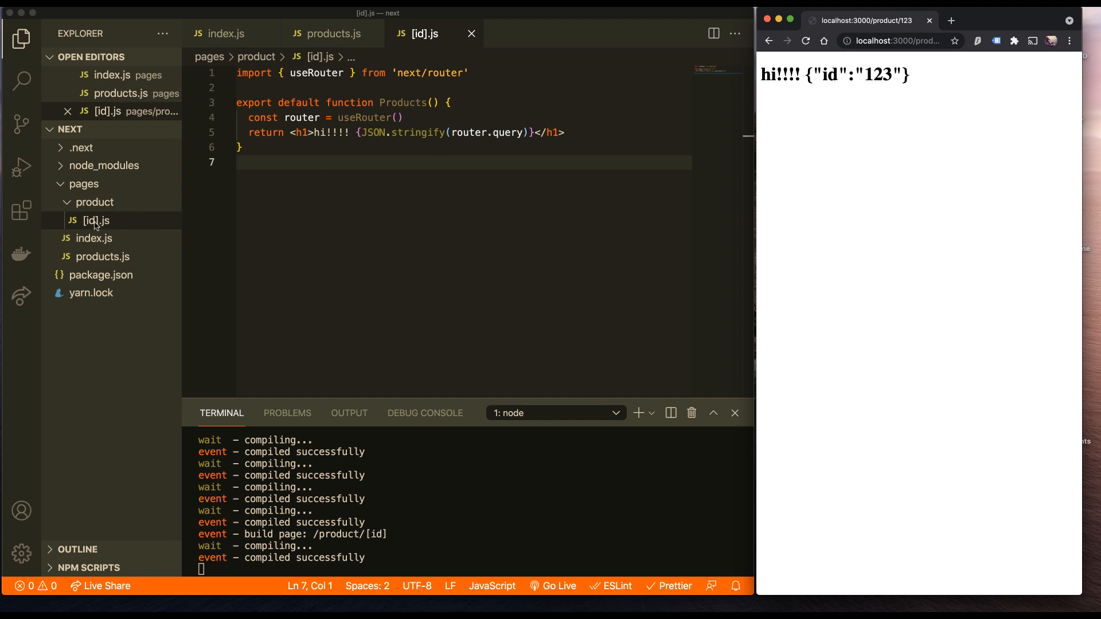
{"action": "mouse_move", "coordinate": [863, 138]}
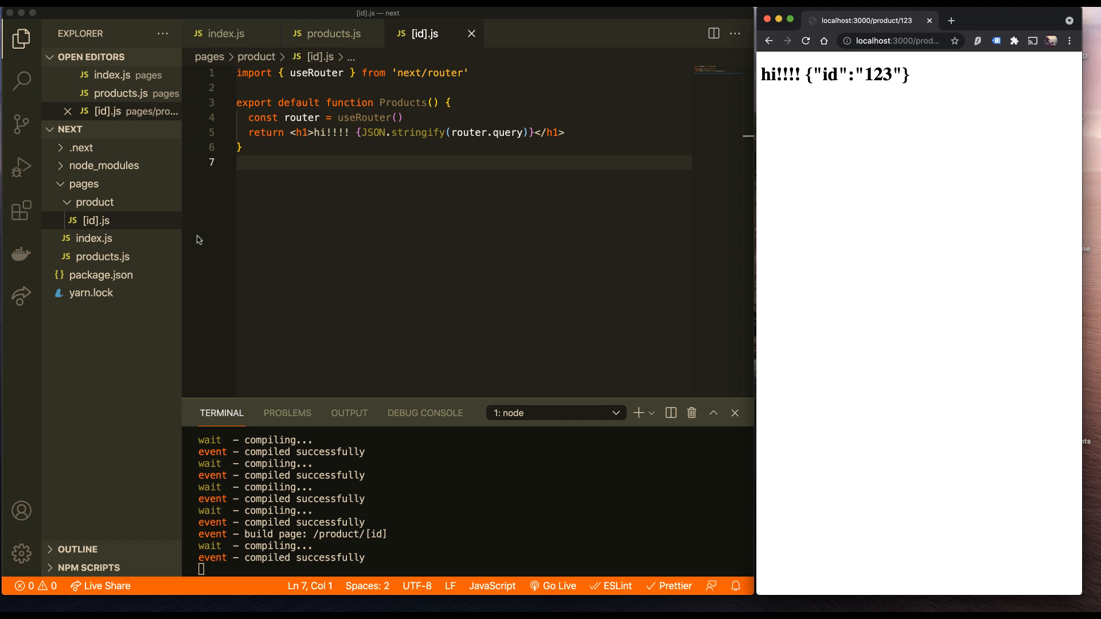
{"action": "mouse_move", "coordinate": [82, 246]}
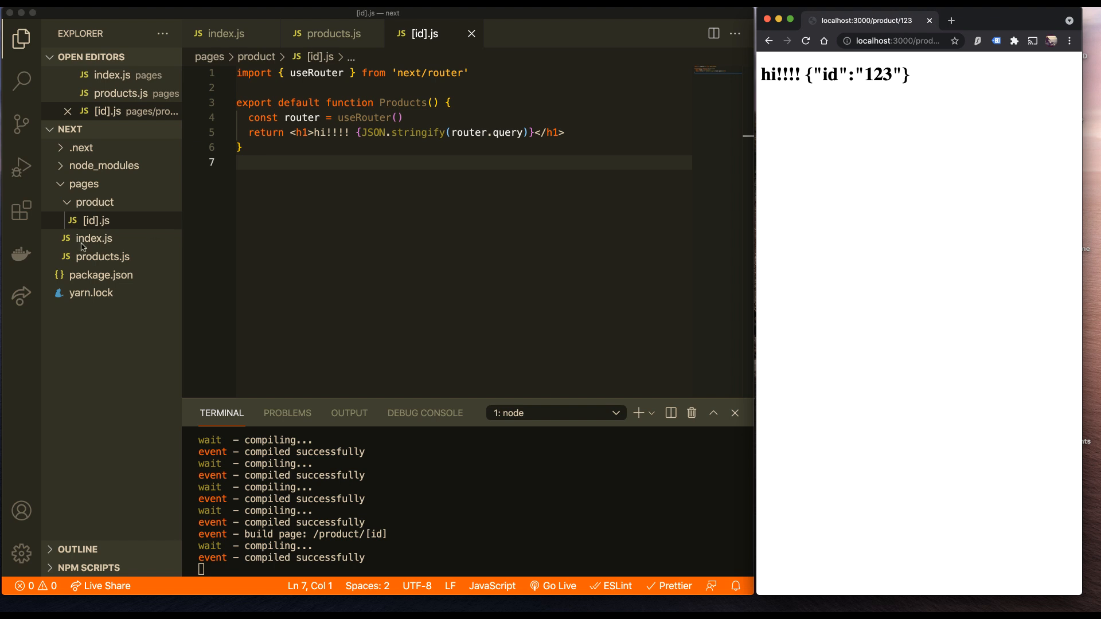
{"action": "left_click", "coordinate": [94, 238]}
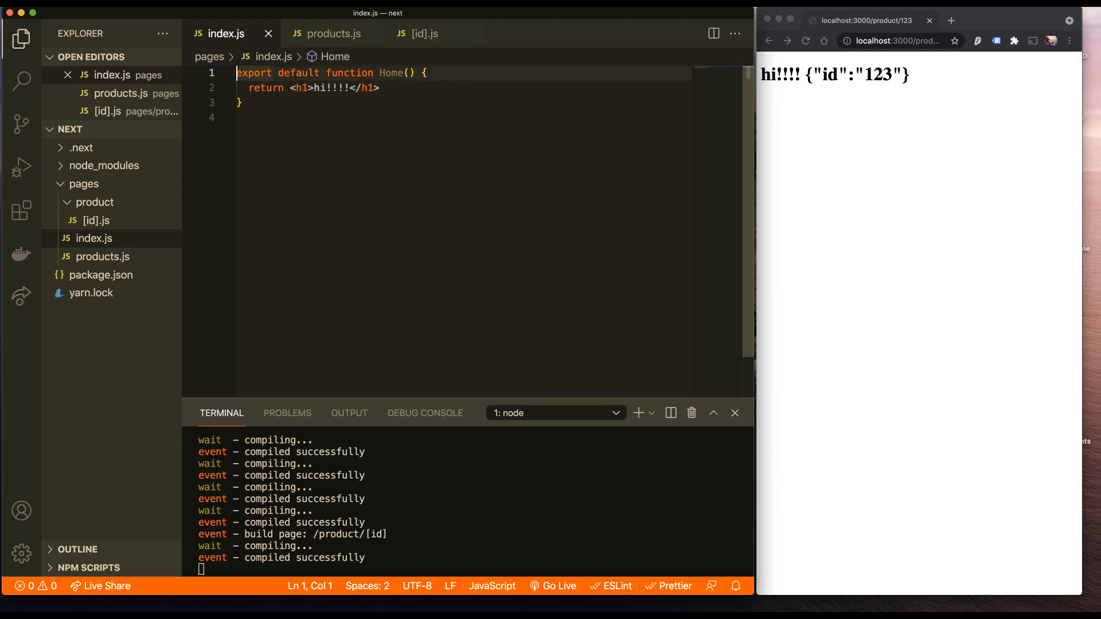
Import Link from next/link and replace the hi!!!! heading with a Products link to /products.
{"action": "type", "text": "import Link from \"next/link"}
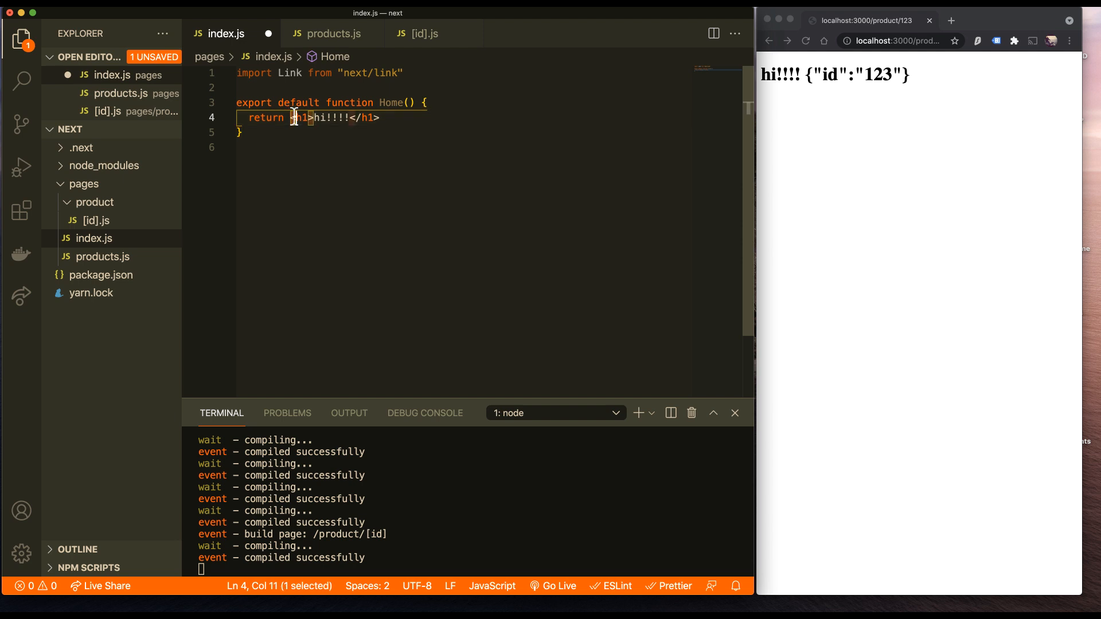
{"action": "left_click_drag", "start_coordinate": [294, 117], "coordinate": [379, 117]}
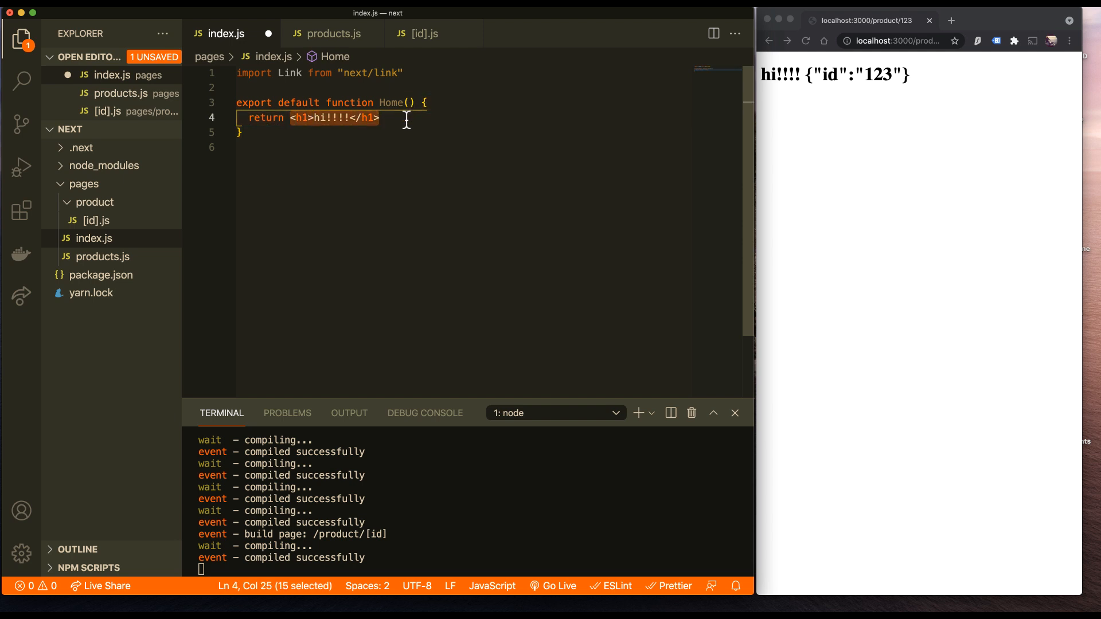
{"action": "type", "text": "<Link href=\"/product\""}
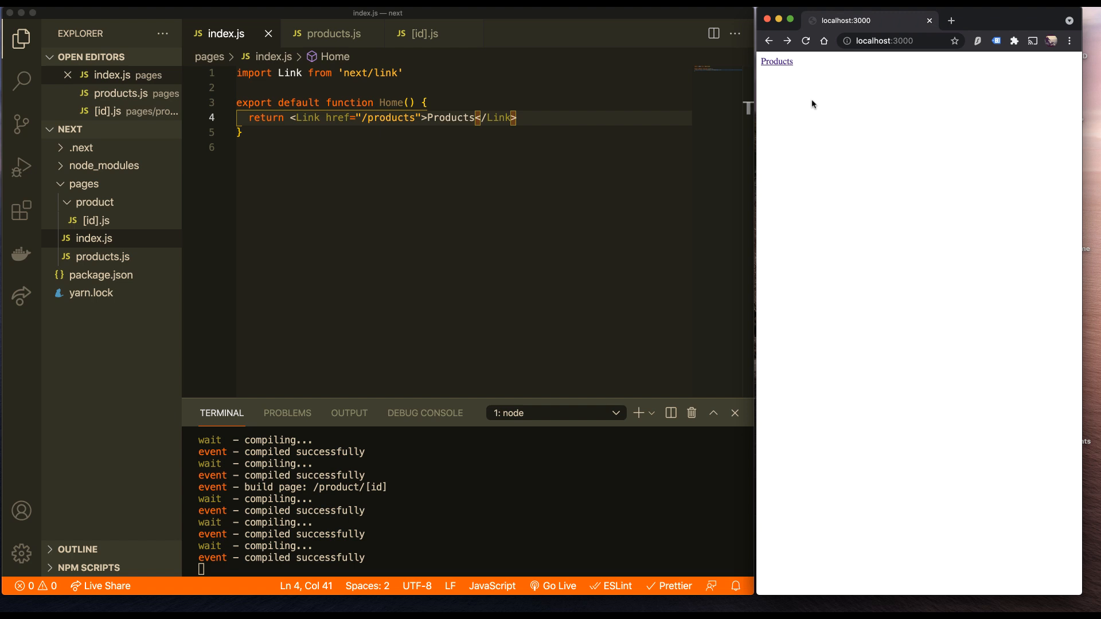
{"action": "mouse_move", "coordinate": [855, 60]}
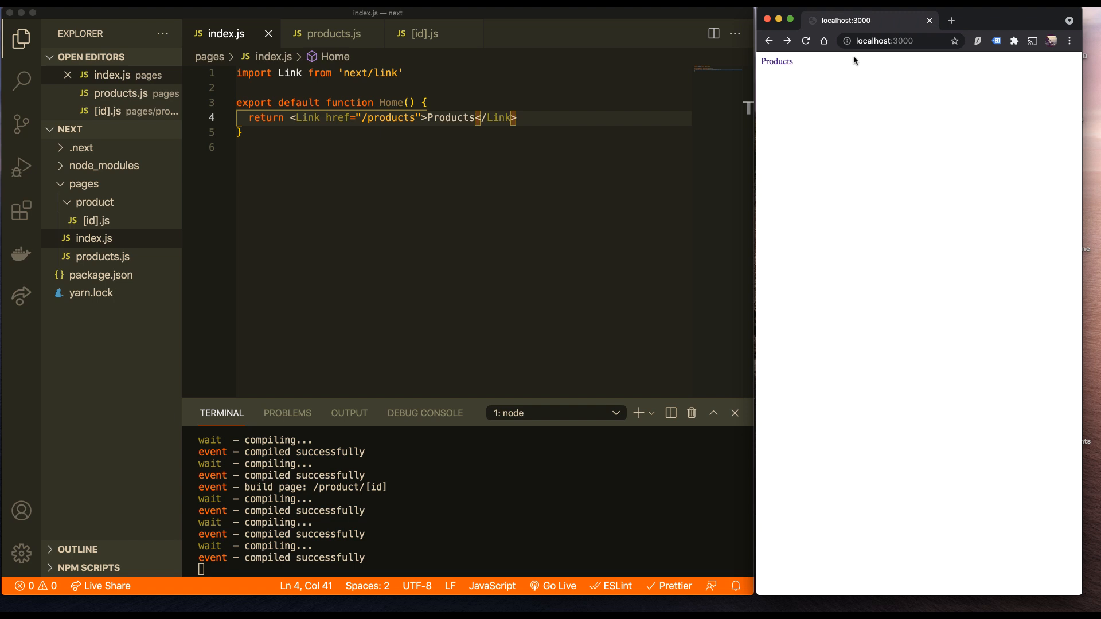
{"action": "mouse_move", "coordinate": [867, 57]}
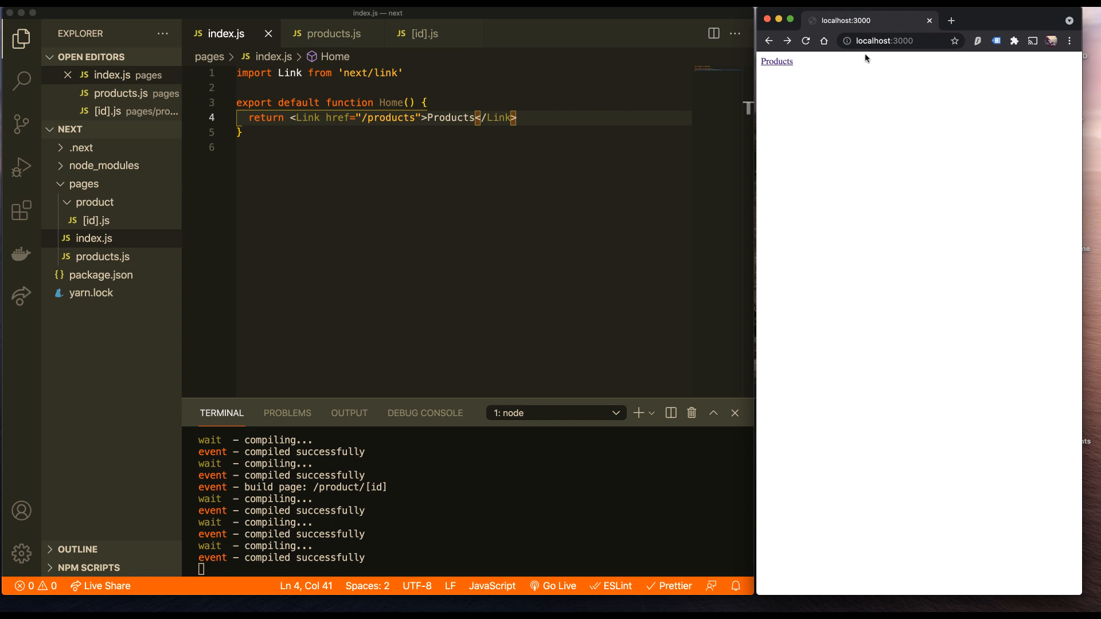
{"action": "mouse_move", "coordinate": [857, 72]}
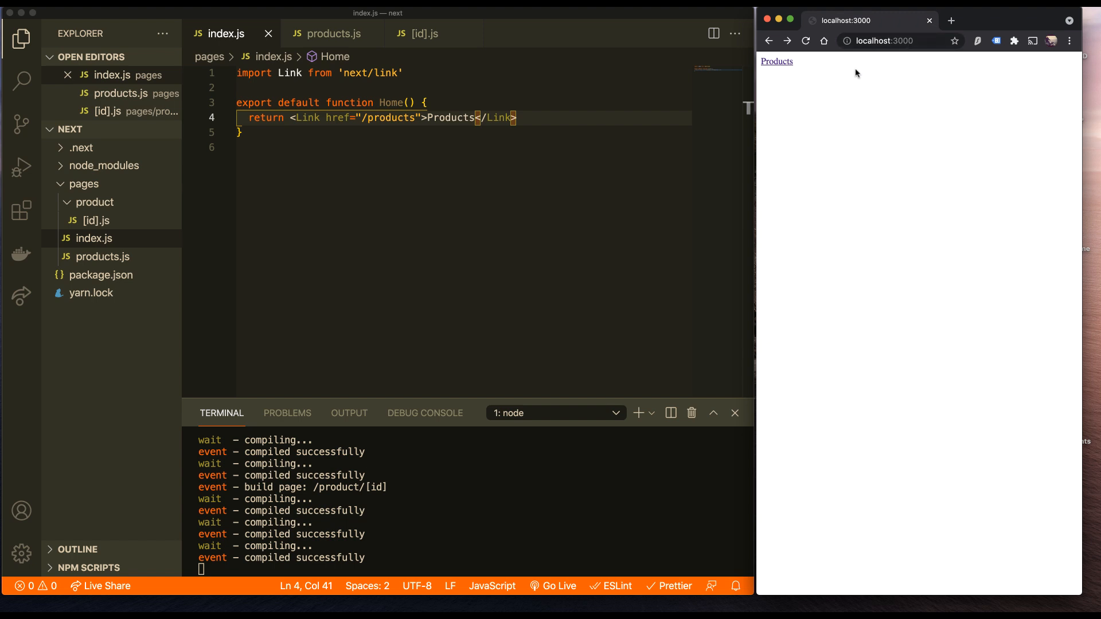
{"action": "mouse_move", "coordinate": [233, 193]}
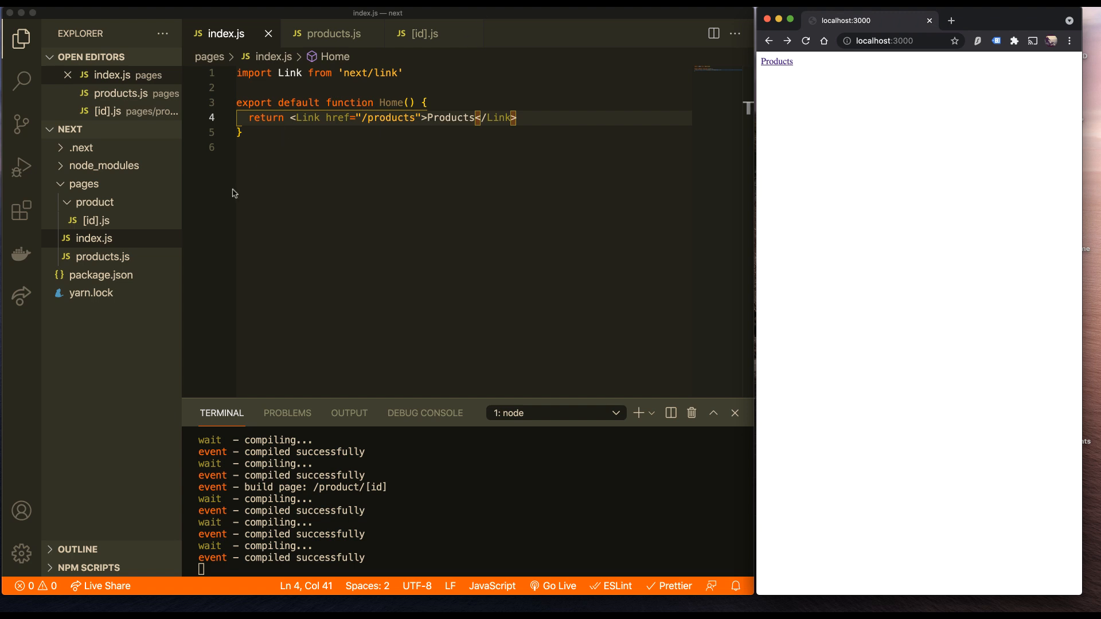
Add console.log('HOME loaded') below the Link import in index.js.
{"action": "left_click", "coordinate": [94, 238]}
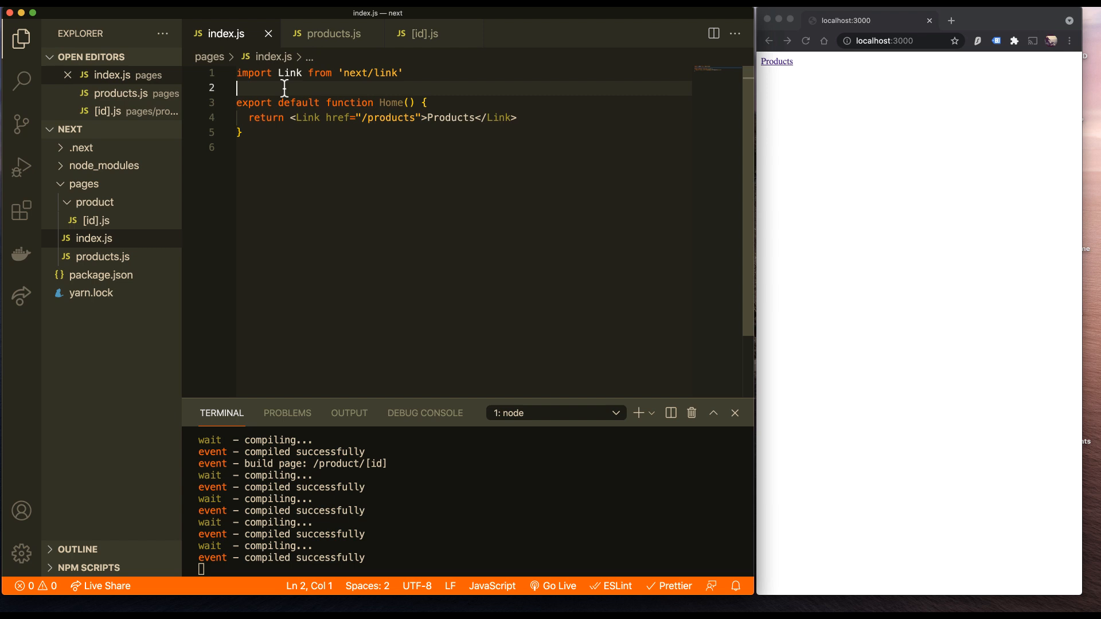
{"action": "type", "text": "console."}
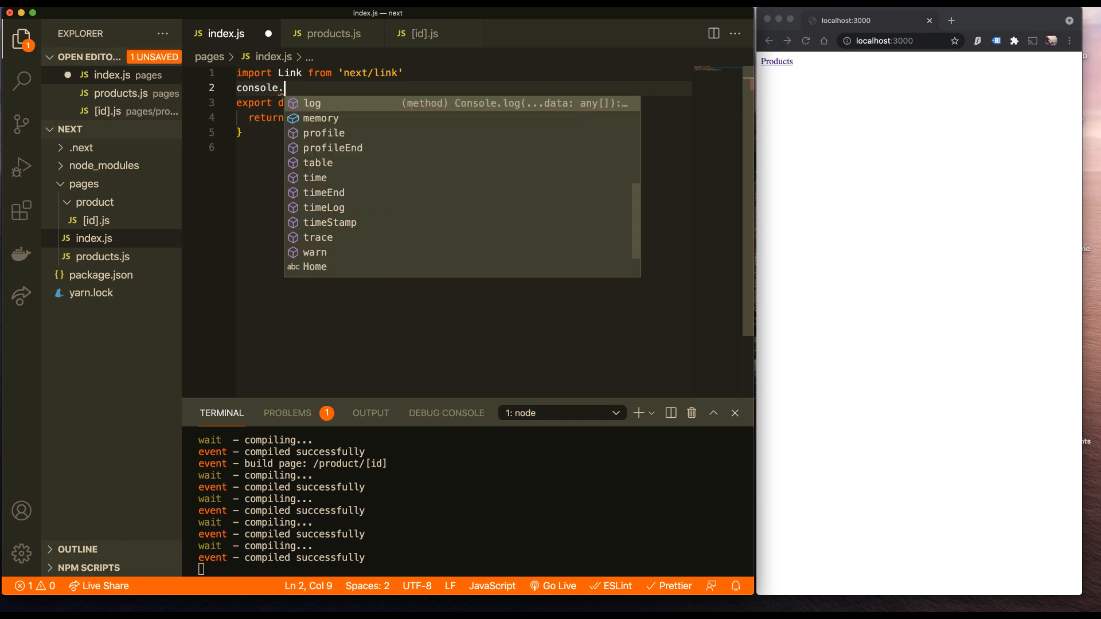
{"action": "type", "text": "log('HOME loaded"}
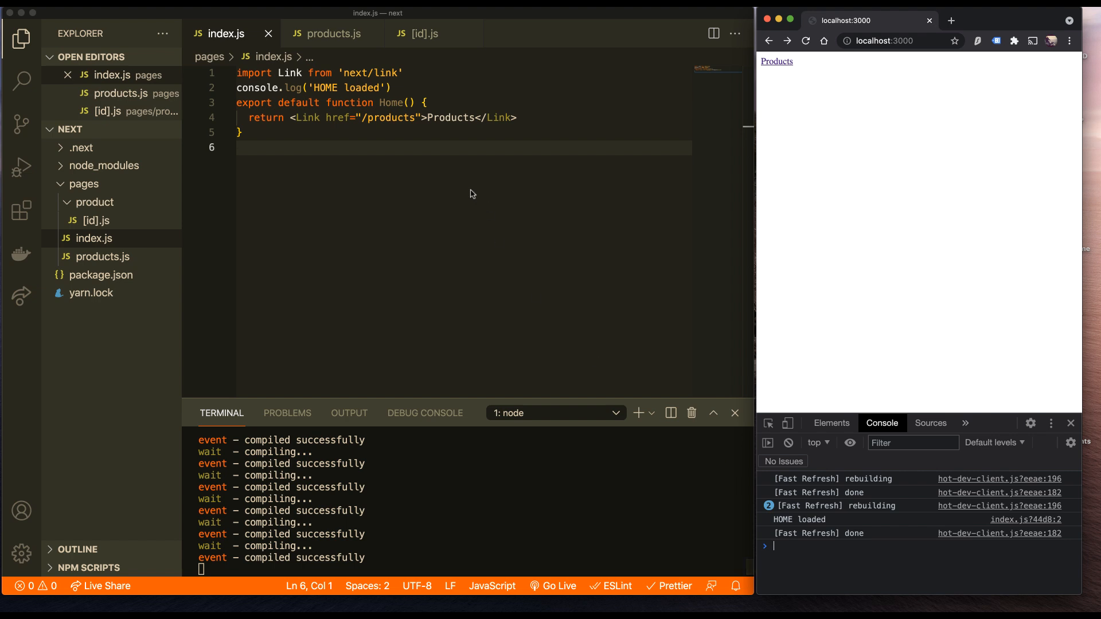
{"action": "triple_click", "coordinate": [310, 88]}
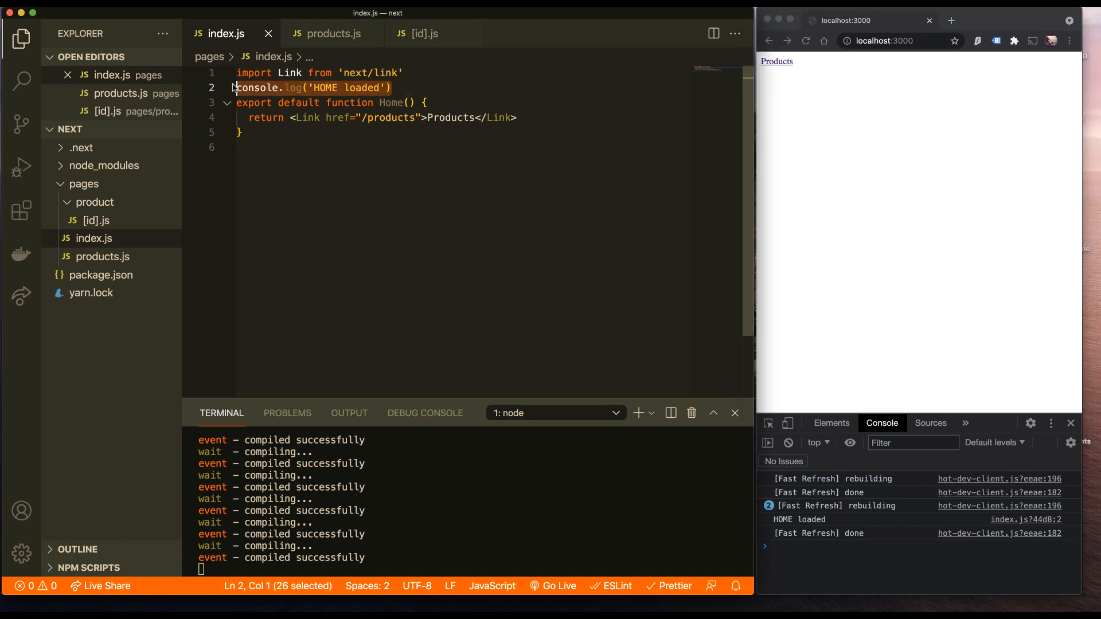
Add console.log('PRODUCTS loaded') to products.js.
{"action": "left_click", "coordinate": [331, 34]}
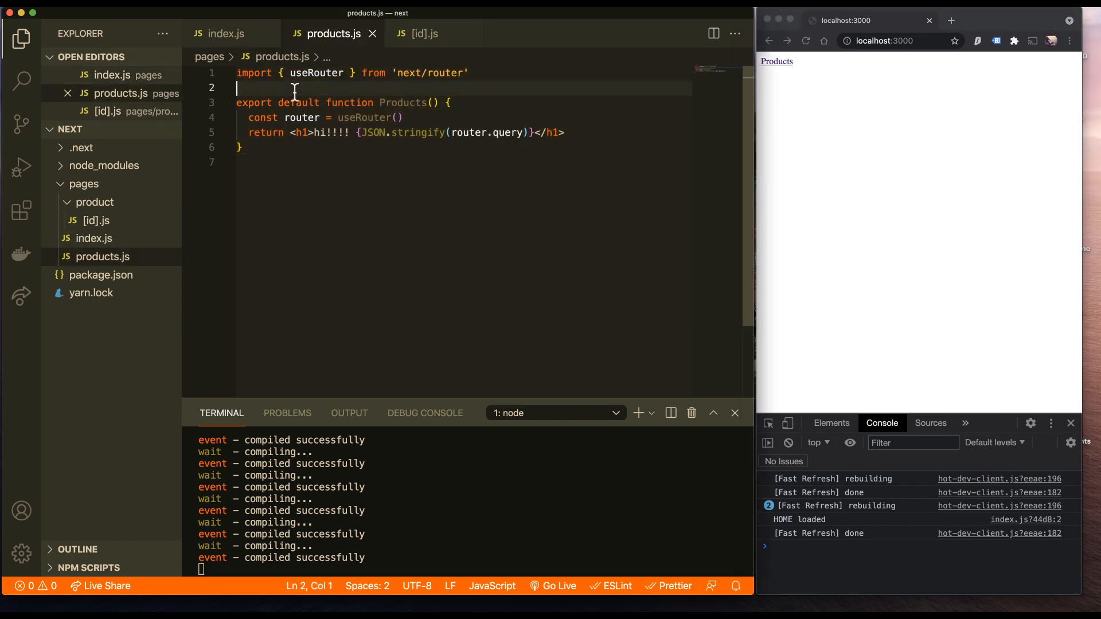
{"action": "type", "text": "console.log('P loaded')"}
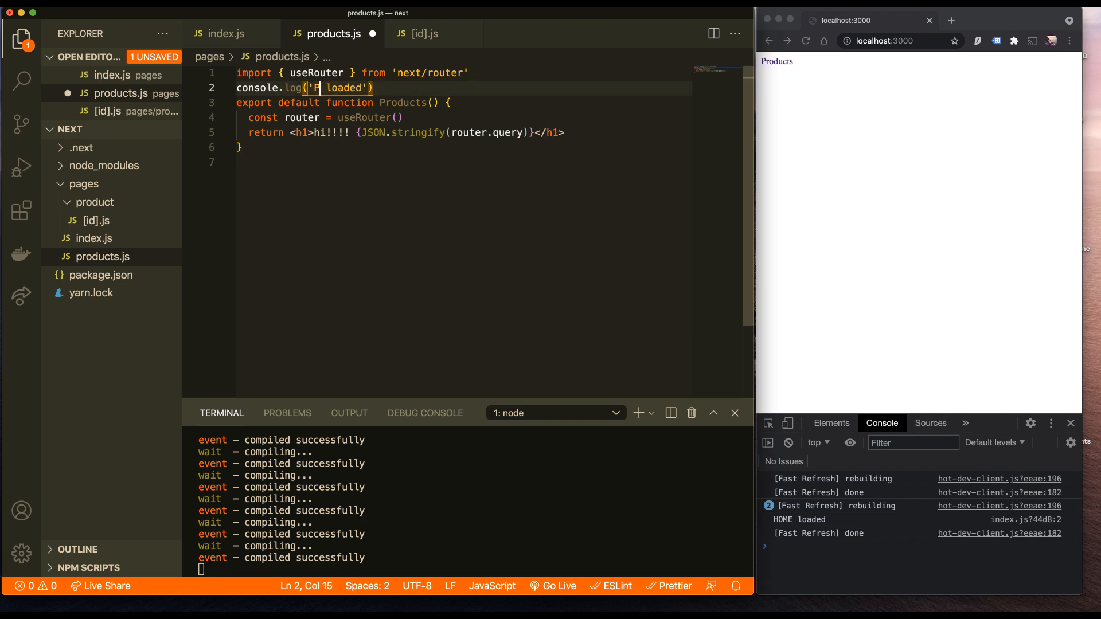
{"action": "type", "text": "RODUCTS"}
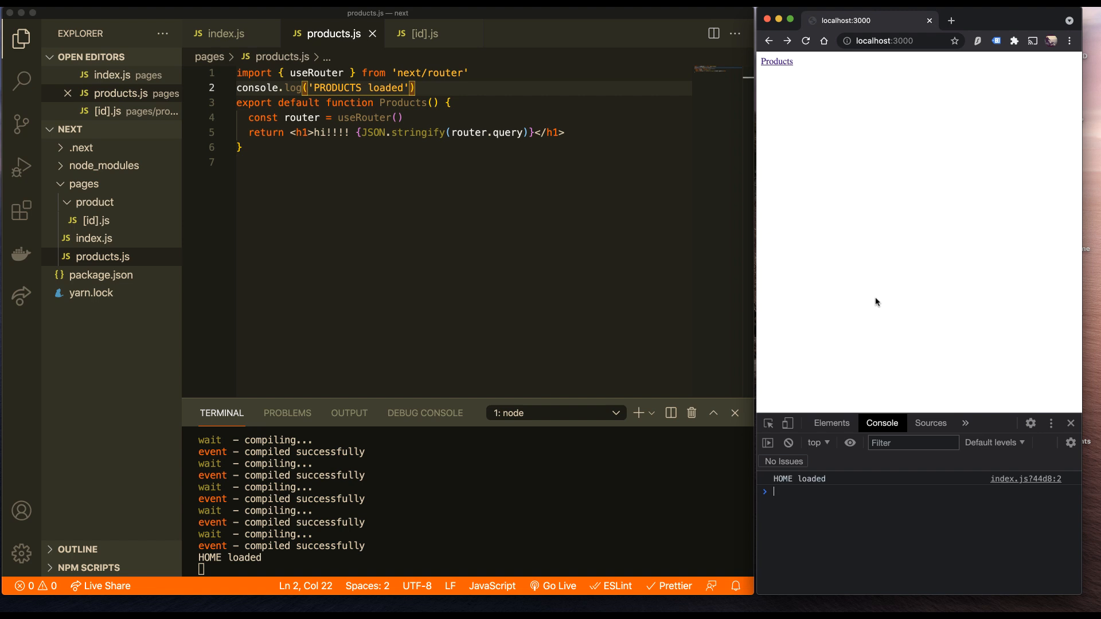
{"action": "mouse_move", "coordinate": [801, 484]}
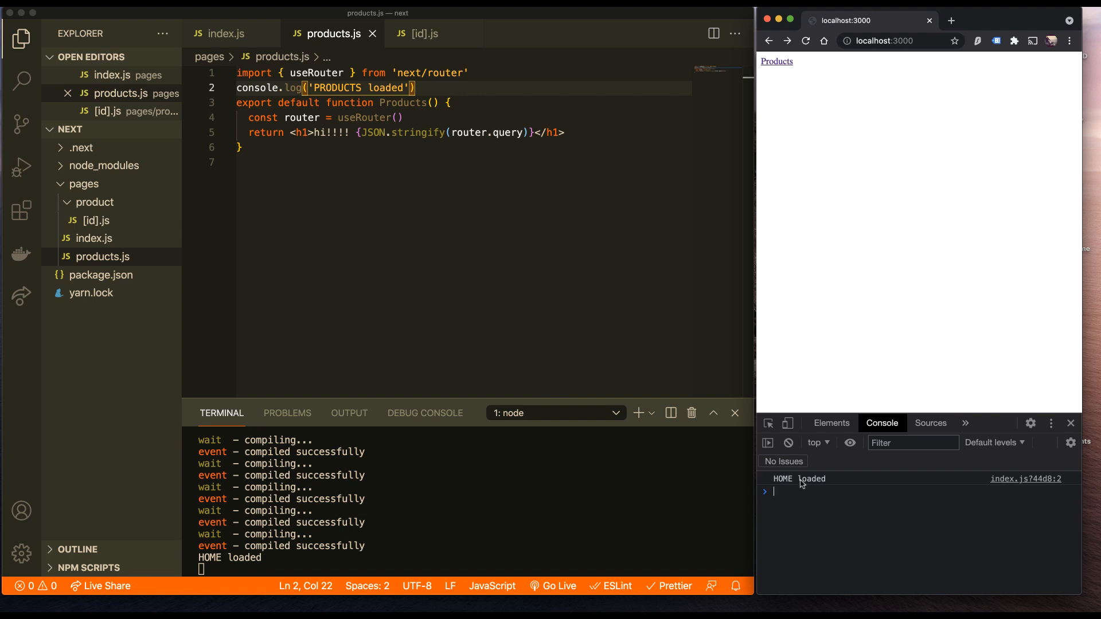
{"action": "mouse_move", "coordinate": [446, 488]}
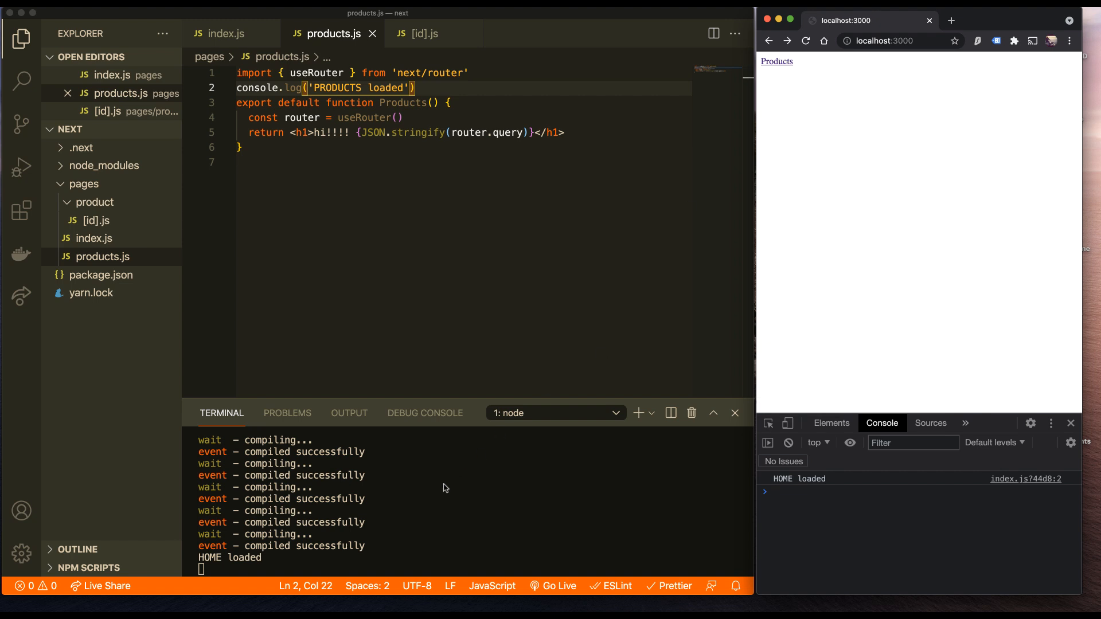
Stop and restart the dev server, then follow the home page's Products link to /products.
{"action": "key", "text": "Ctrl+C"}
{"action": "type", "text": "npx"}
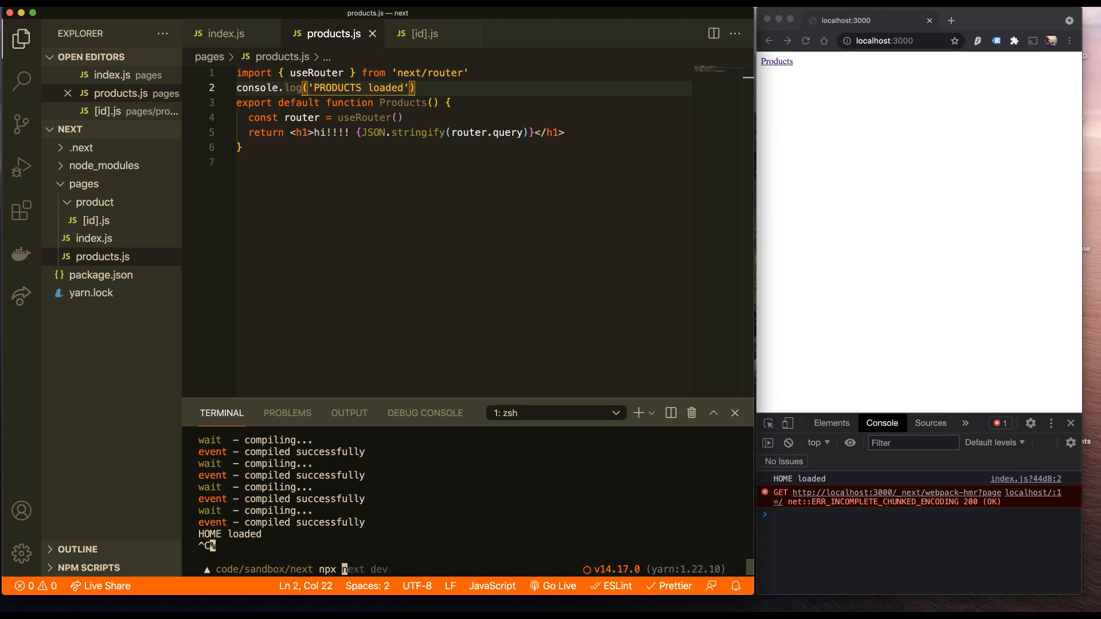
{"action": "type", "text": "bui"}
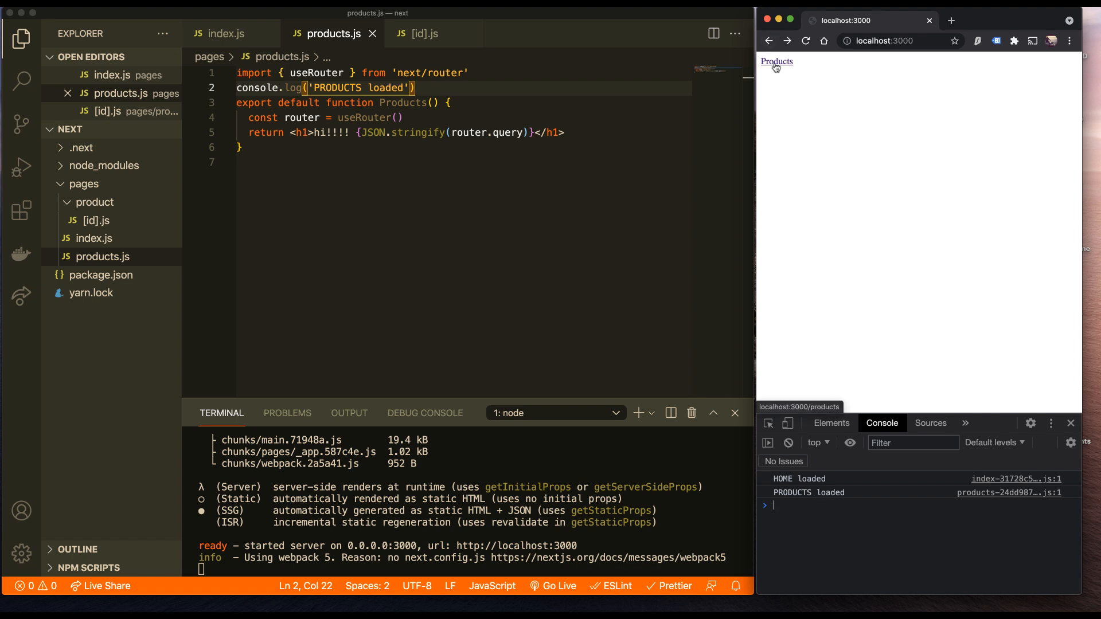
{"action": "left_click", "coordinate": [776, 62]}
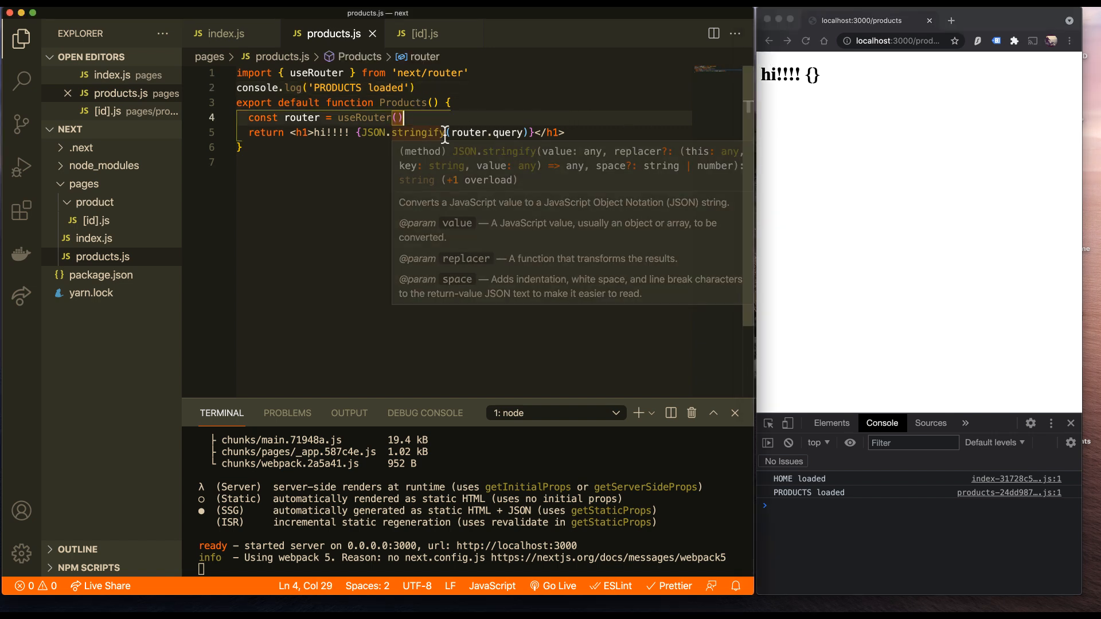
Add prefetch={false} to the Products Link in index.js.
{"action": "left_click", "coordinate": [221, 34]}
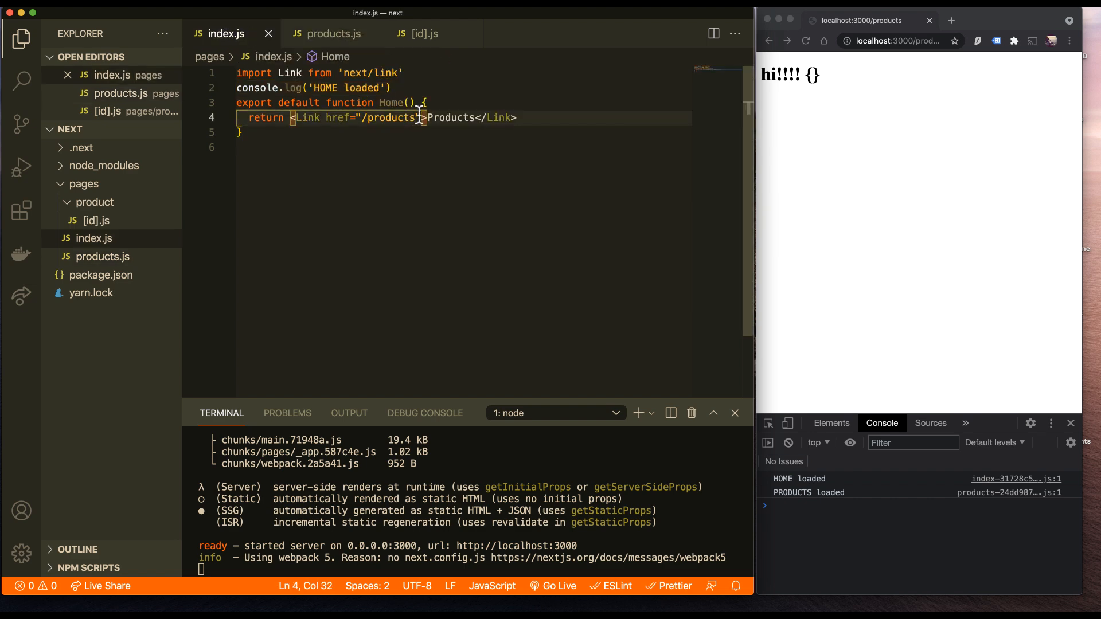
{"action": "type", "text": "prefetch={}"}
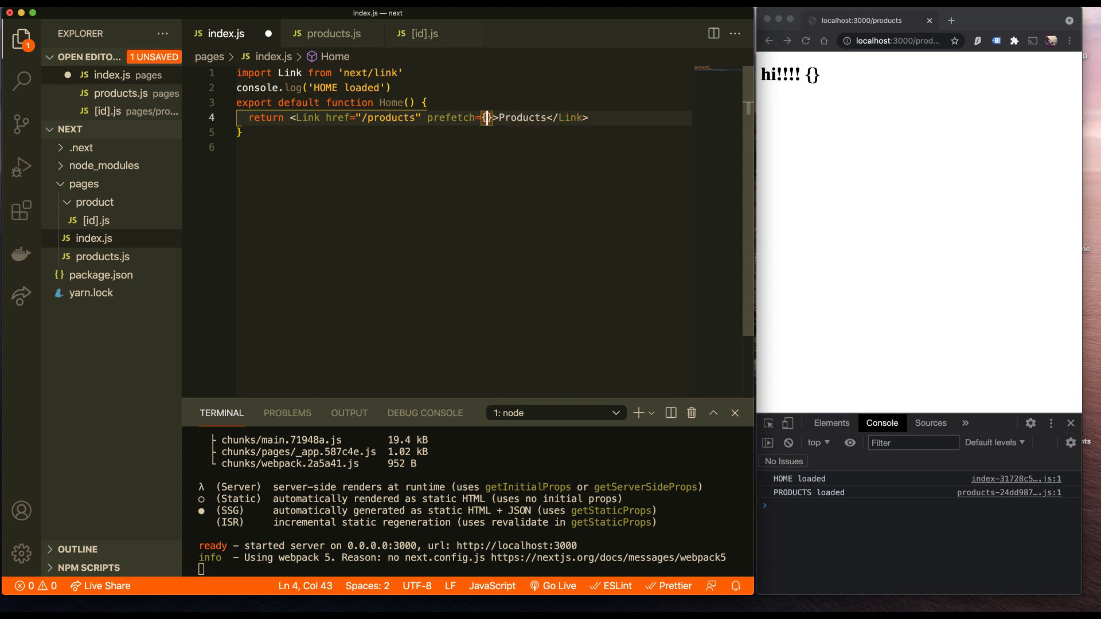
{"action": "type", "text": "false"}
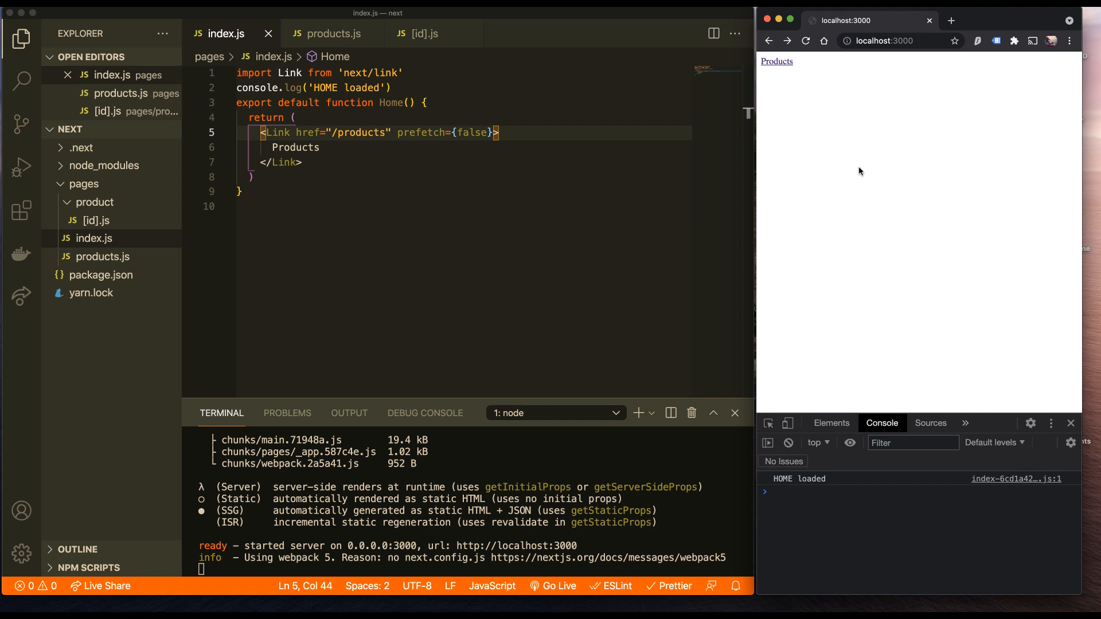
{"action": "mouse_move", "coordinate": [799, 483]}
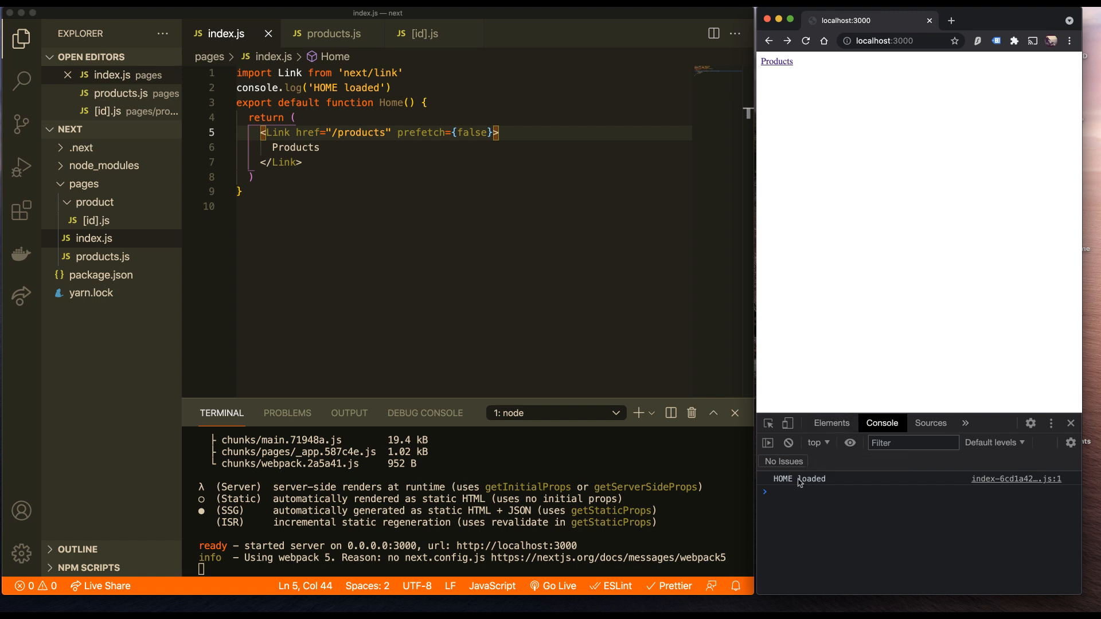
{"action": "mouse_move", "coordinate": [834, 184]}
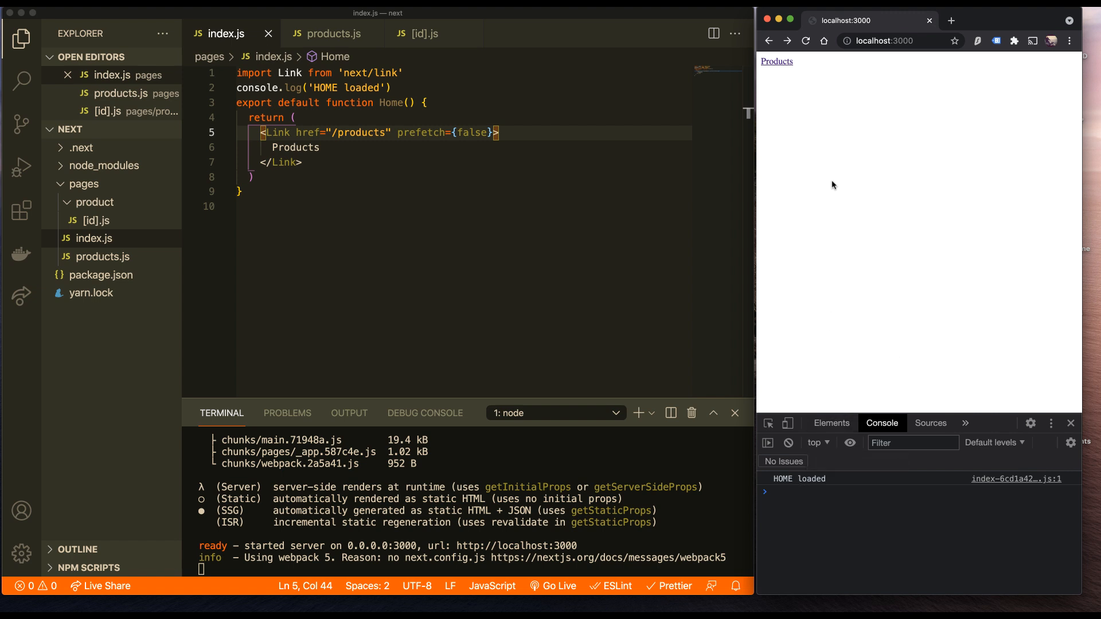
Follow the home page's Products link several times to test loading.
{"action": "left_click", "coordinate": [777, 62]}
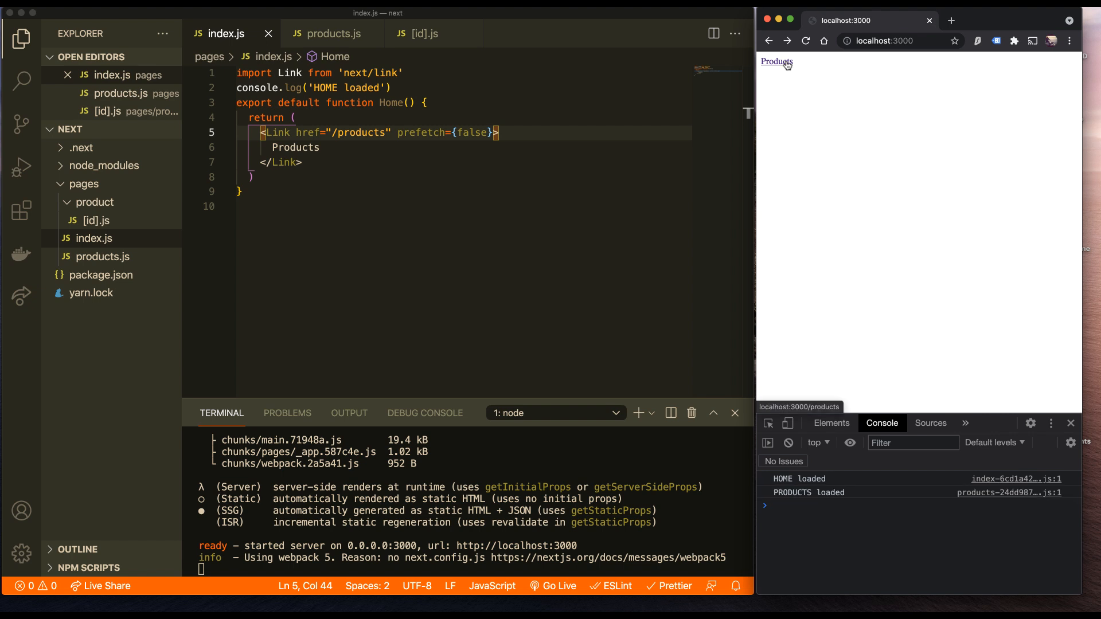
{"action": "mouse_move", "coordinate": [791, 82]}
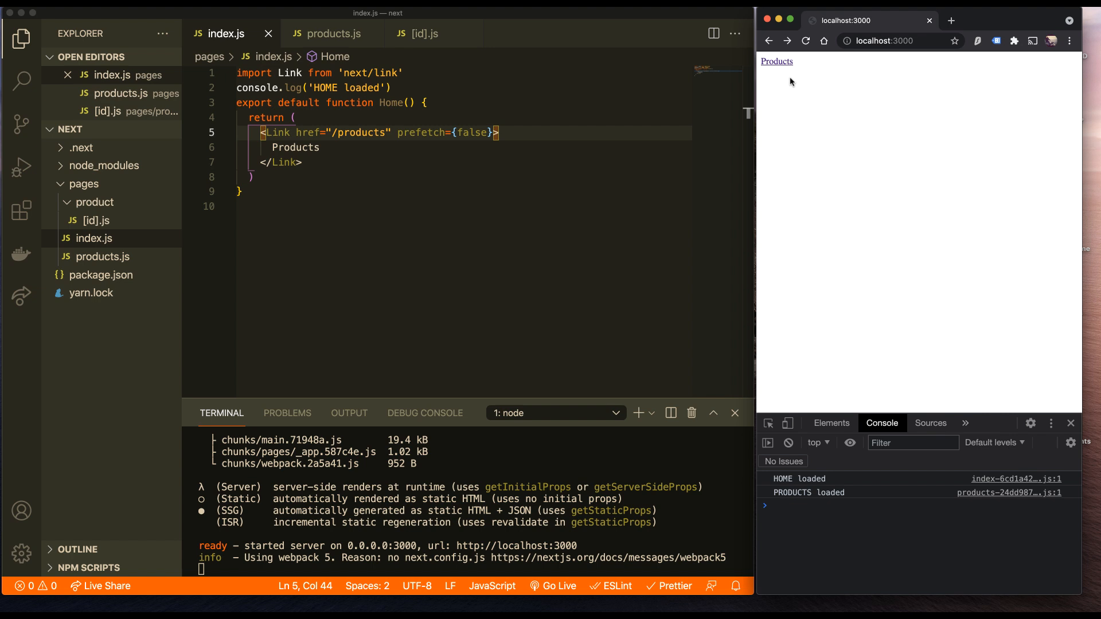
{"action": "left_click", "coordinate": [776, 62]}
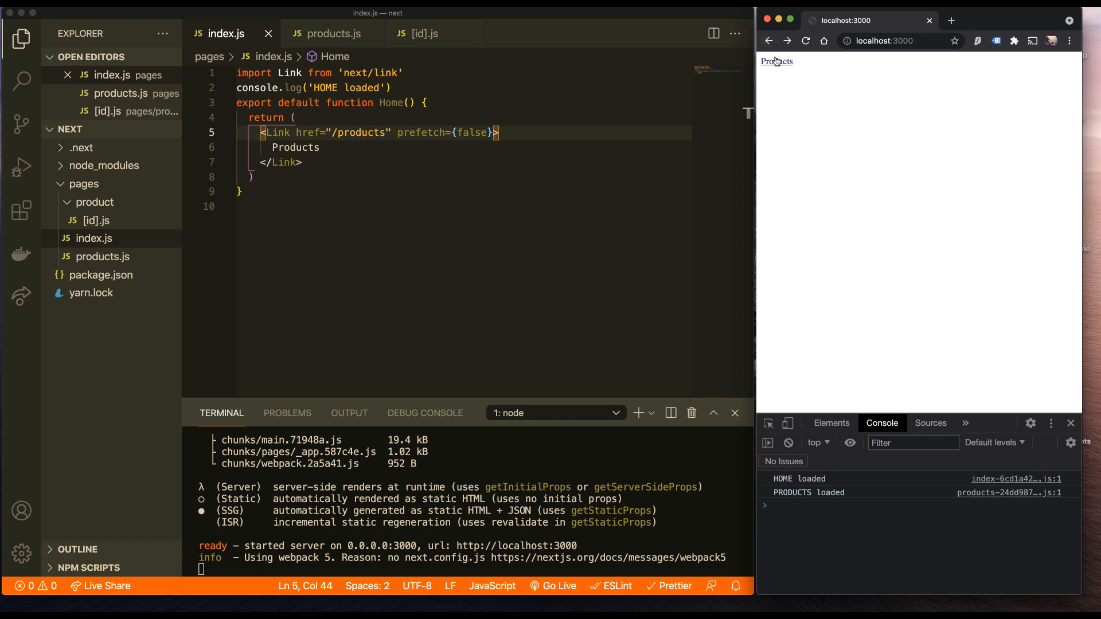
{"action": "left_click", "coordinate": [776, 61]}
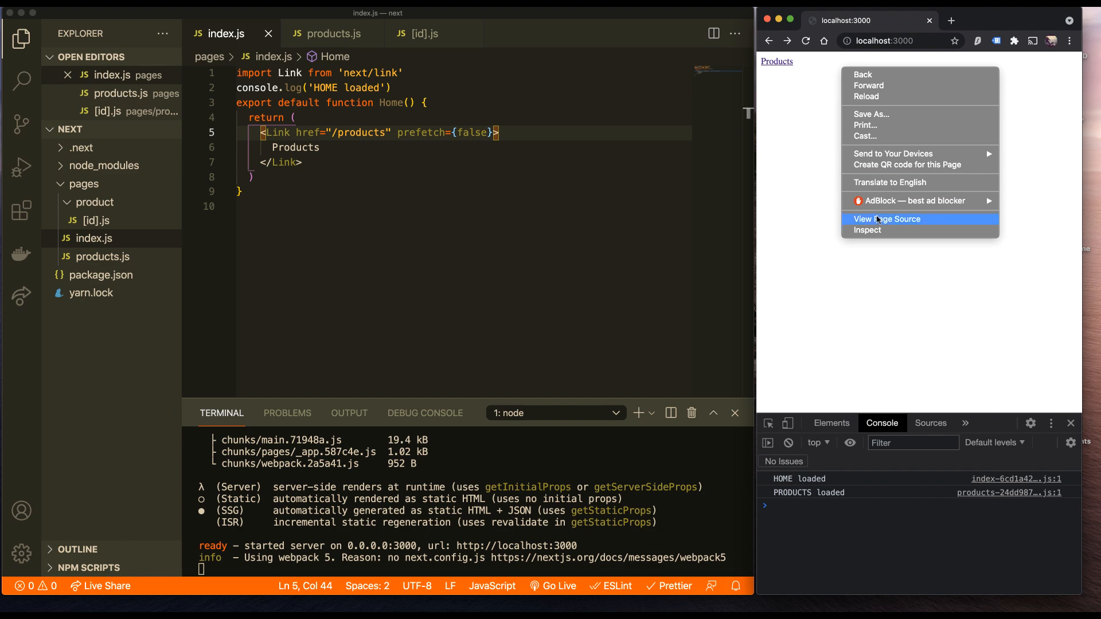
{"action": "left_click", "coordinate": [888, 219]}
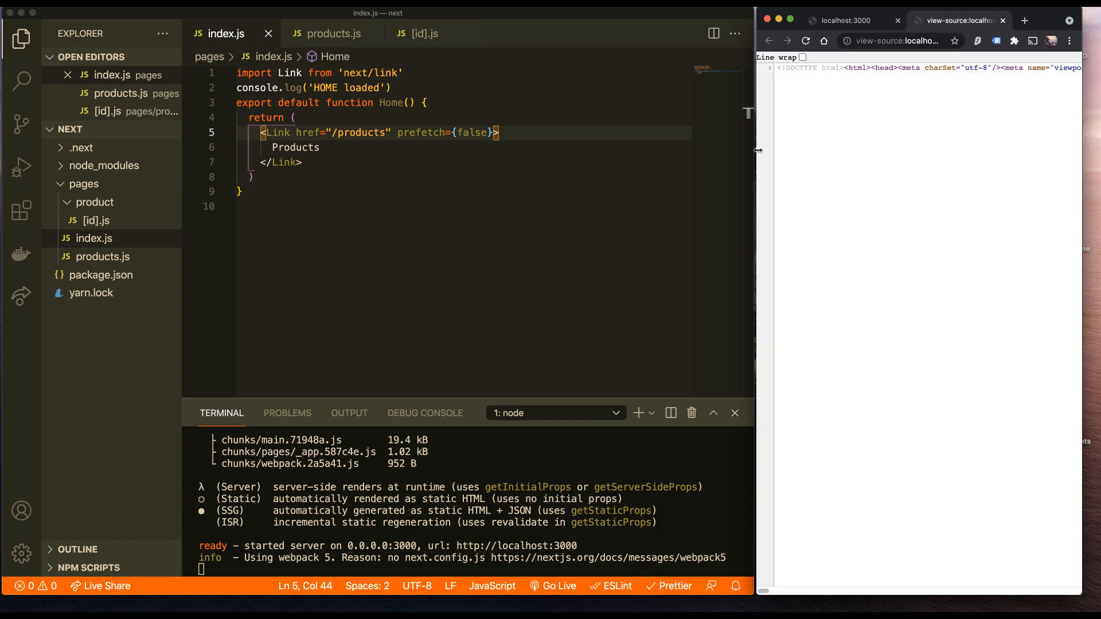
{"action": "left_click", "coordinate": [807, 58]}
{"action": "type", "text": "npx next start"}
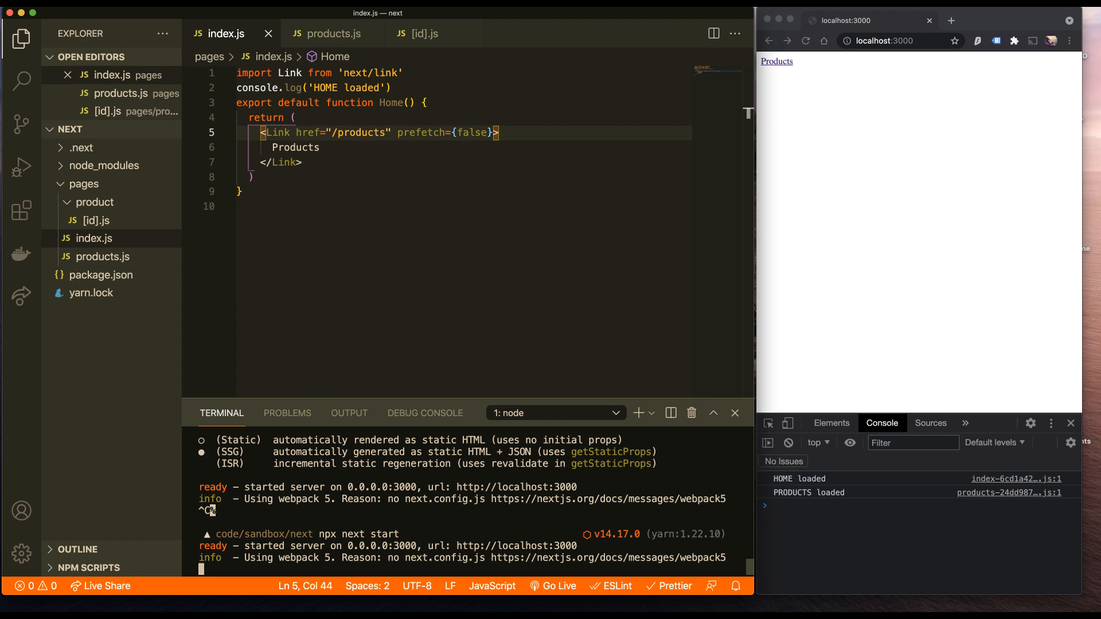
Create a .env.local file in the project root containing API_URL=someurl.com.
{"action": "right_click", "coordinate": [94, 238]}
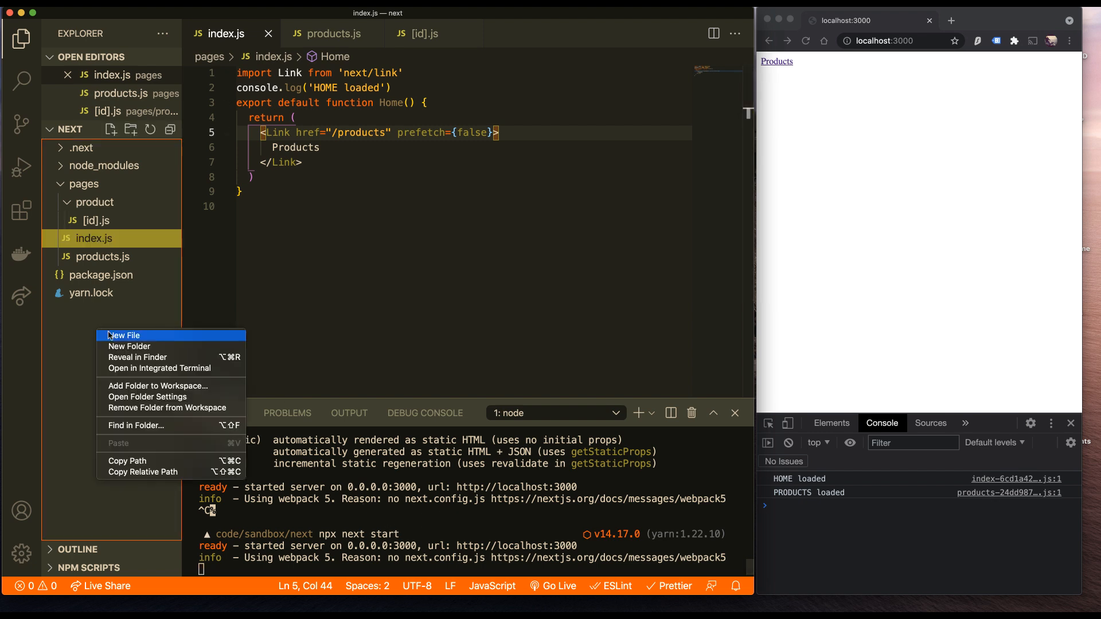
{"action": "left_click", "coordinate": [123, 336]}
{"action": "type", "text": ".env.local"}
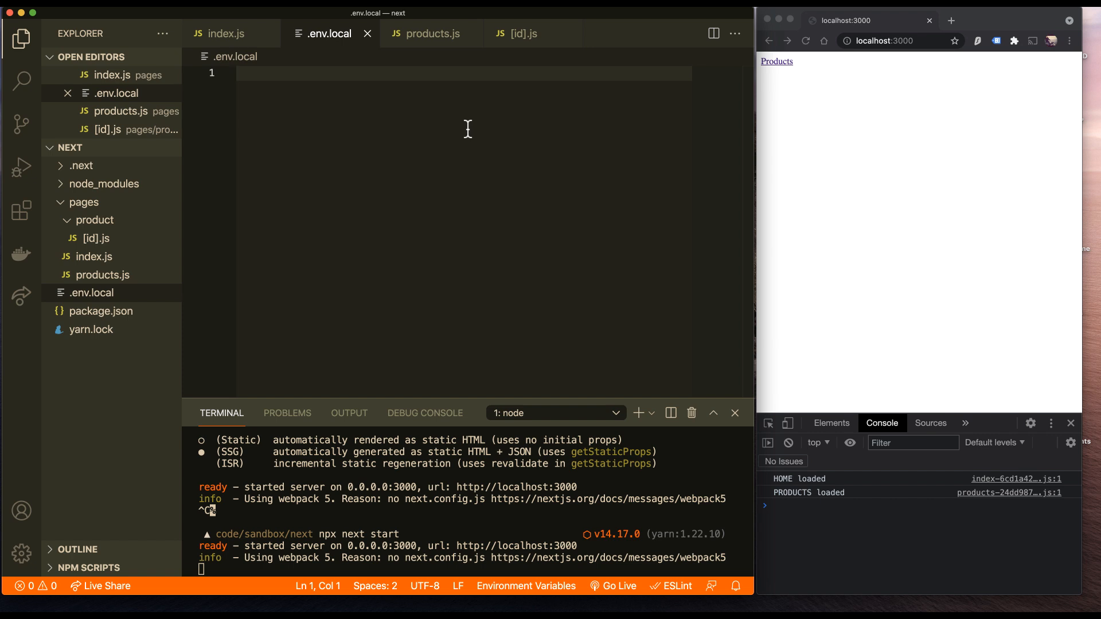
{"action": "type", "text": "API_"}
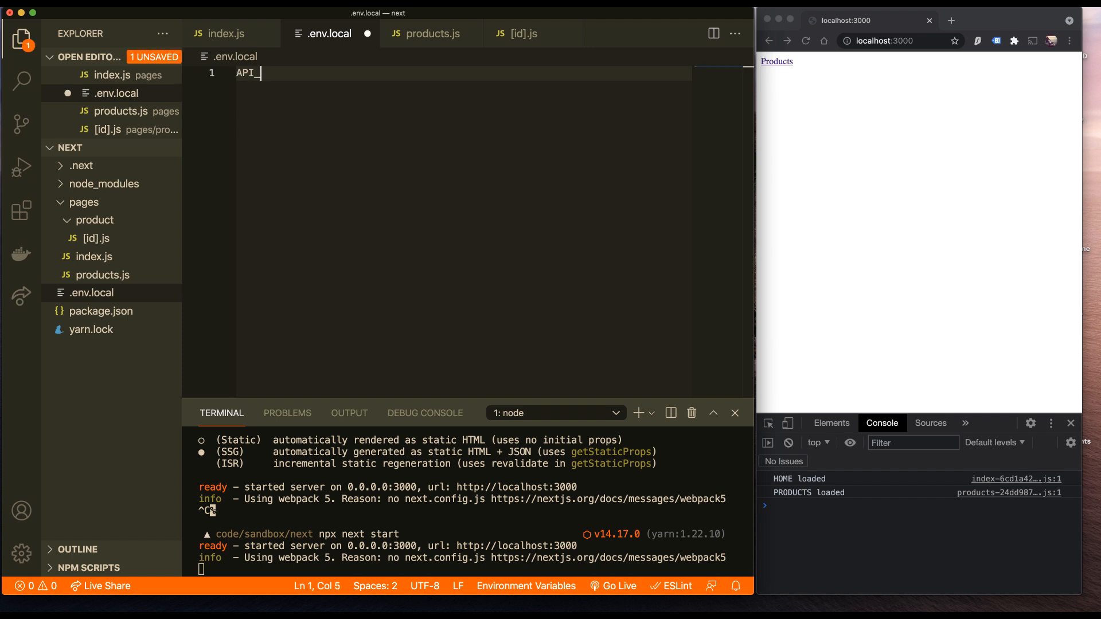
{"action": "type", "text": "URL"}
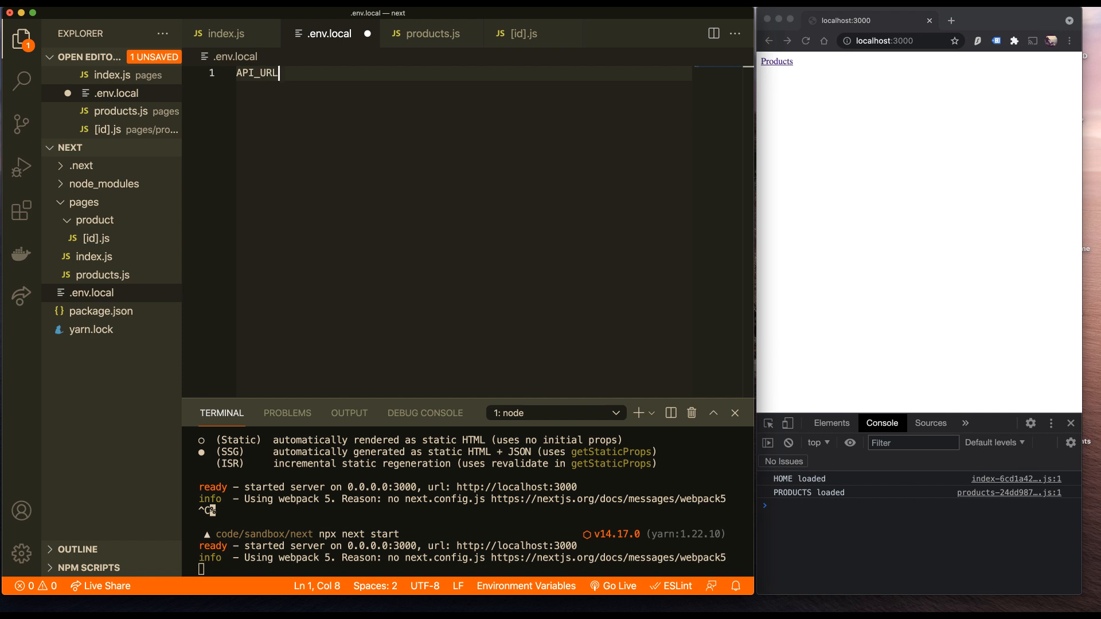
{"action": "type", "text": "=someurl.com"}
{"action": "left_click", "coordinate": [468, 569]}
{"action": "type", "text": "npx next dev"}
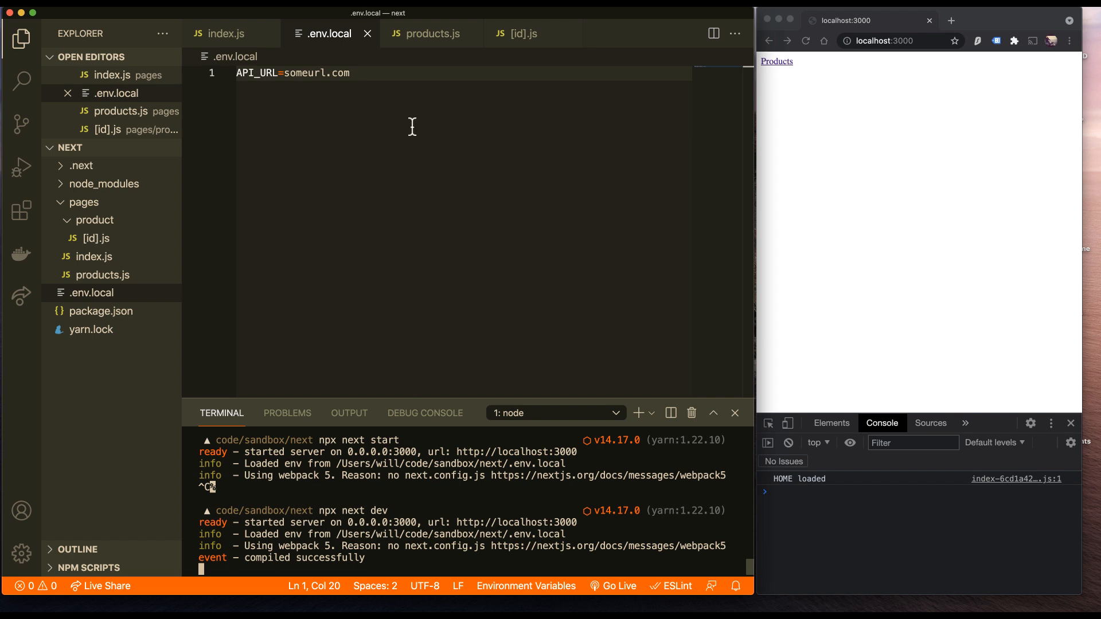
{"action": "left_click", "coordinate": [223, 34]}
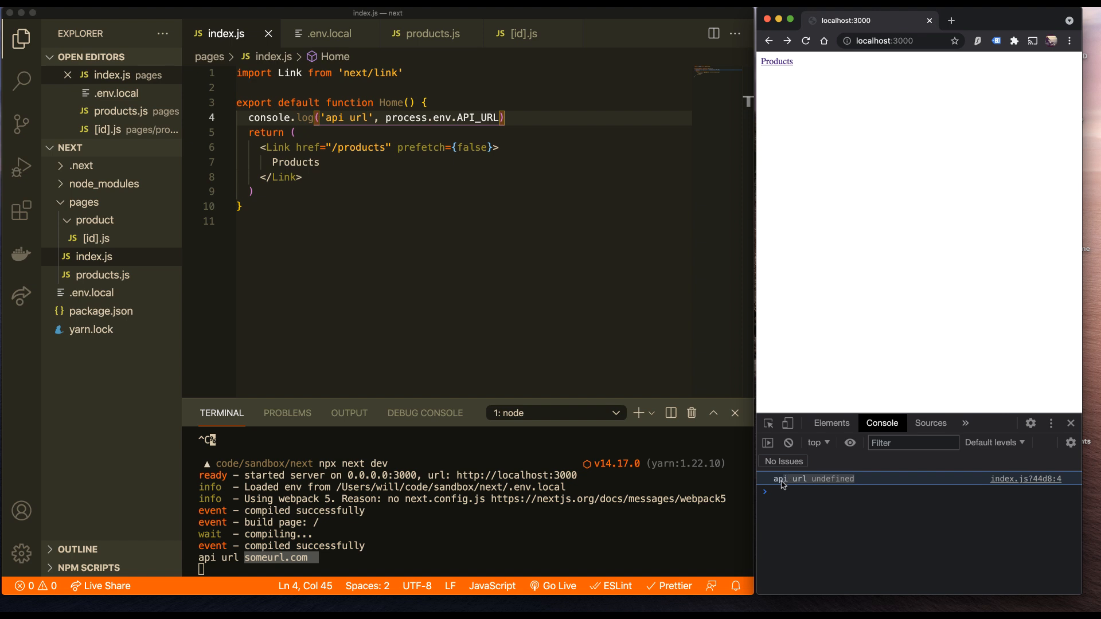
{"action": "mouse_move", "coordinate": [764, 481]}
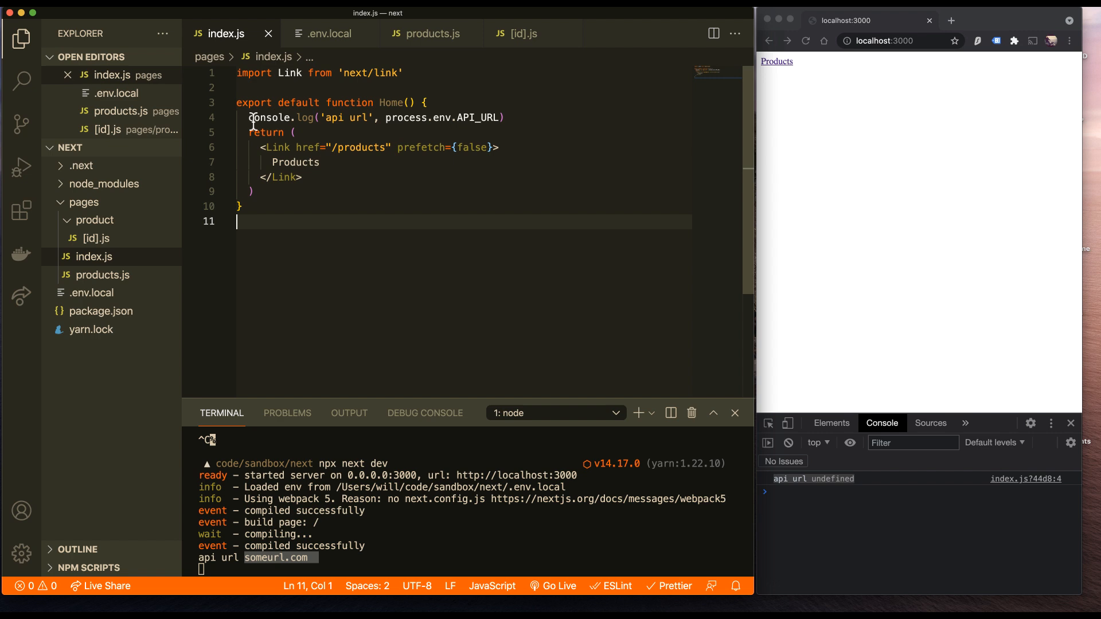
Replace the Home function body with console.log('api url', process.env.API_URL).
{"action": "left_click_drag", "start_coordinate": [250, 117], "coordinate": [281, 191]}
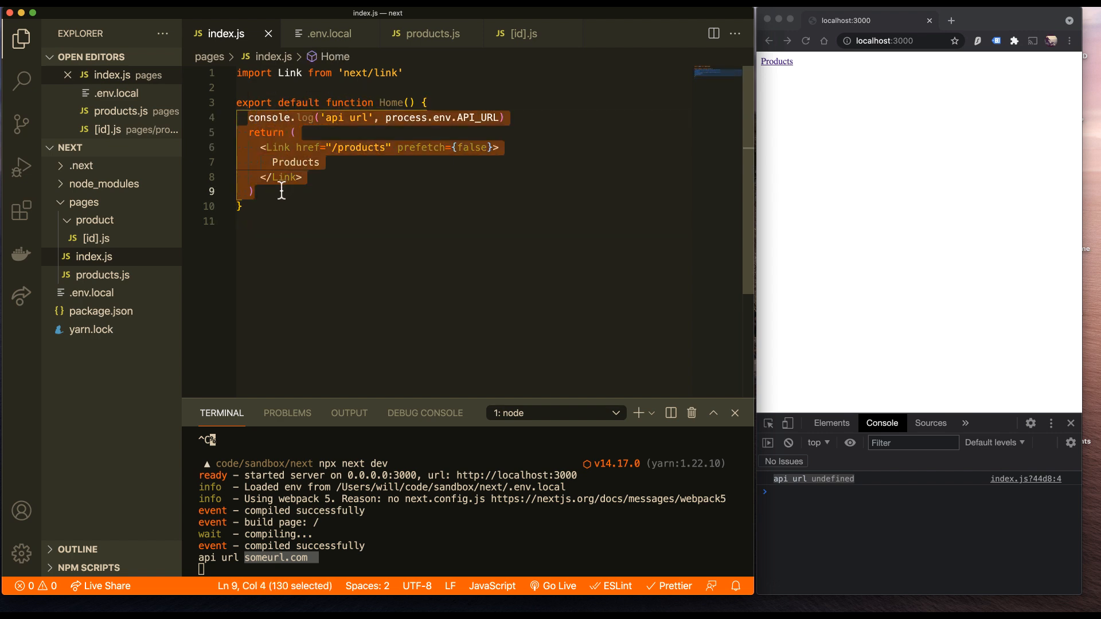
{"action": "mouse_move", "coordinate": [846, 133]}
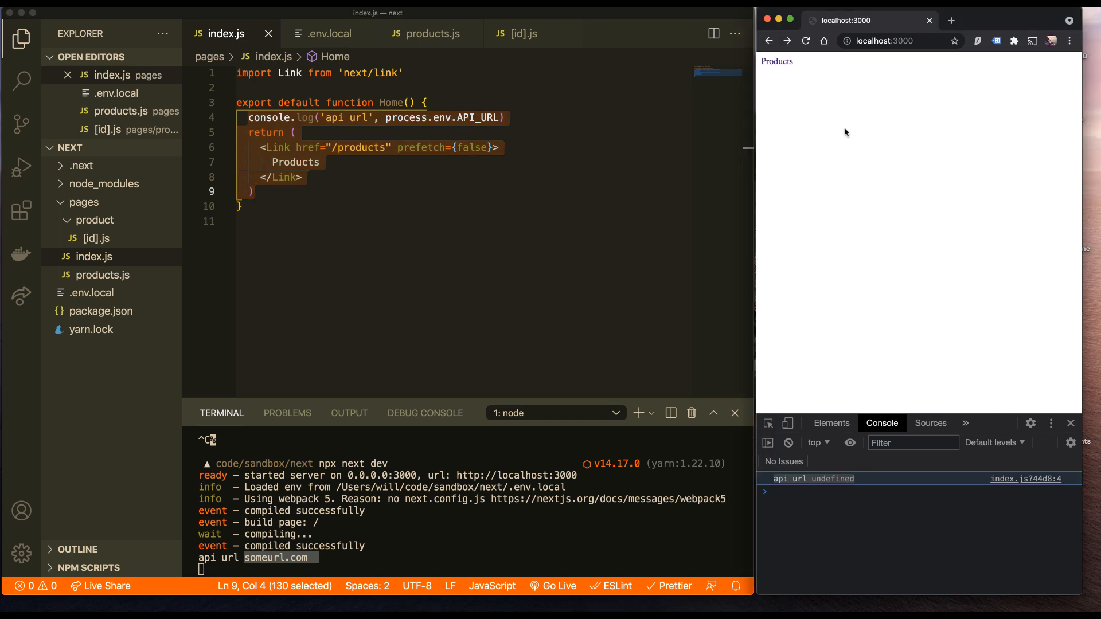
{"action": "left_click", "coordinate": [492, 118]}
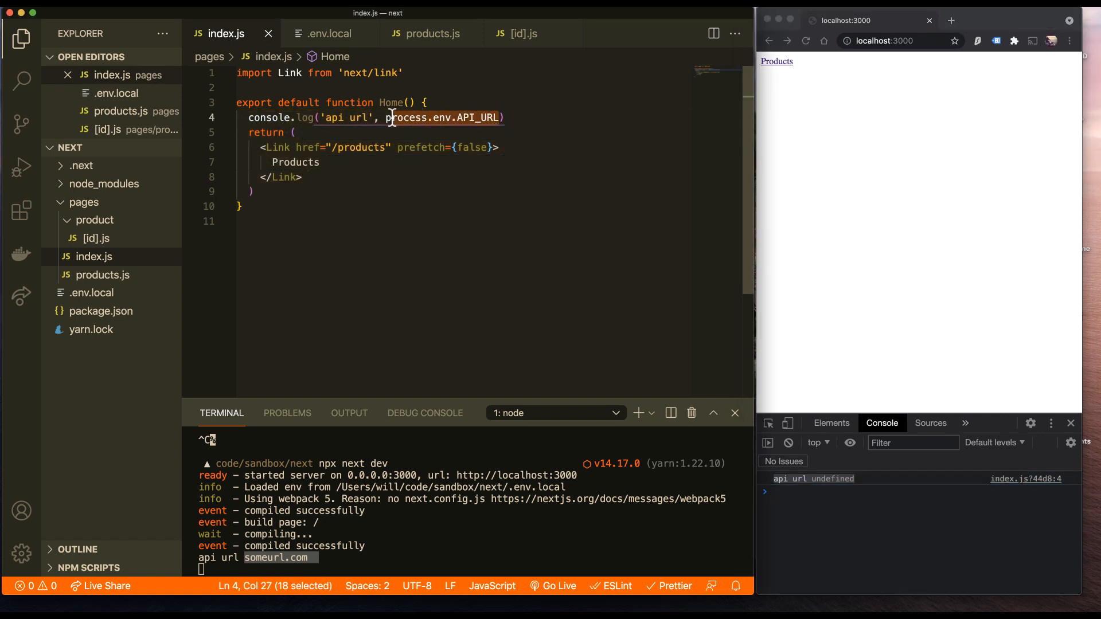
{"action": "left_click", "coordinate": [329, 33]}
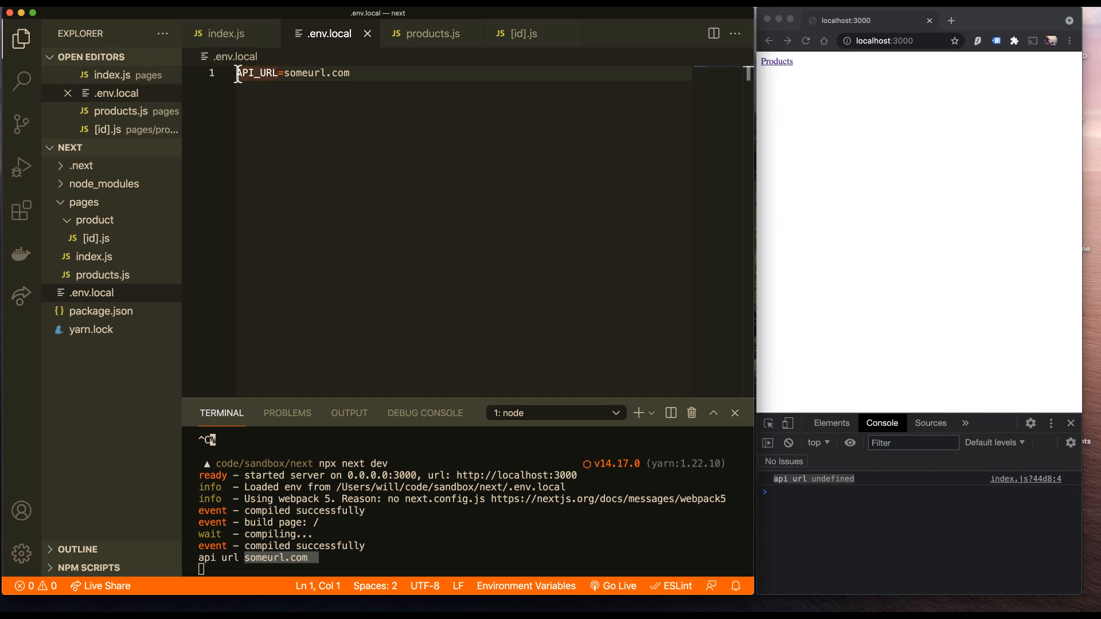
Prefix API_URL with NEXT_PUBLIC_ in .env.local and in index.js's process.env reference.
{"action": "type", "text": "NEXT_PUBLIC_"}
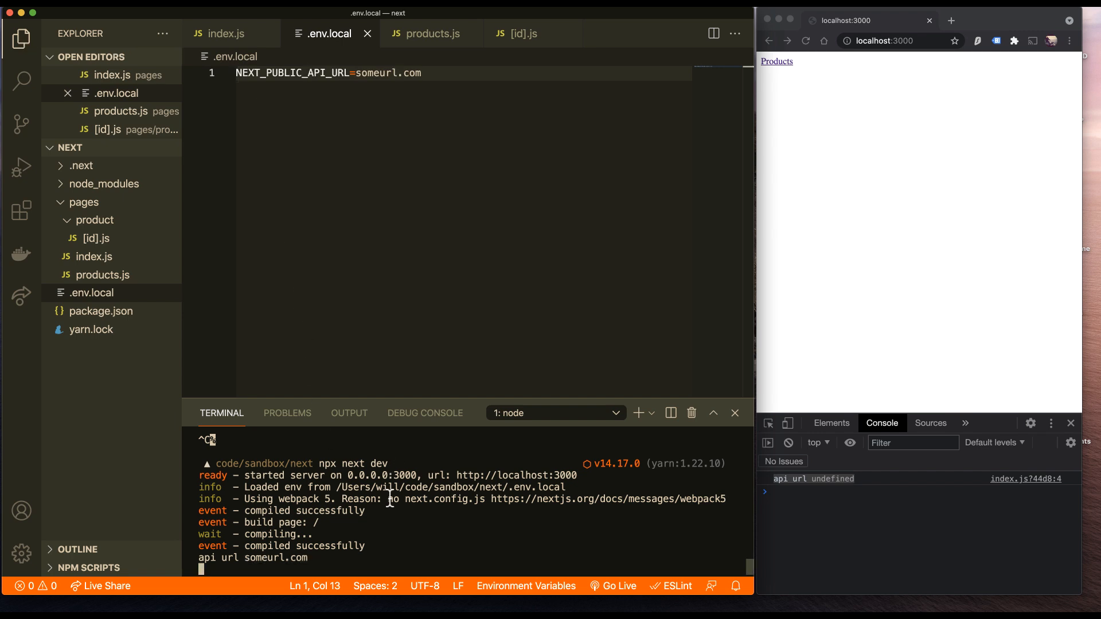
{"action": "left_click", "coordinate": [224, 33]}
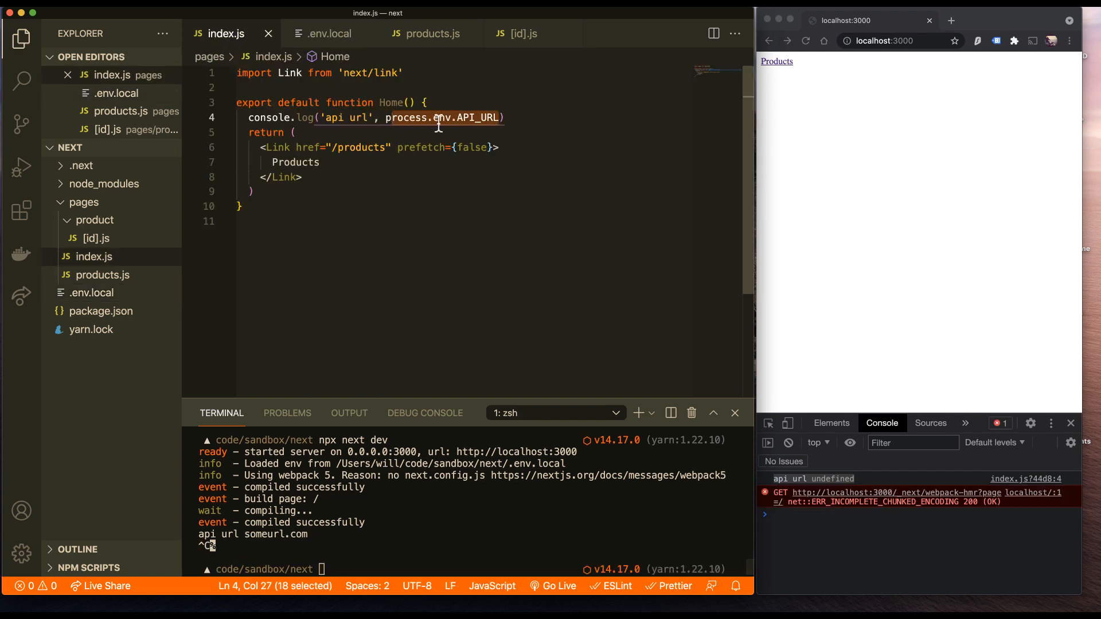
{"action": "type", "text": "NEXT_PUBLIC_"}
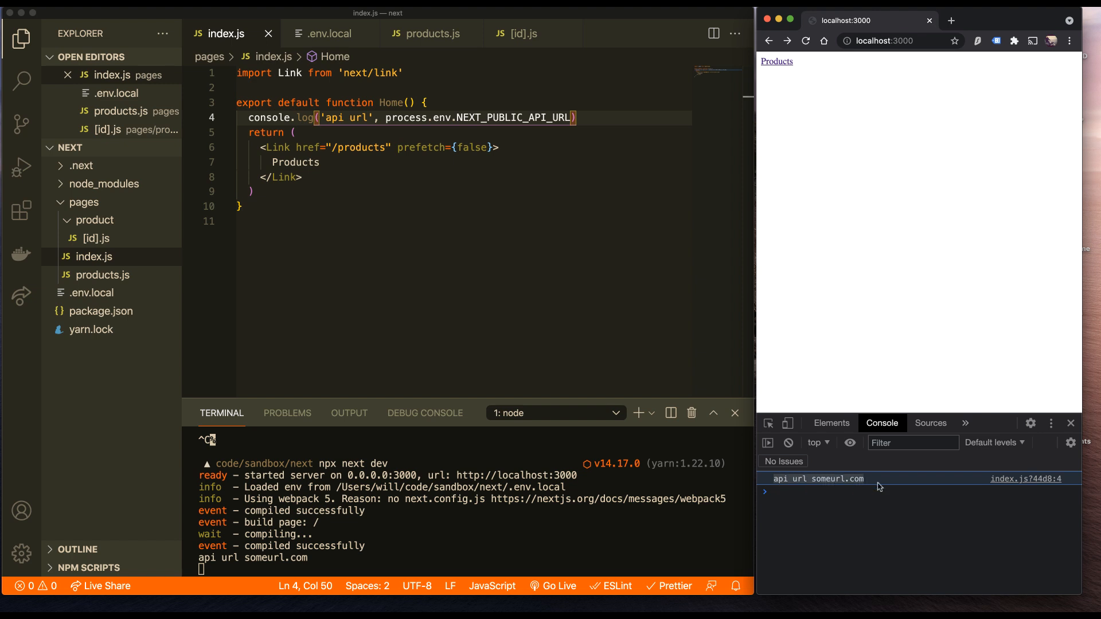
{"action": "mouse_move", "coordinate": [881, 487]}
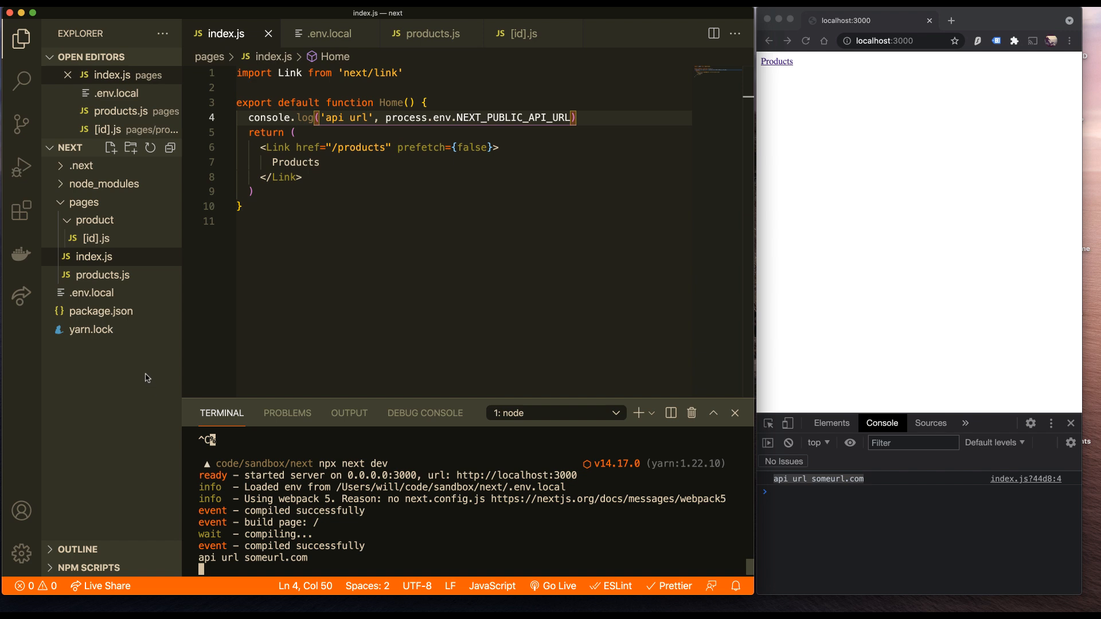
{"action": "mouse_move", "coordinate": [95, 293]}
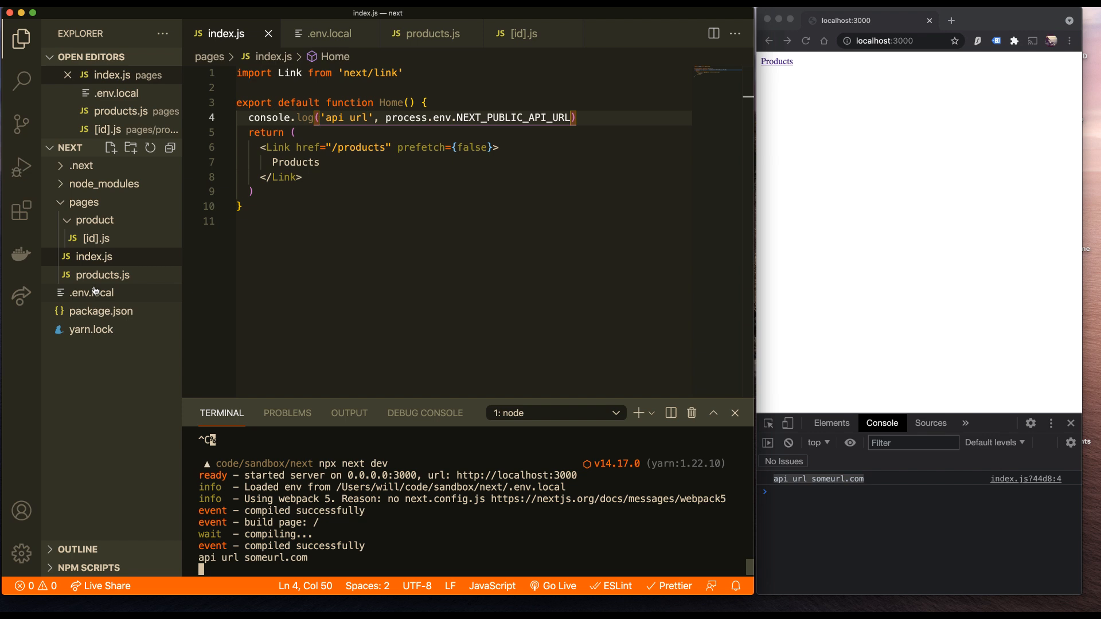
{"action": "mouse_move", "coordinate": [95, 293]}
{"action": "type", "text": "public"}
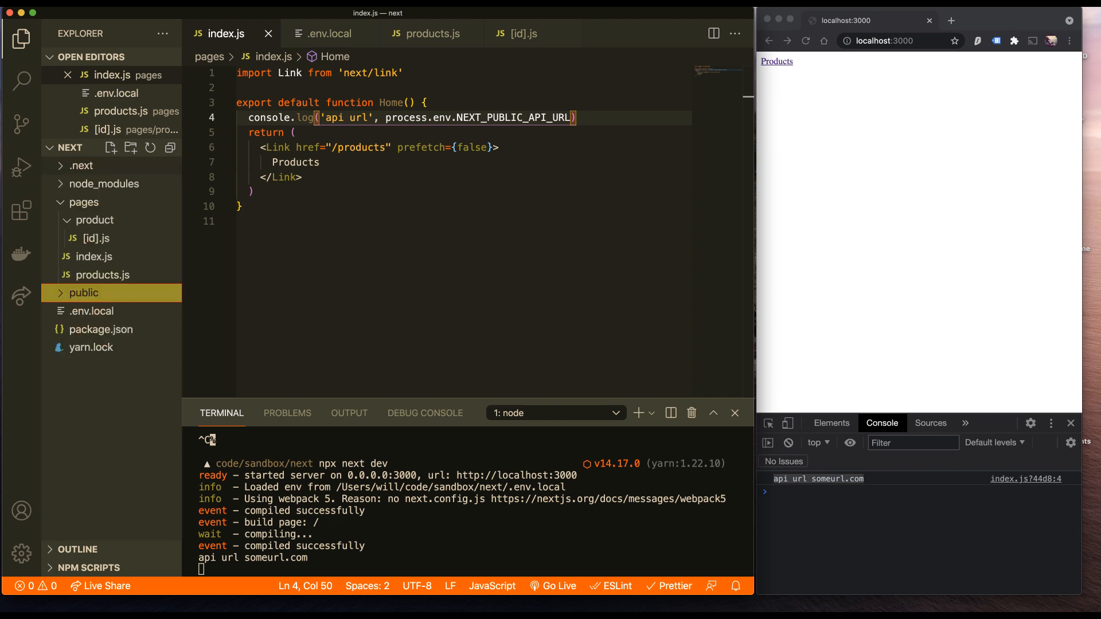
{"action": "mouse_move", "coordinate": [94, 311]}
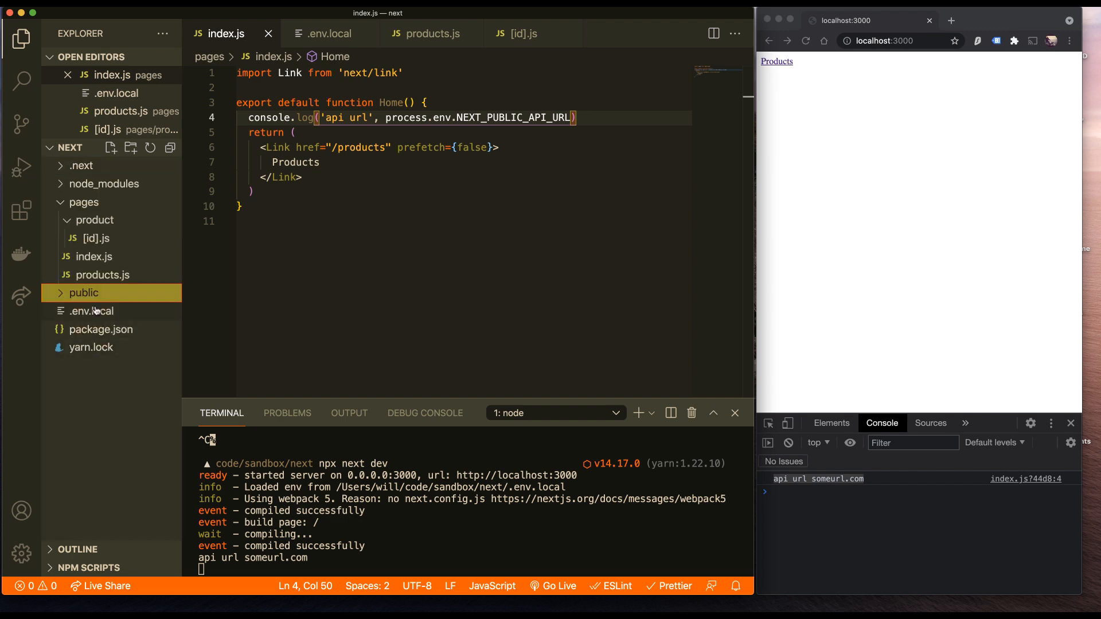
Reveal the public folder in Finder and open it to drop in smiley.jpg.
{"action": "right_click", "coordinate": [84, 293]}
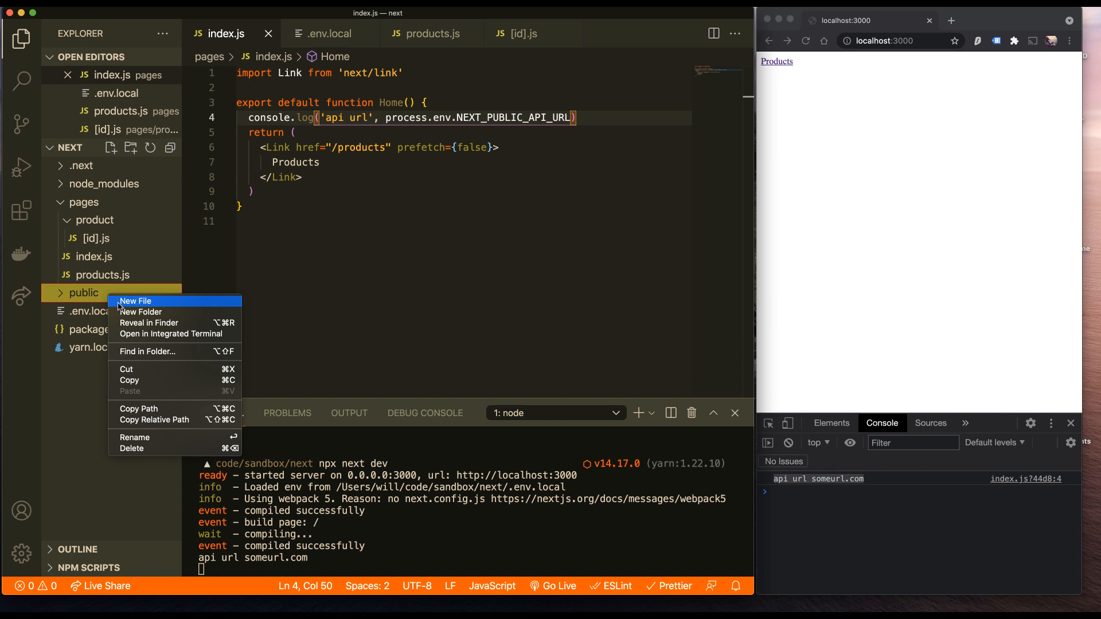
{"action": "left_click", "coordinate": [149, 323]}
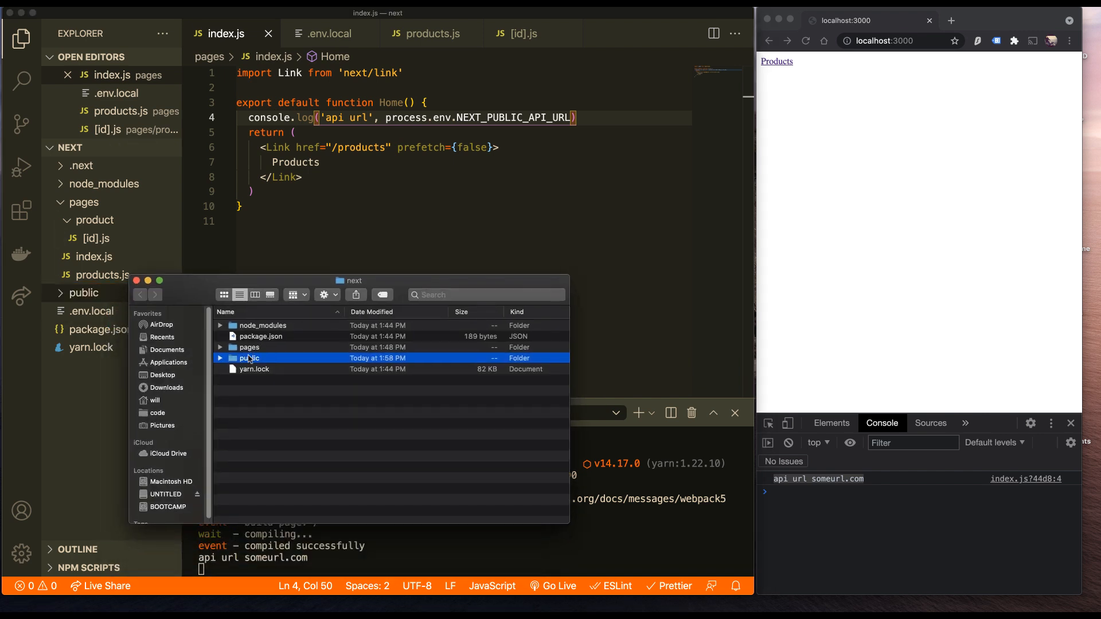
{"action": "double_click", "coordinate": [249, 358]}
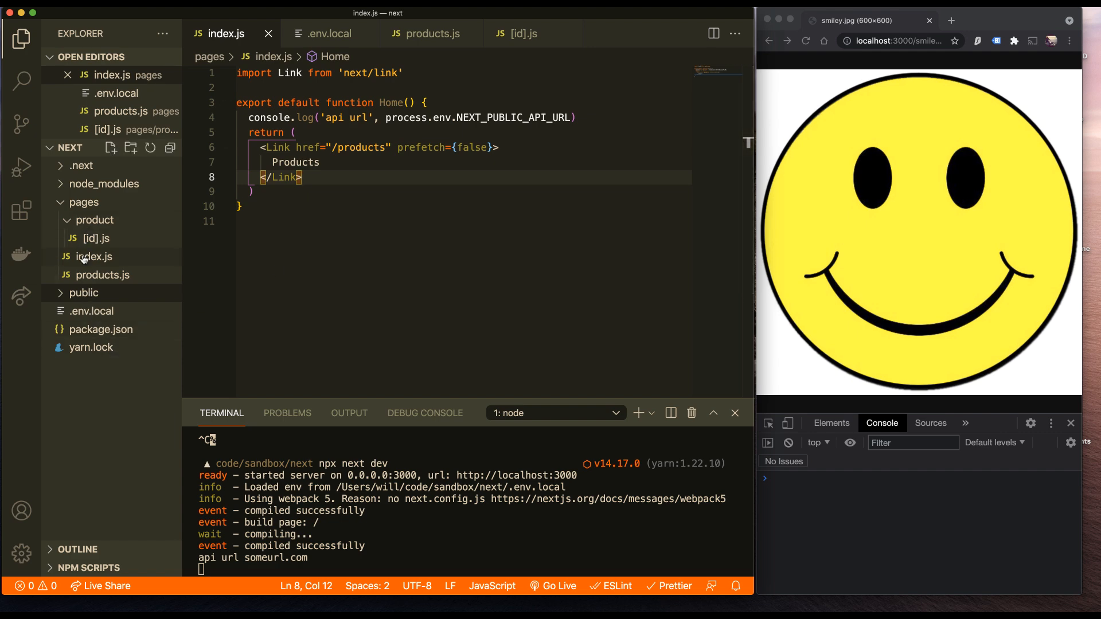
Create a new _app.js file inside the pages folder.
{"action": "left_click", "coordinate": [94, 257]}
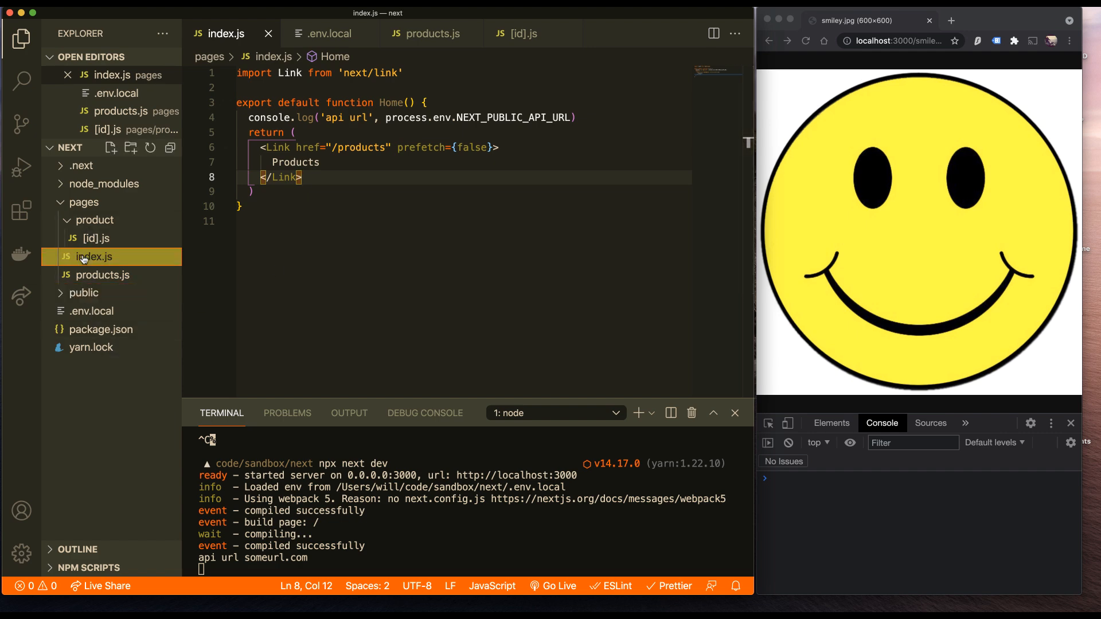
{"action": "right_click", "coordinate": [83, 202]}
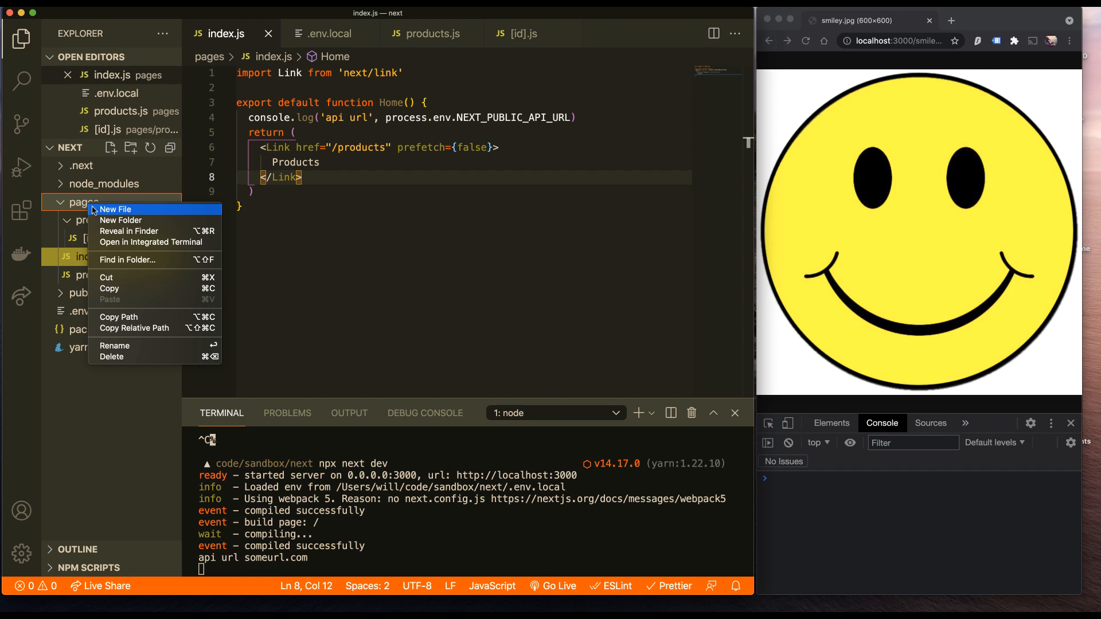
{"action": "left_click", "coordinate": [116, 209]}
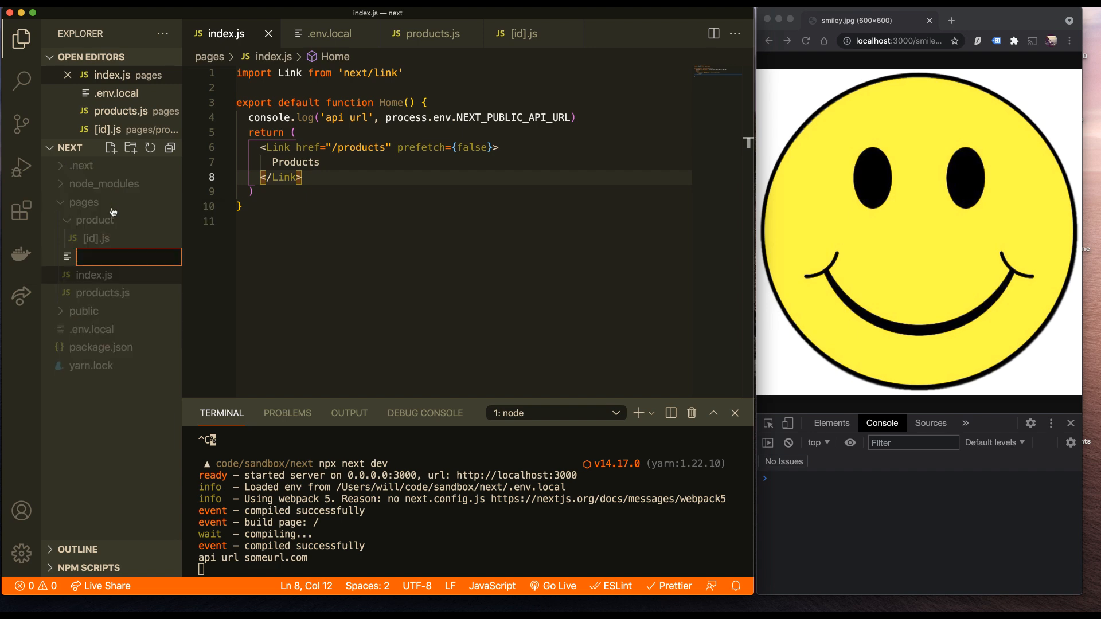
{"action": "type", "text": "_app.j"}
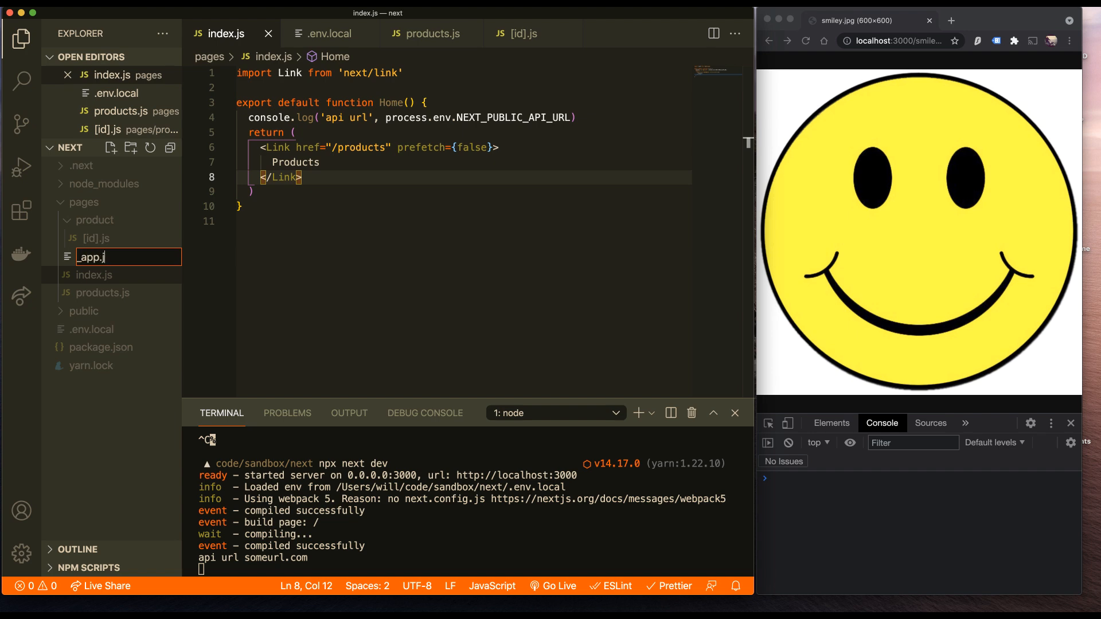
{"action": "key", "text": "Enter"}
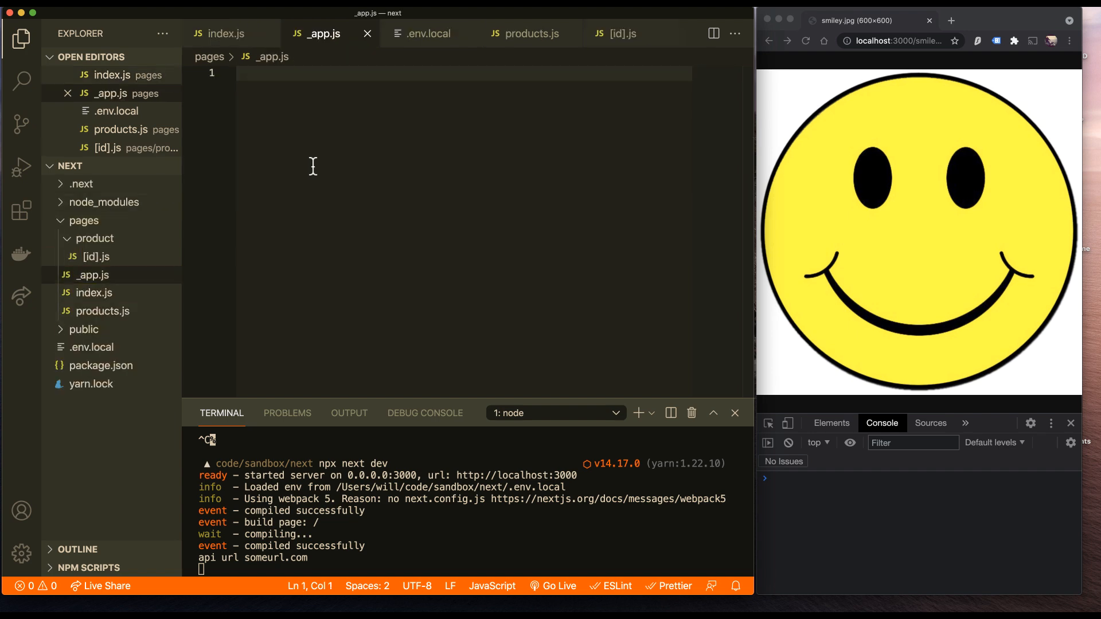
Write export default function App that returns <Component />.
{"action": "type", "text": "export default function"}
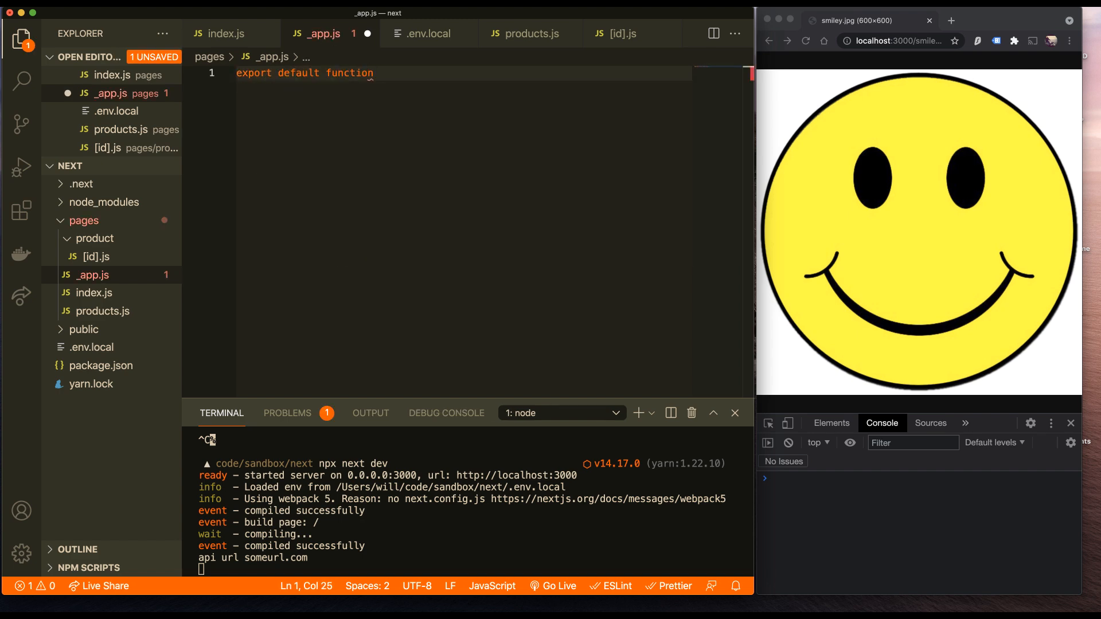
{"action": "type", "text": "App() {"}
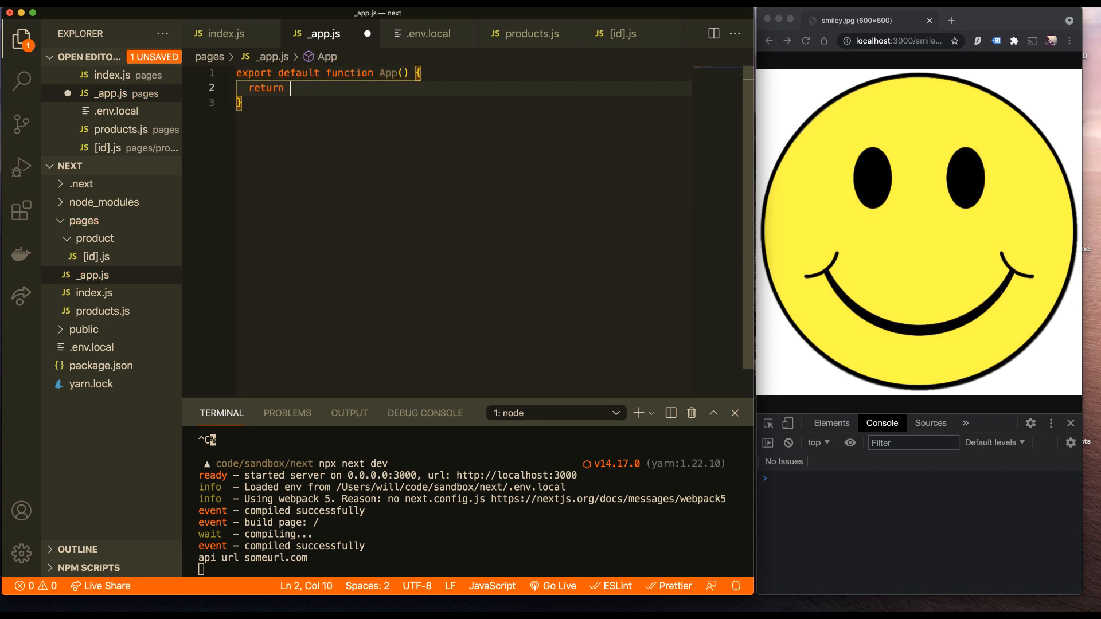
{"action": "mouse_move", "coordinate": [409, 69]}
{"action": "type", "text": "{Compo"}
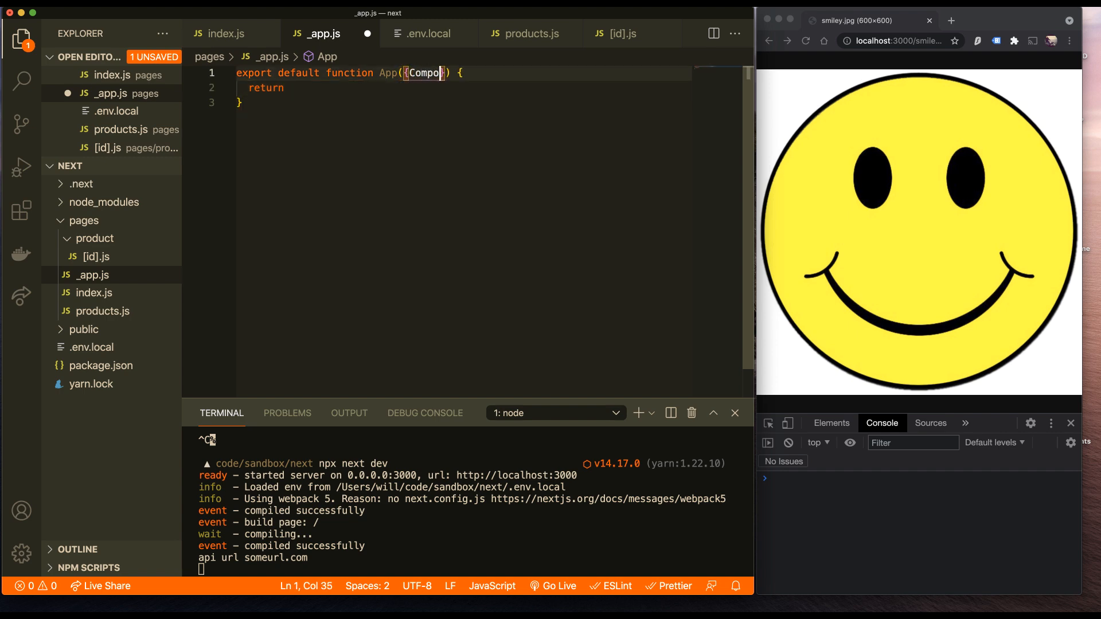
{"action": "type", "text": "<"}
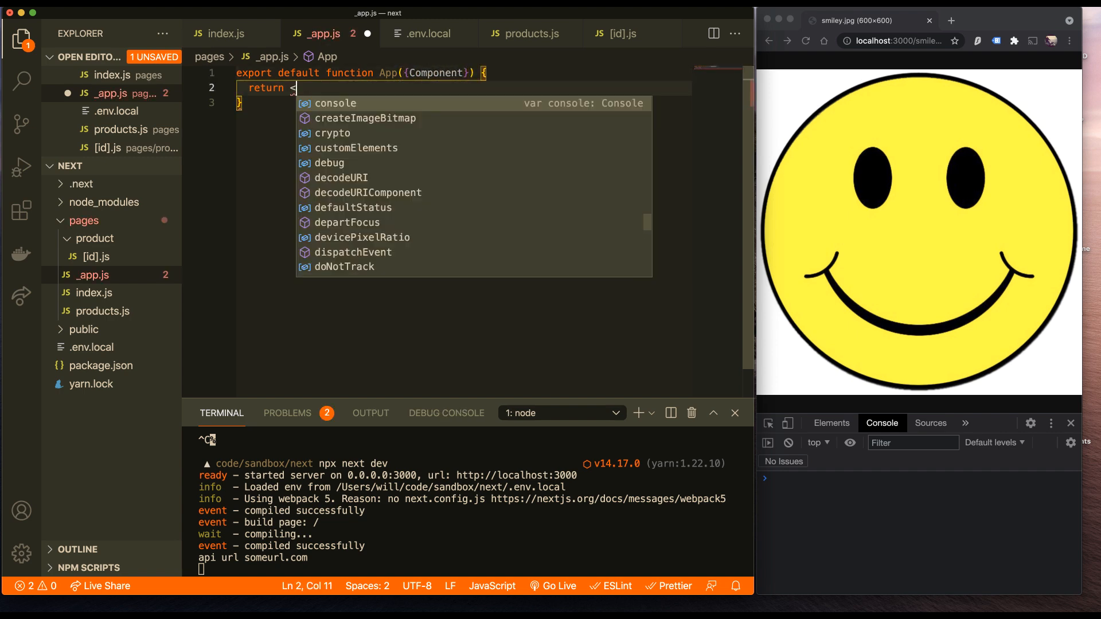
{"action": "type", "text": "<Component />"}
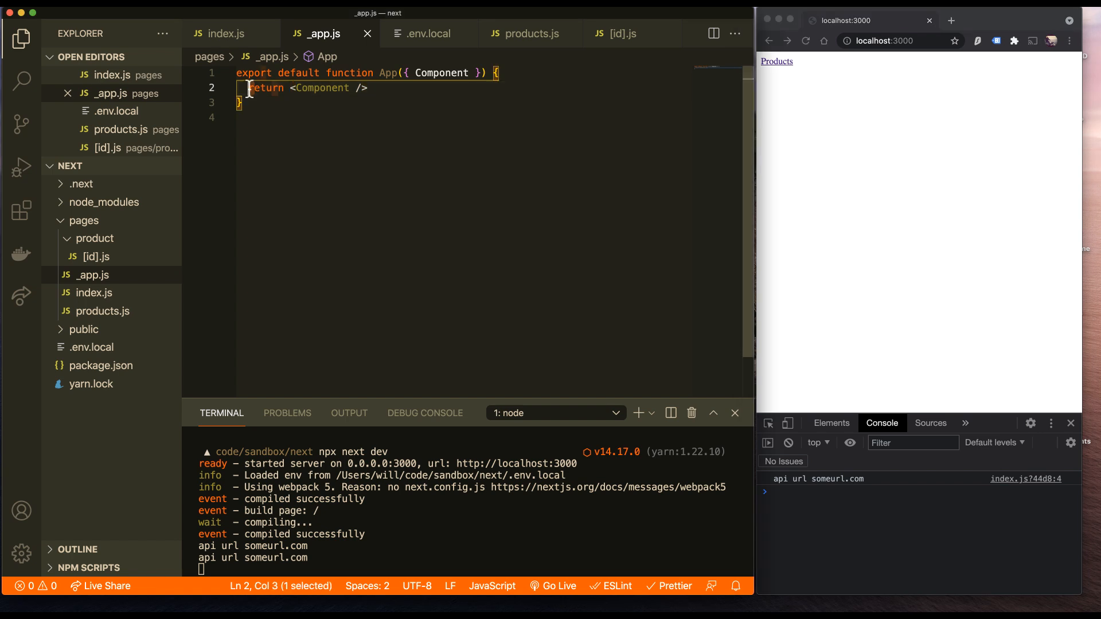
Add console.log('app ran!') to App and check the Products page log.
{"action": "key", "text": "Enter"}
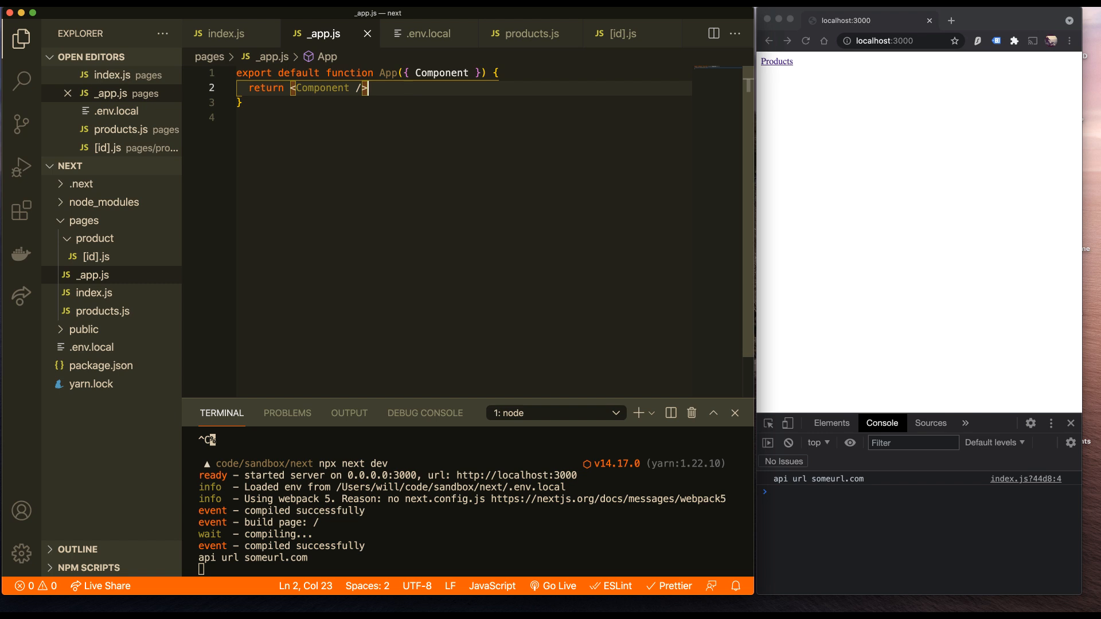
{"action": "type", "text": "cono"}
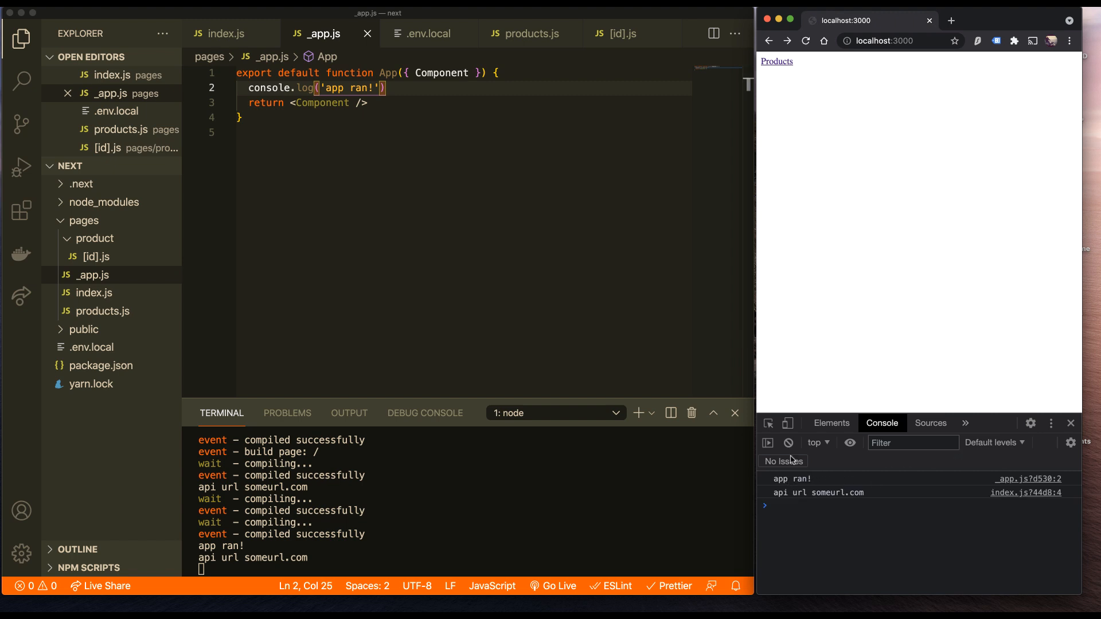
{"action": "left_click", "coordinate": [776, 62]}
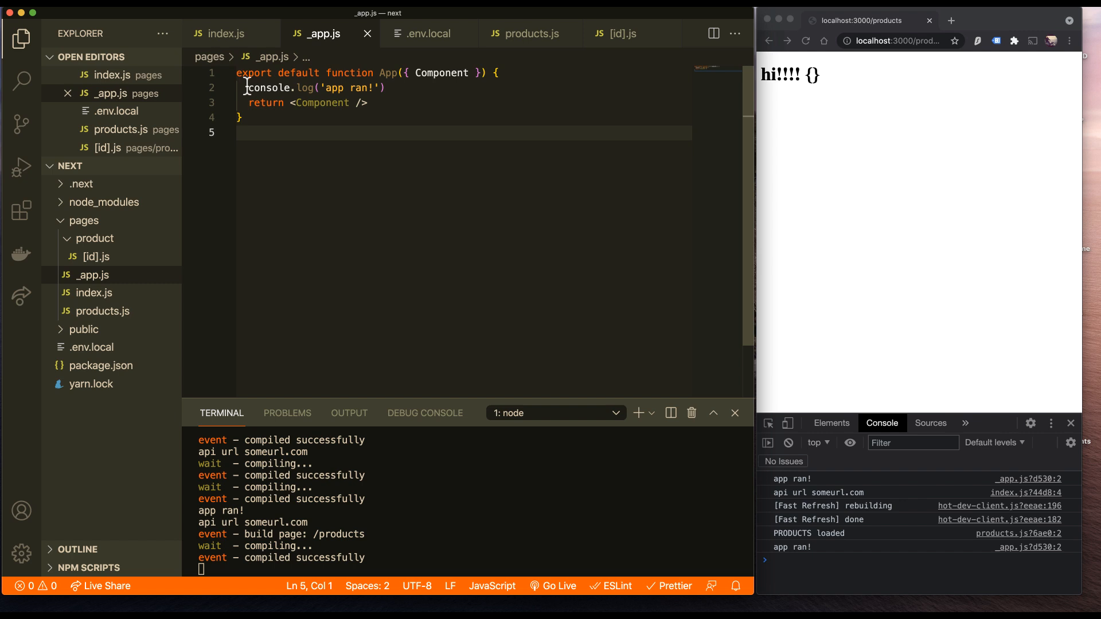
Temporarily return <h1>hi!</h1> from App, then restore <Component />.
{"action": "left_click", "coordinate": [291, 103]}
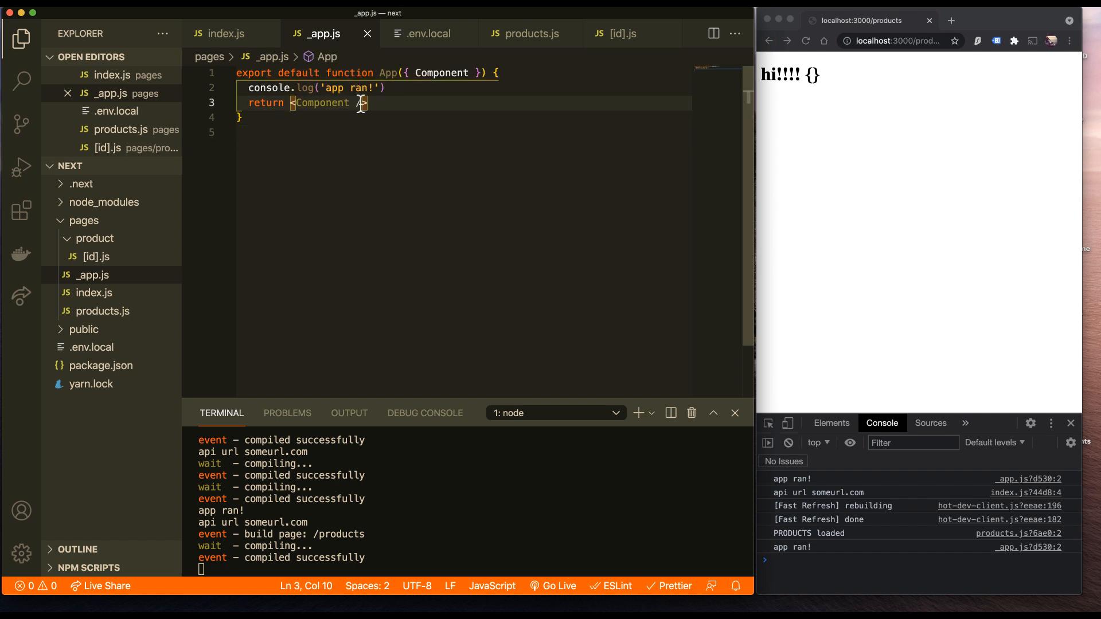
{"action": "type", "text": "<h1"}
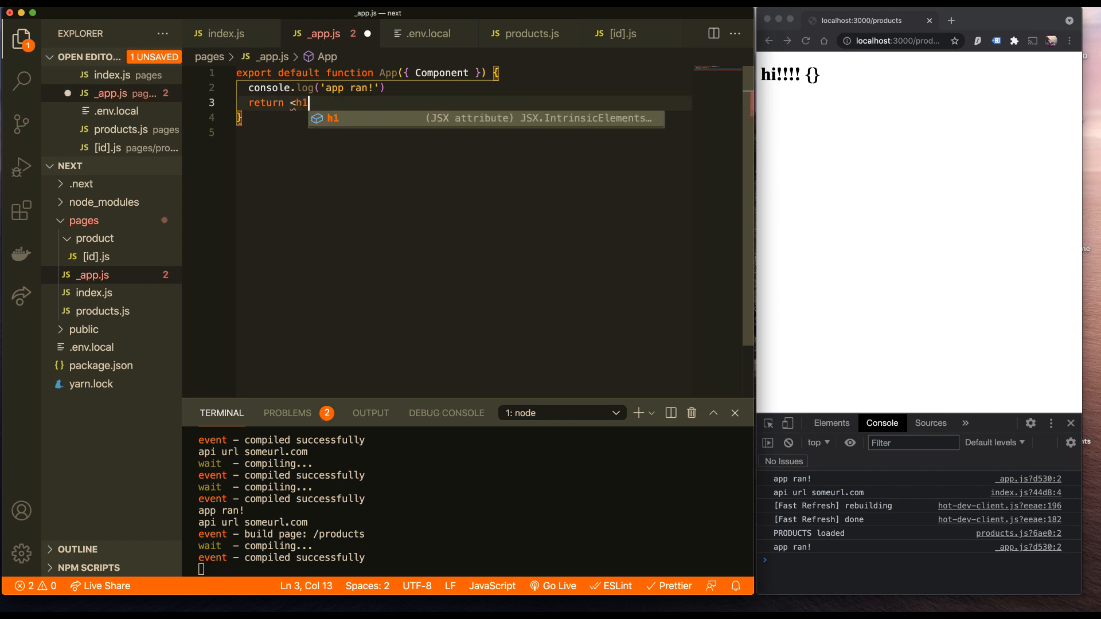
{"action": "type", "text": "hi!</h1>"}
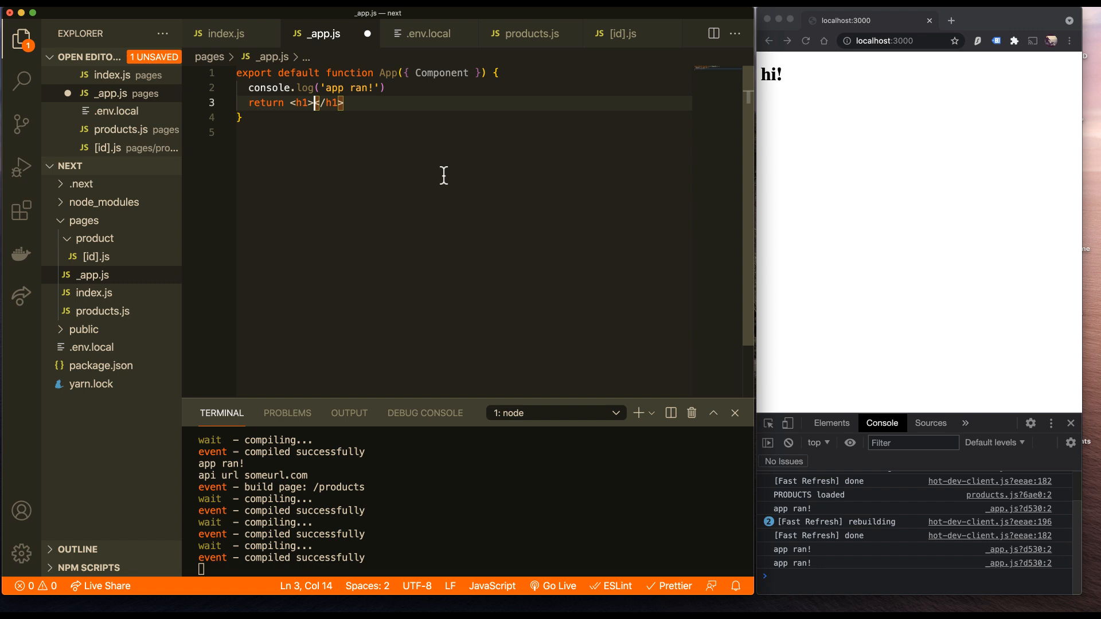
{"action": "type", "text": "<Component />"}
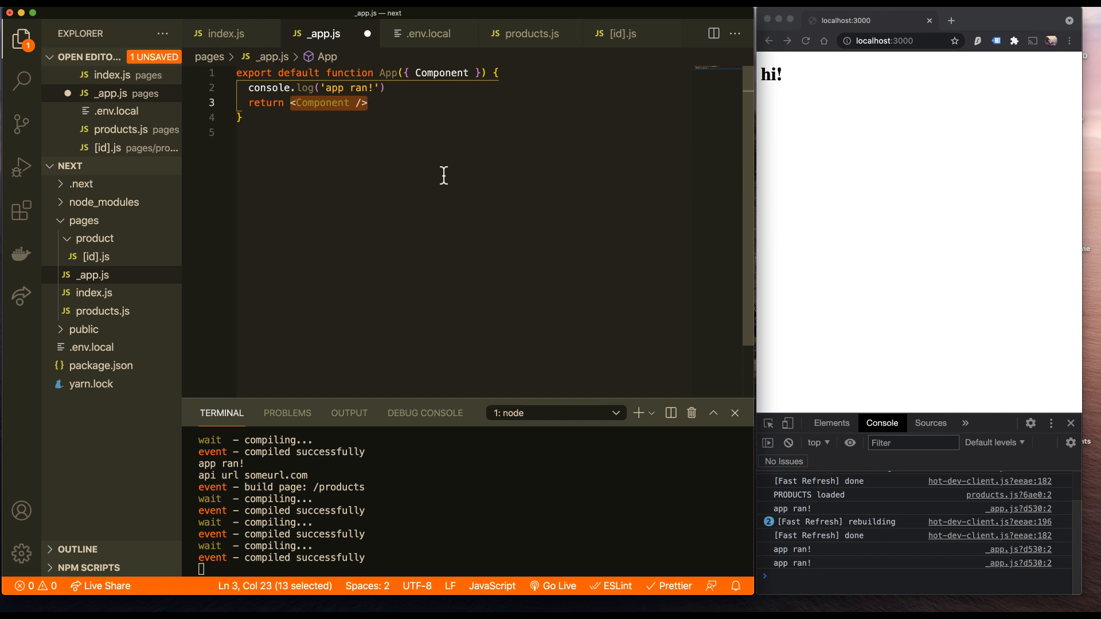
{"action": "mouse_move", "coordinate": [293, 279]}
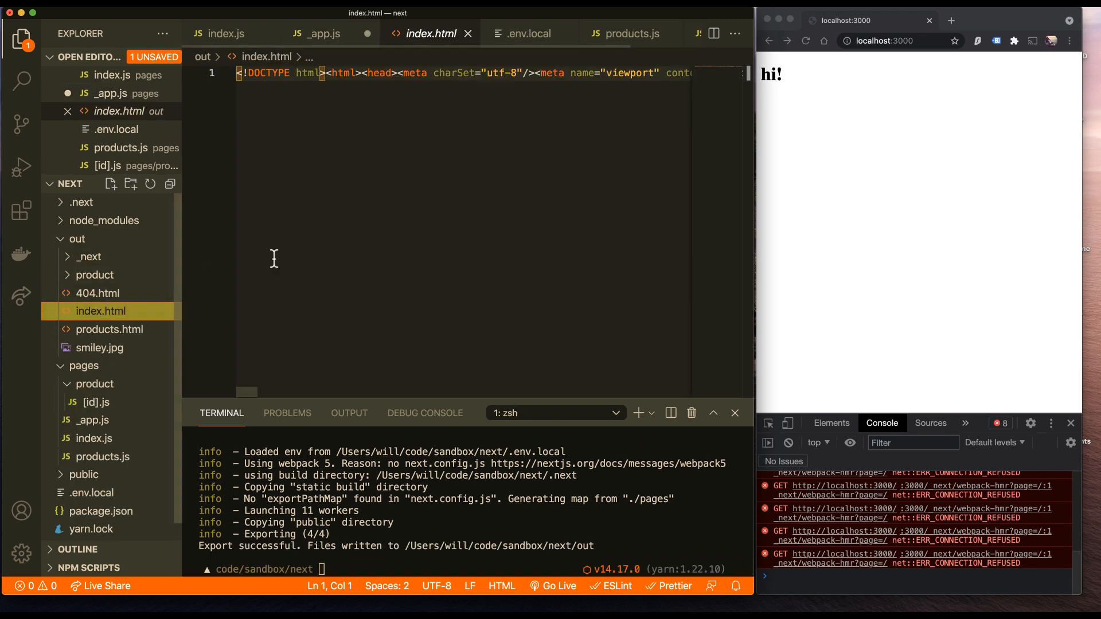
Open the exported products.html and expand the out folder's product directory.
{"action": "left_click", "coordinate": [109, 330]}
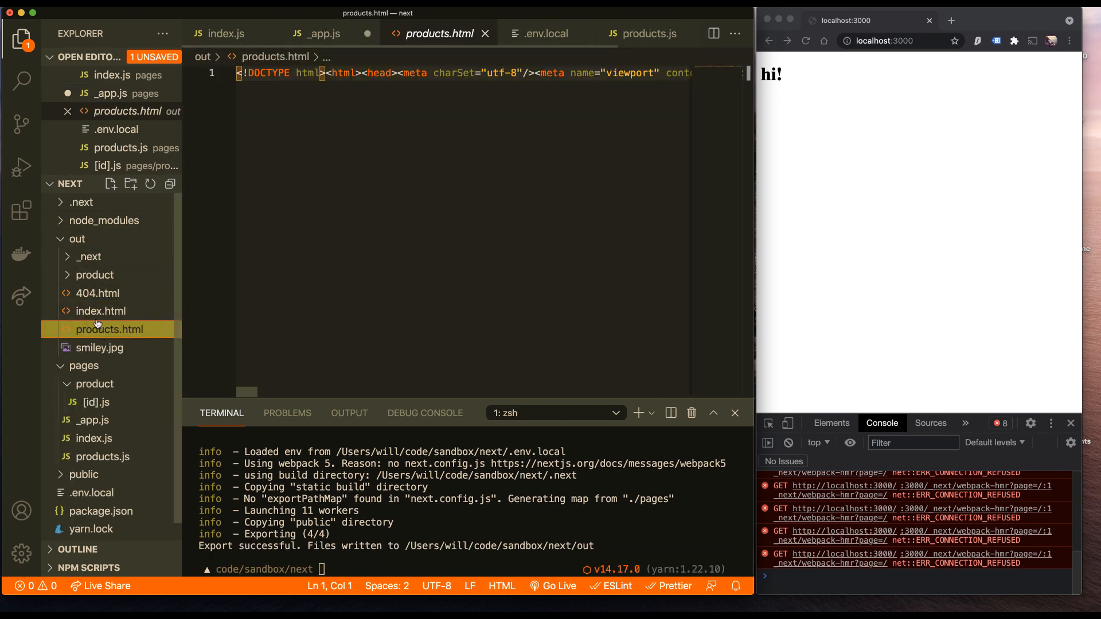
{"action": "left_click", "coordinate": [94, 275]}
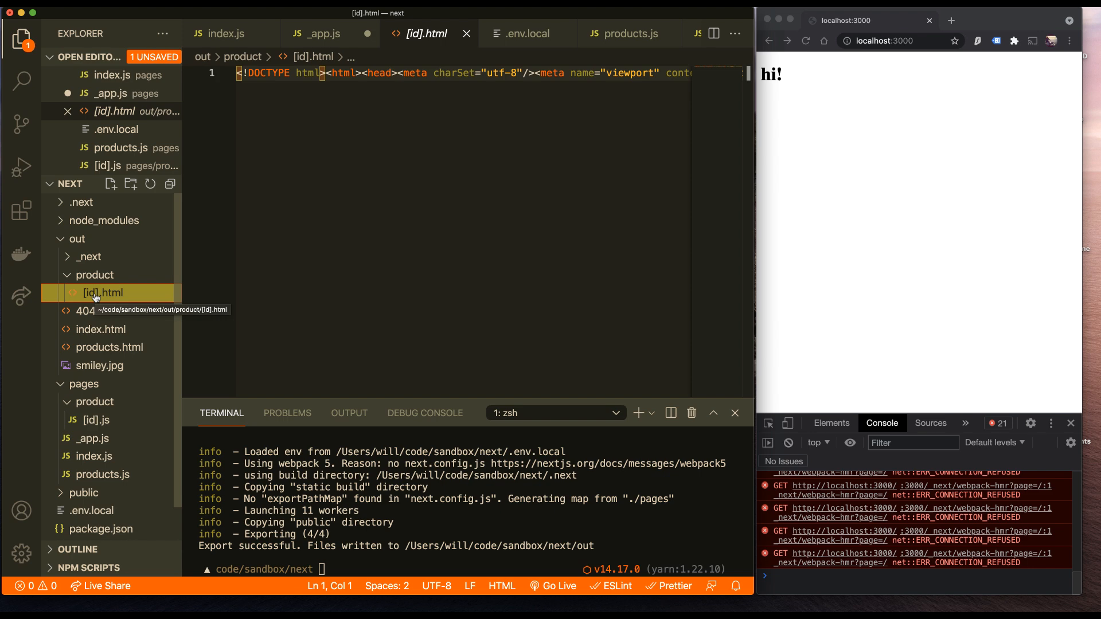
{"action": "mouse_move", "coordinate": [100, 348]}
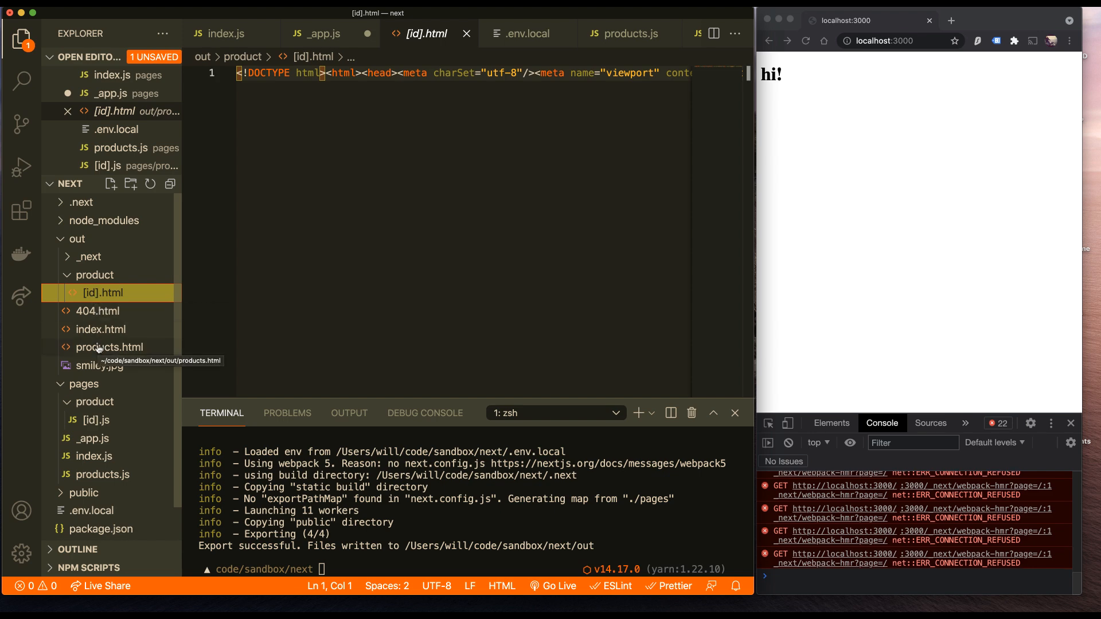